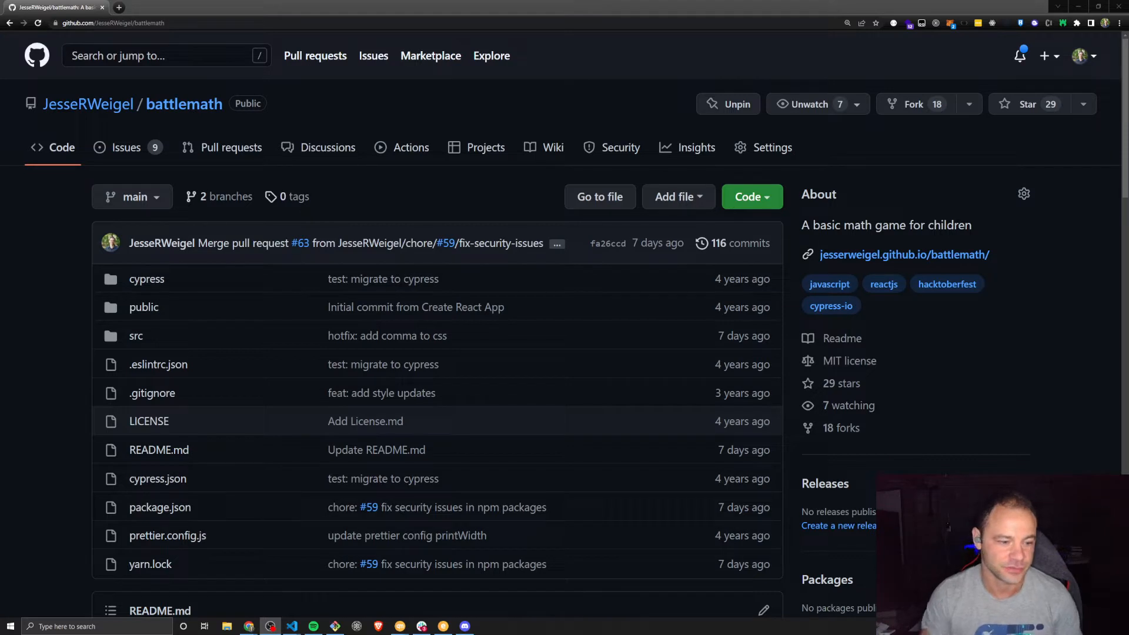
pyautogui.moveTo(143, 308)
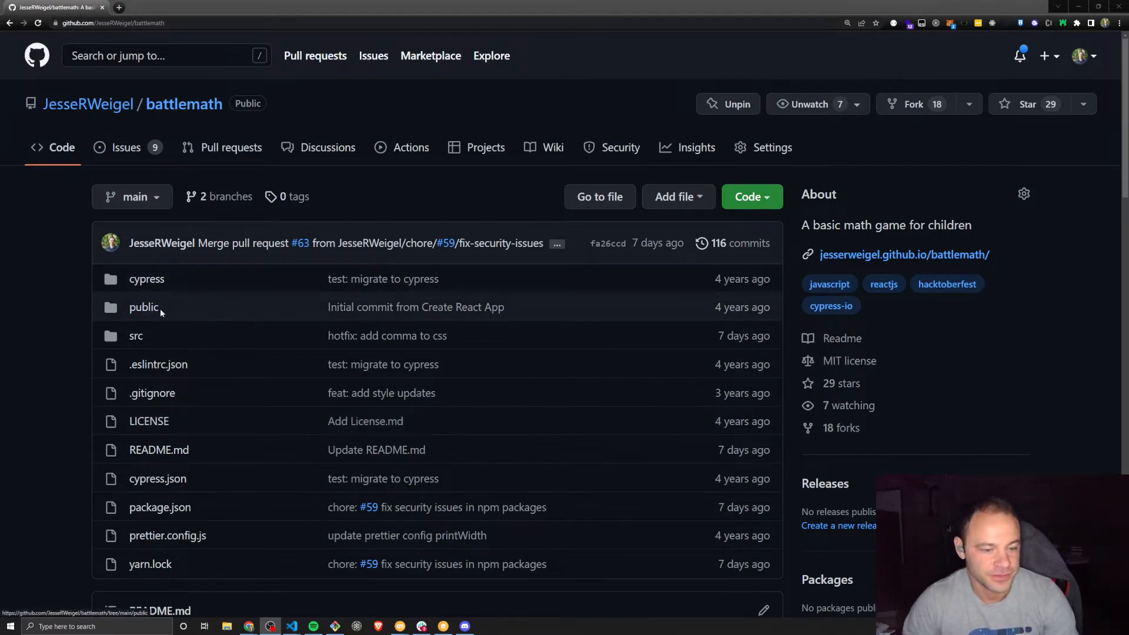
pyautogui.moveTo(81, 305)
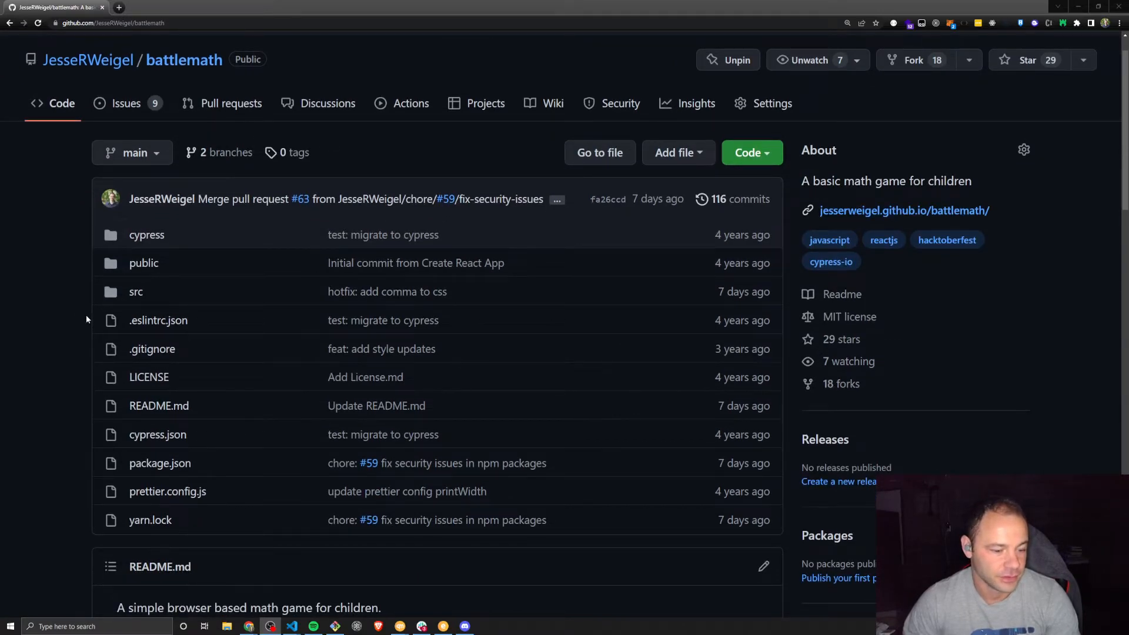
# Browse the battlemath repository page, then view its nine open issues
pyautogui.scroll(-3)
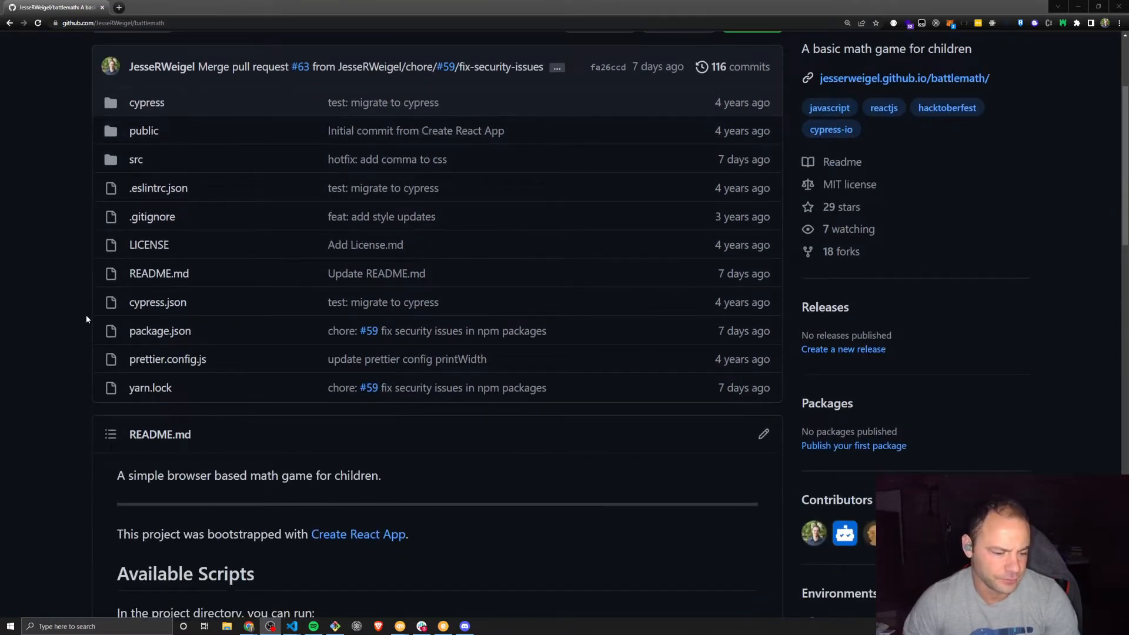
pyautogui.scroll(3)
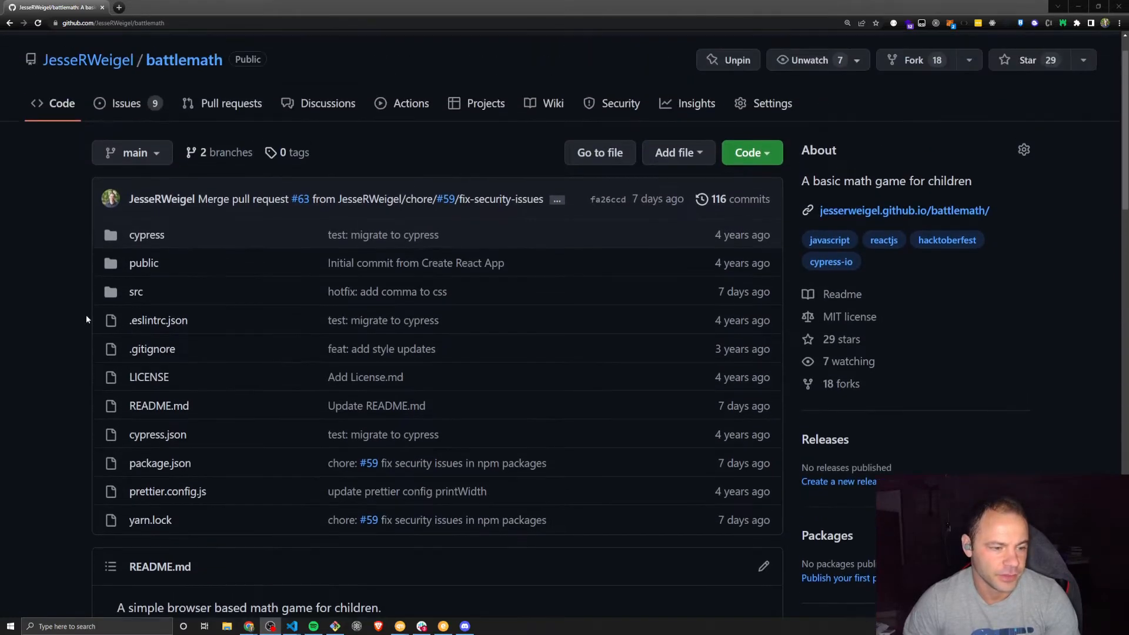
pyautogui.scroll(-3)
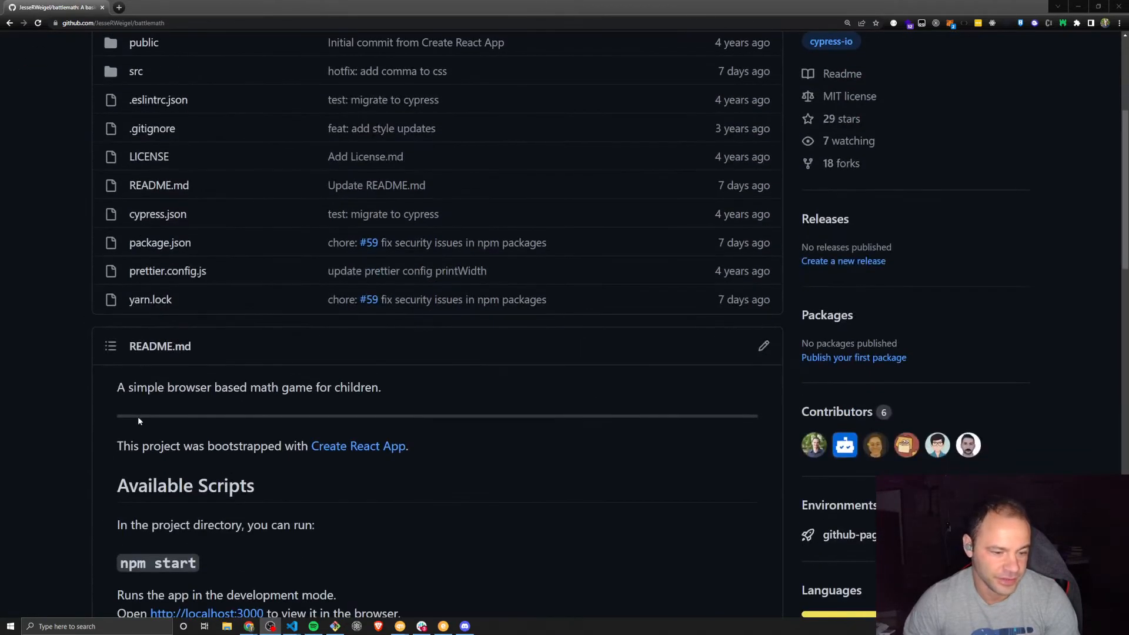
pyautogui.scroll(3)
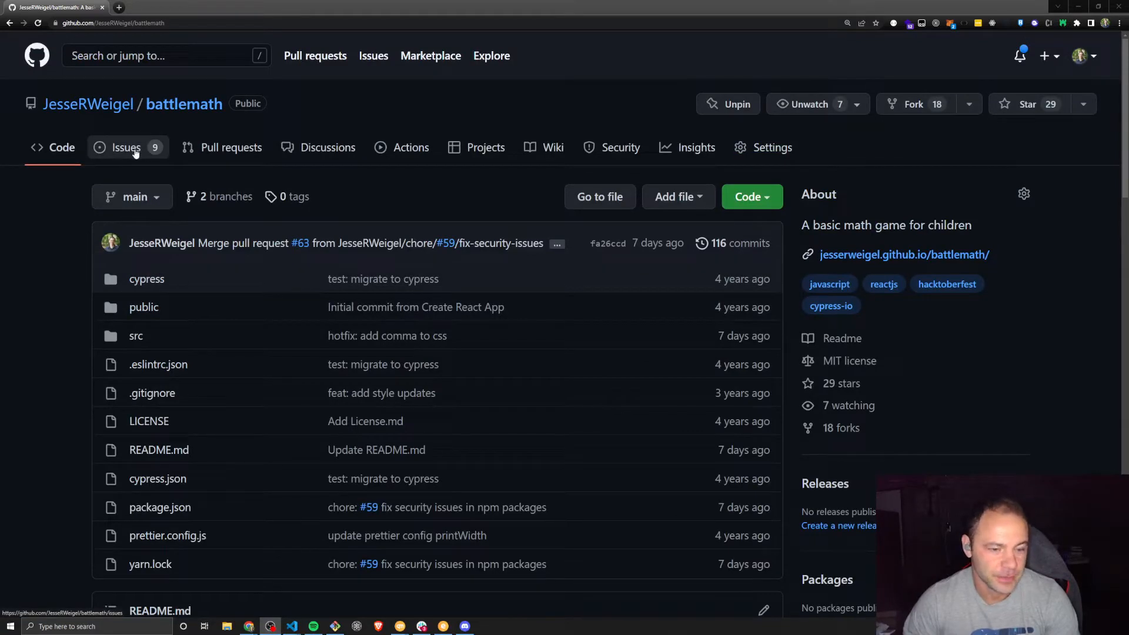
pyautogui.moveTo(323, 324)
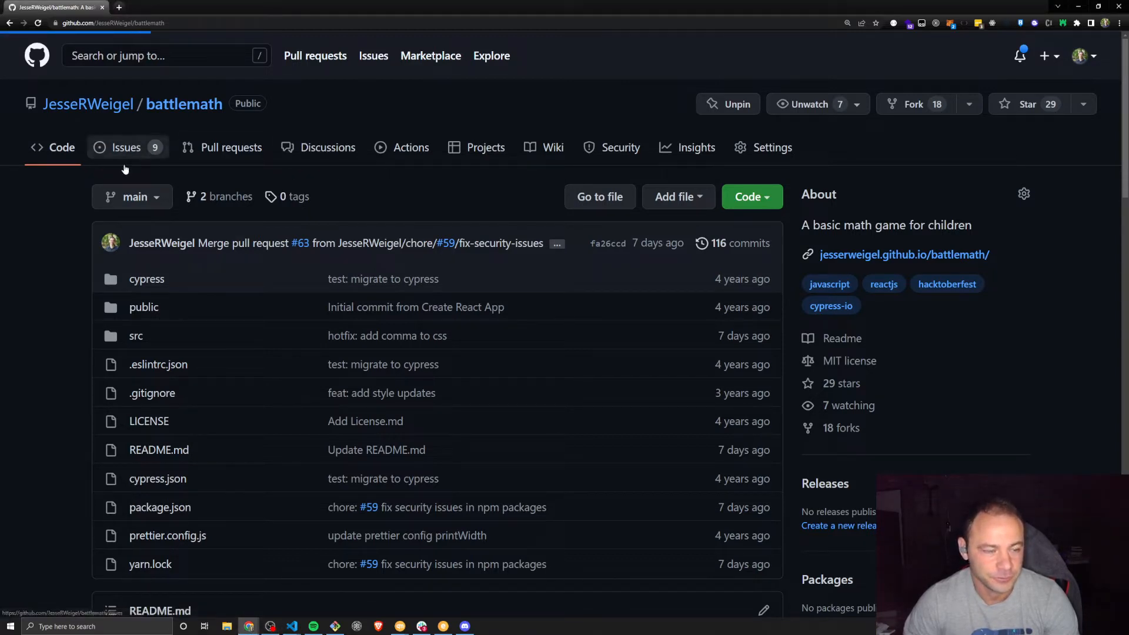
pyautogui.click(125, 147)
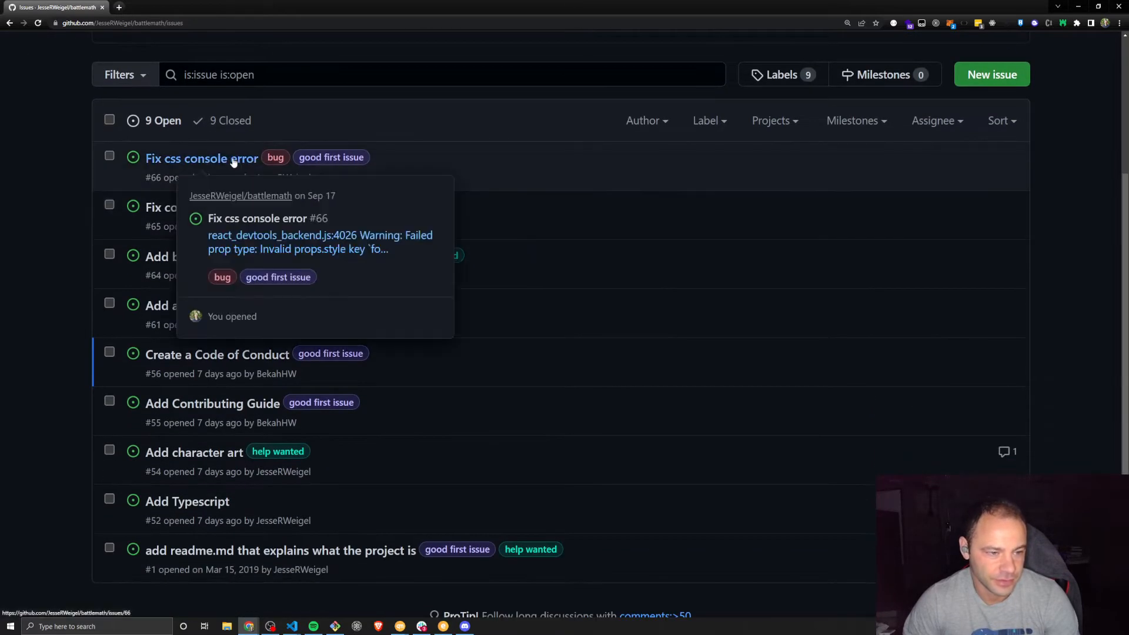
pyautogui.moveTo(183, 166)
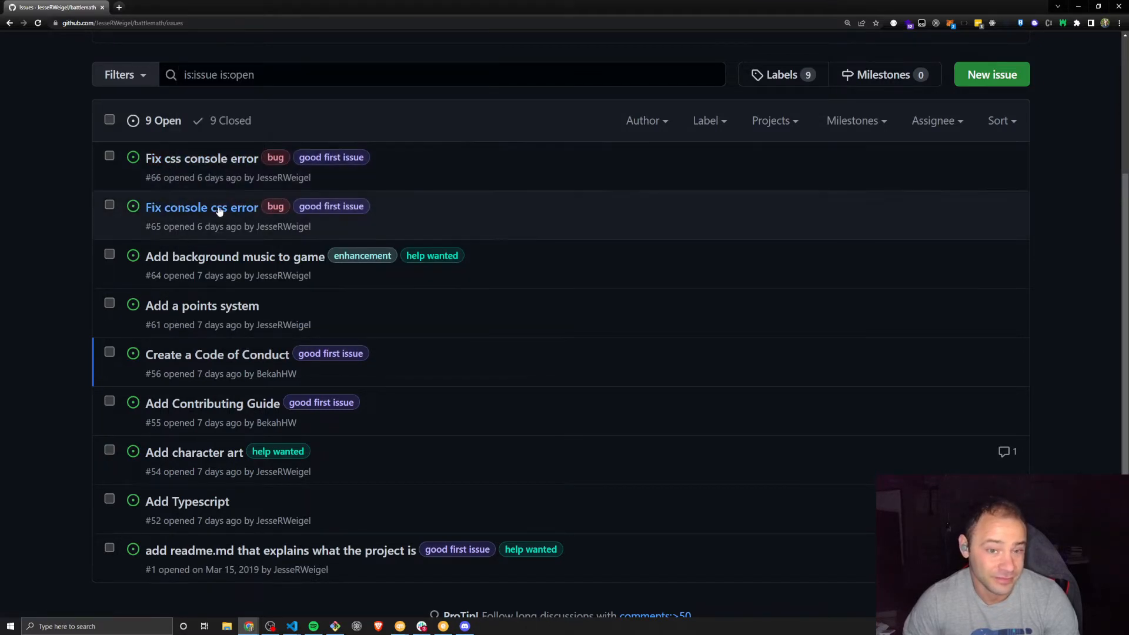
pyautogui.moveTo(485, 218)
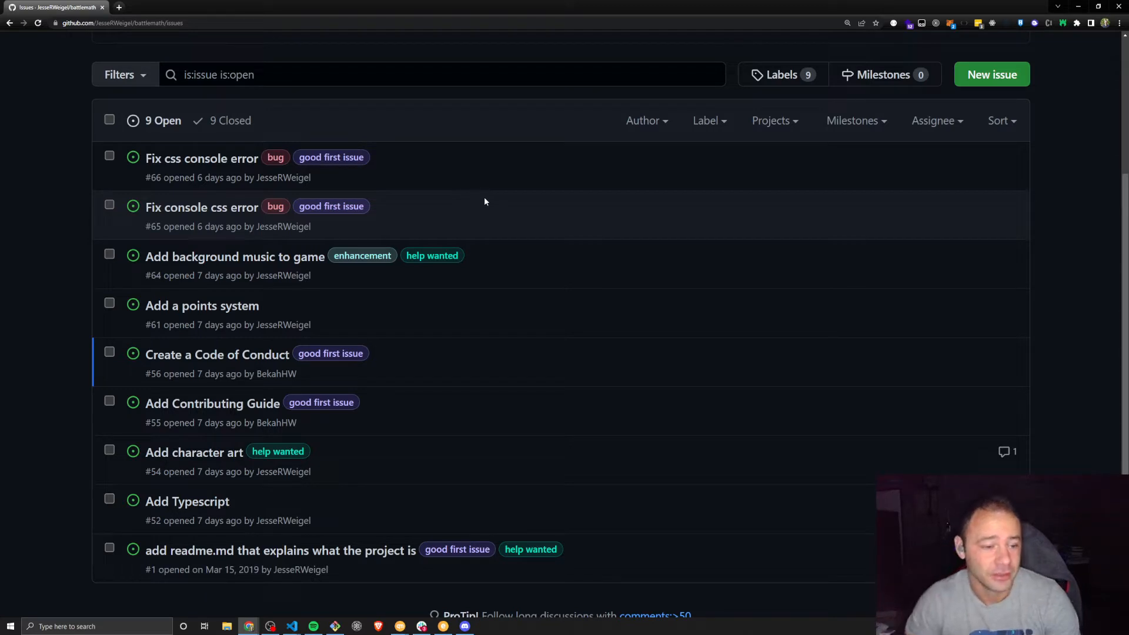
pyautogui.scroll(-3)
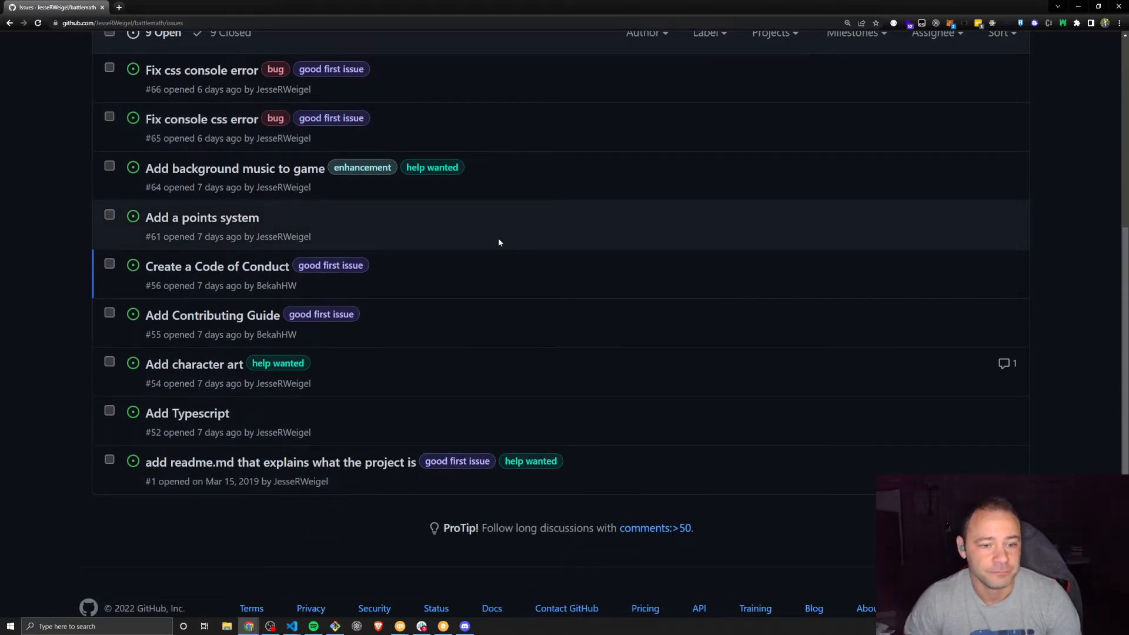
pyautogui.moveTo(494, 222)
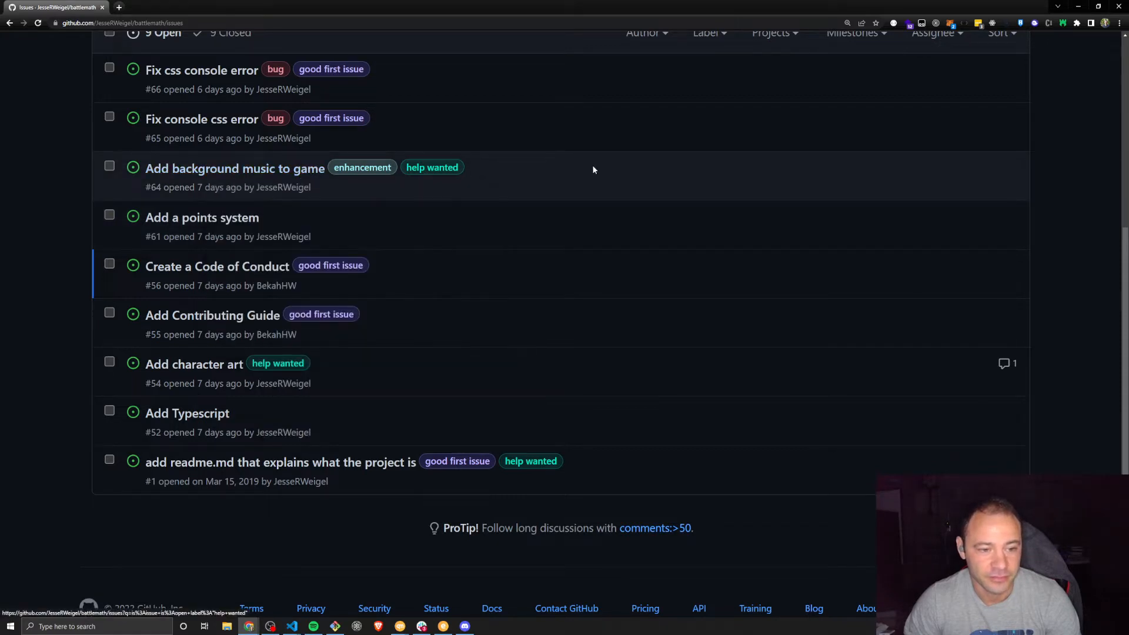
pyautogui.moveTo(511, 183)
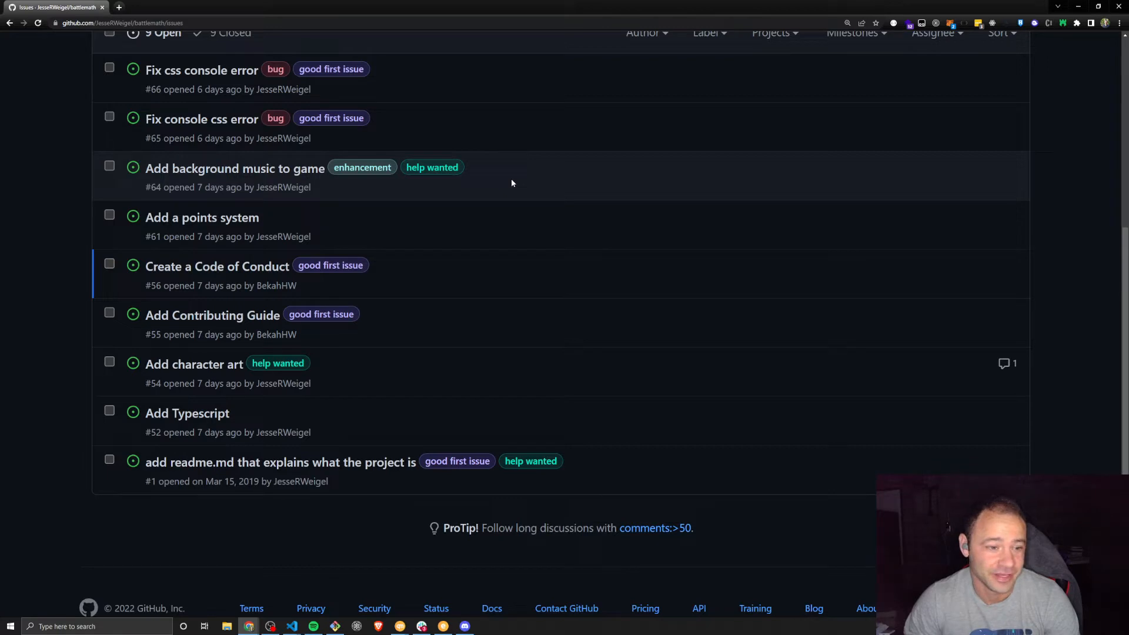
pyautogui.moveTo(391, 191)
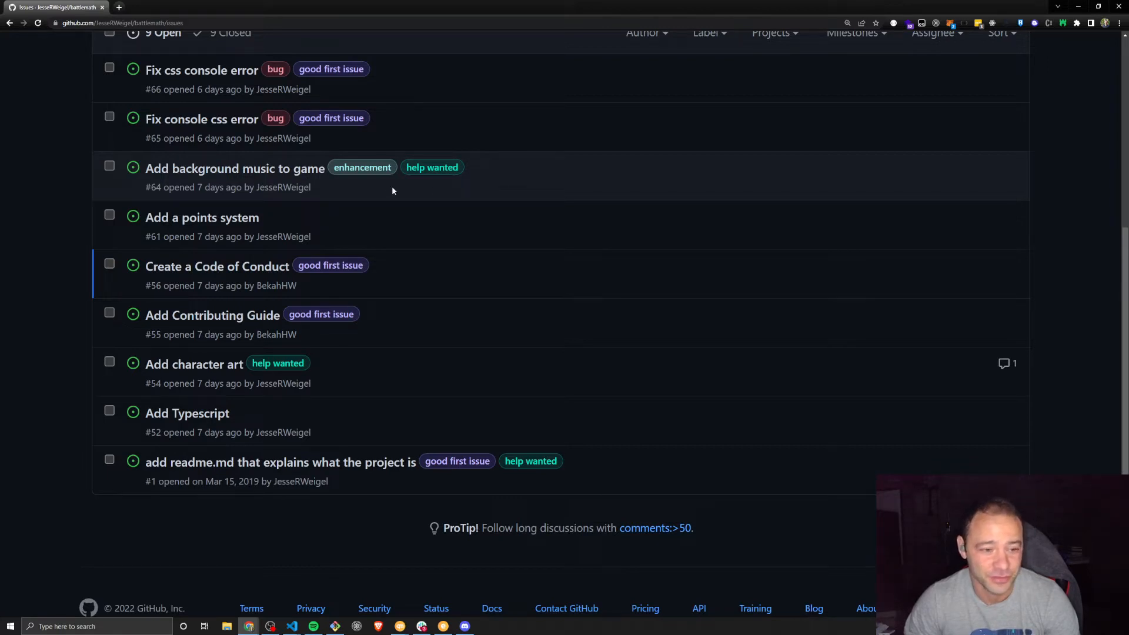
pyautogui.scroll(-3)
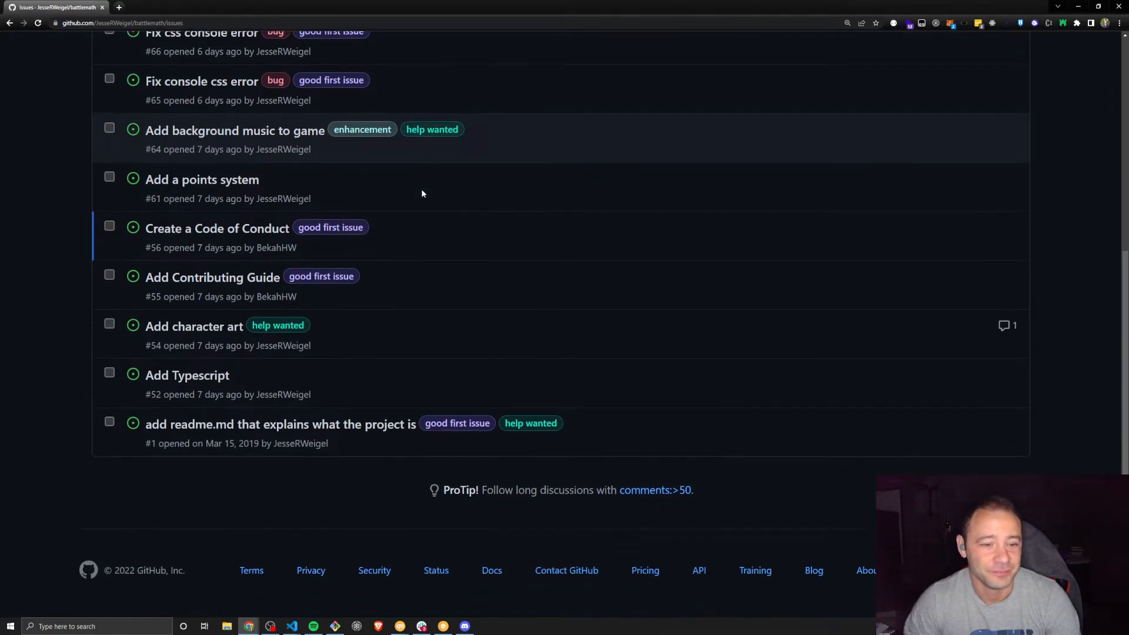
pyautogui.moveTo(321, 149)
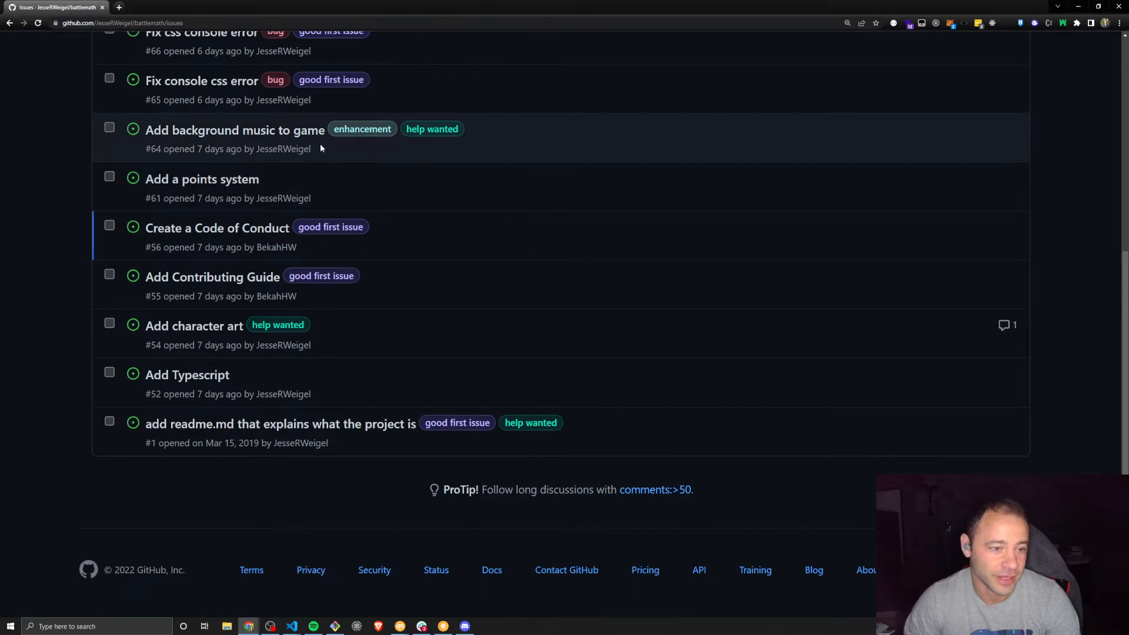
pyautogui.moveTo(328, 144)
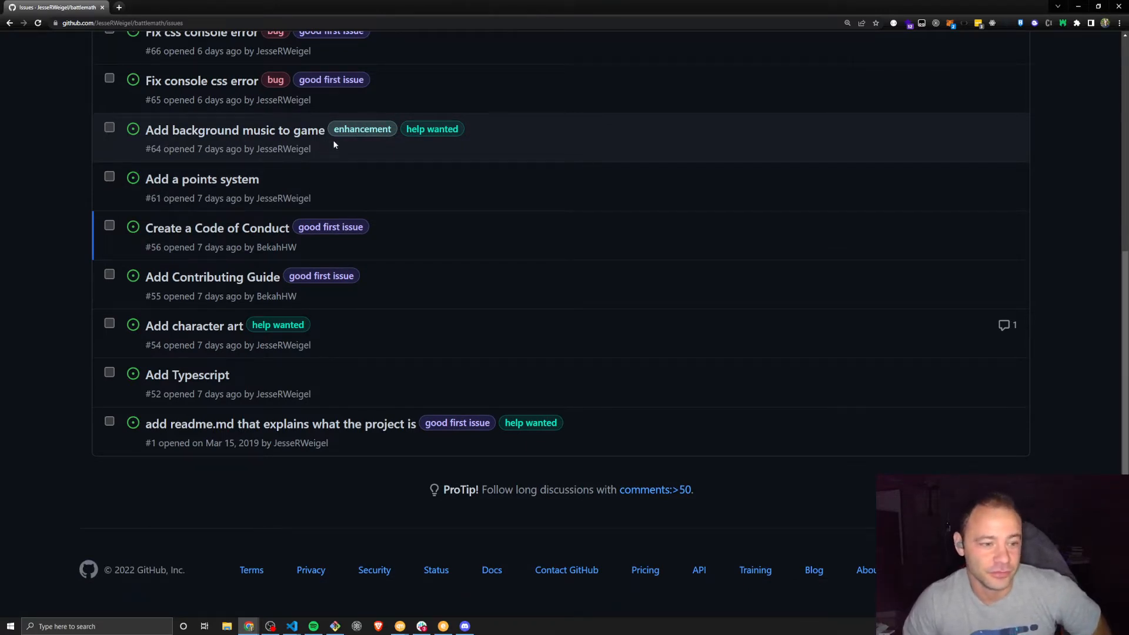
pyautogui.moveTo(447, 149)
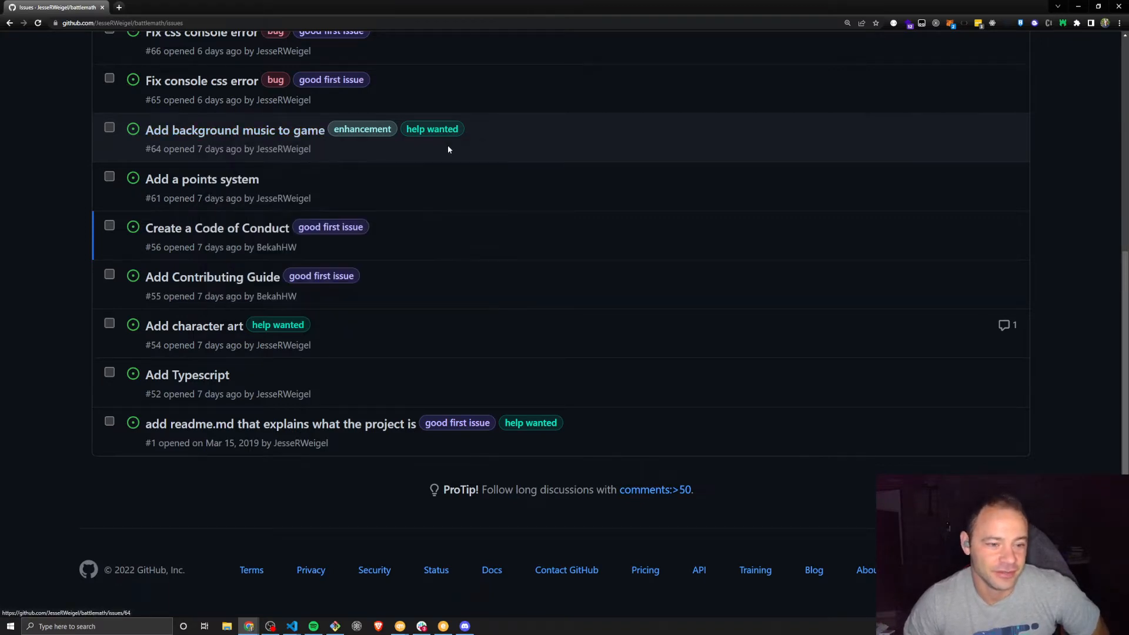
pyautogui.moveTo(437, 165)
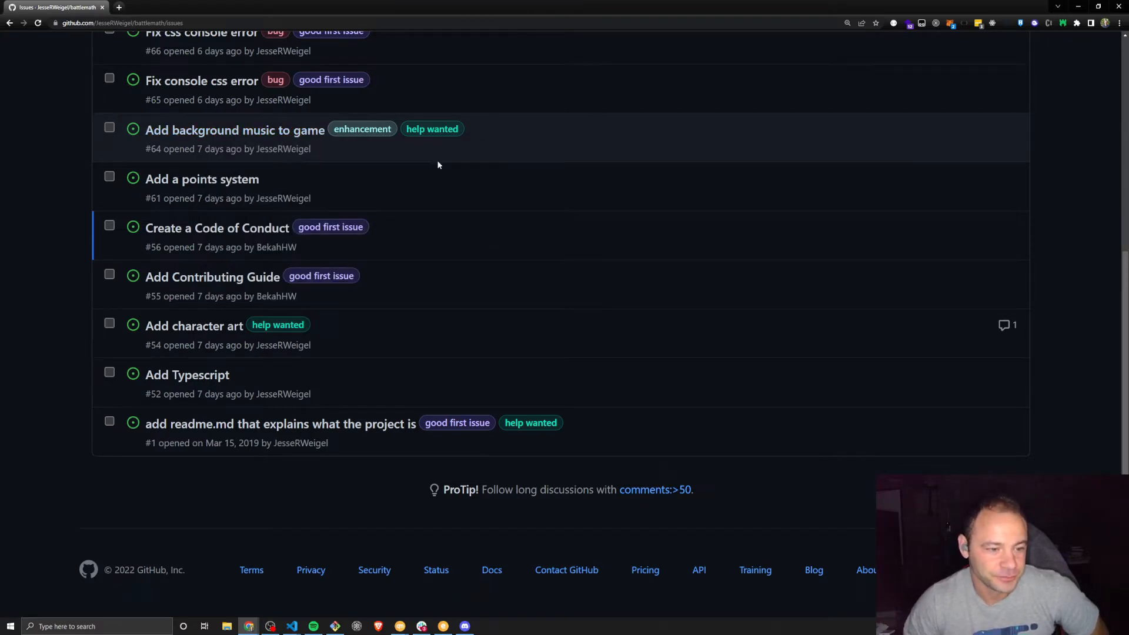
pyautogui.moveTo(223, 194)
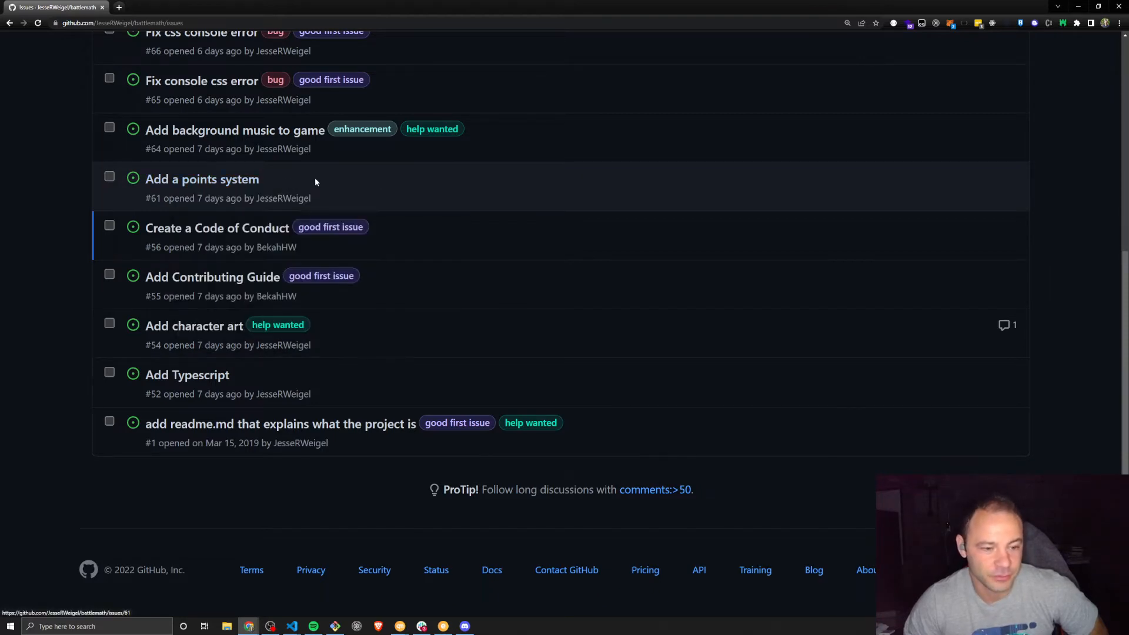
pyautogui.moveTo(405, 257)
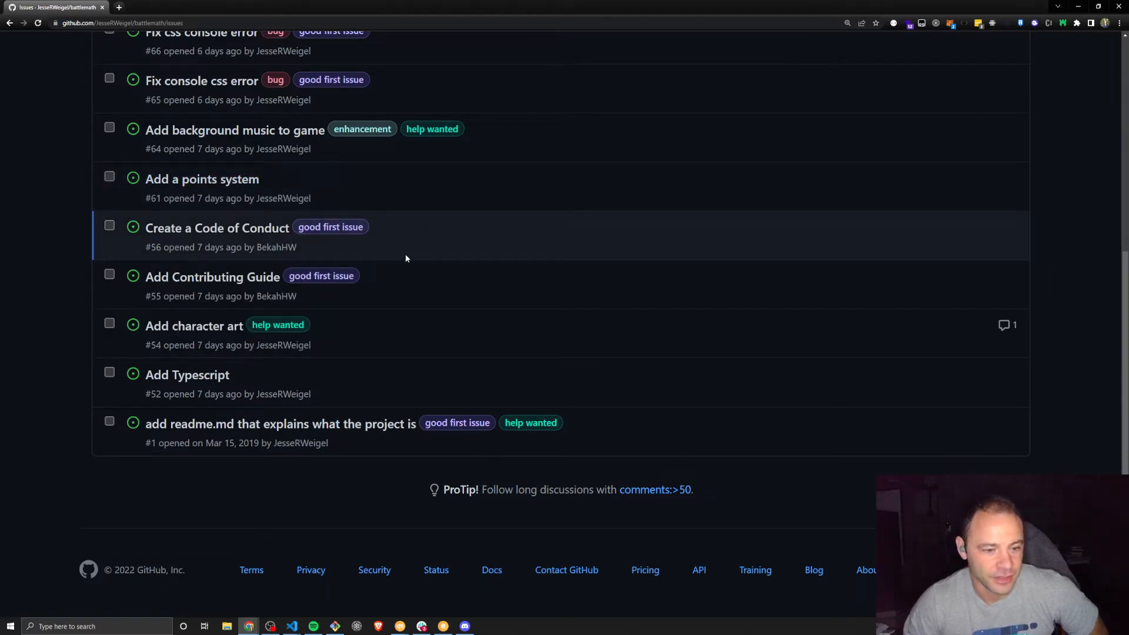
pyautogui.moveTo(393, 294)
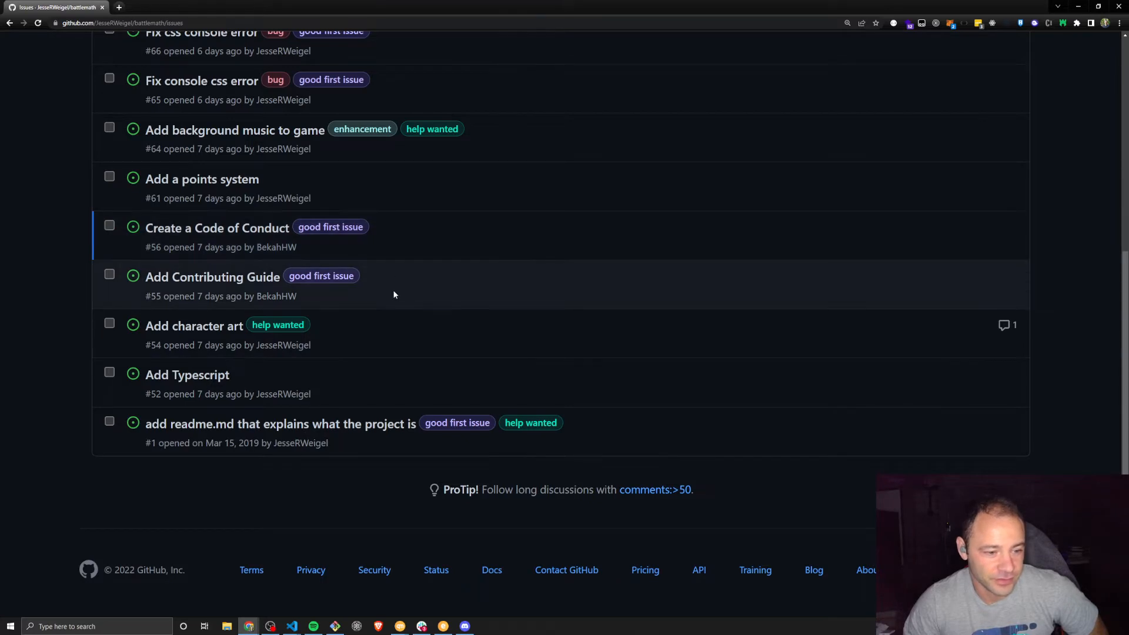
pyautogui.moveTo(401, 241)
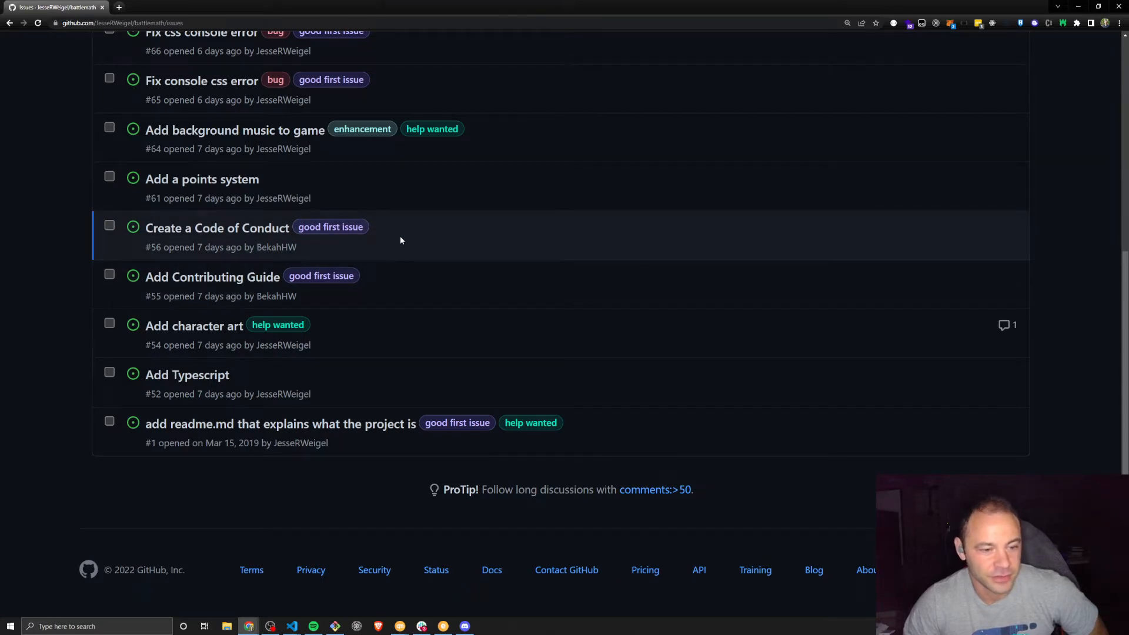
pyautogui.moveTo(217, 227)
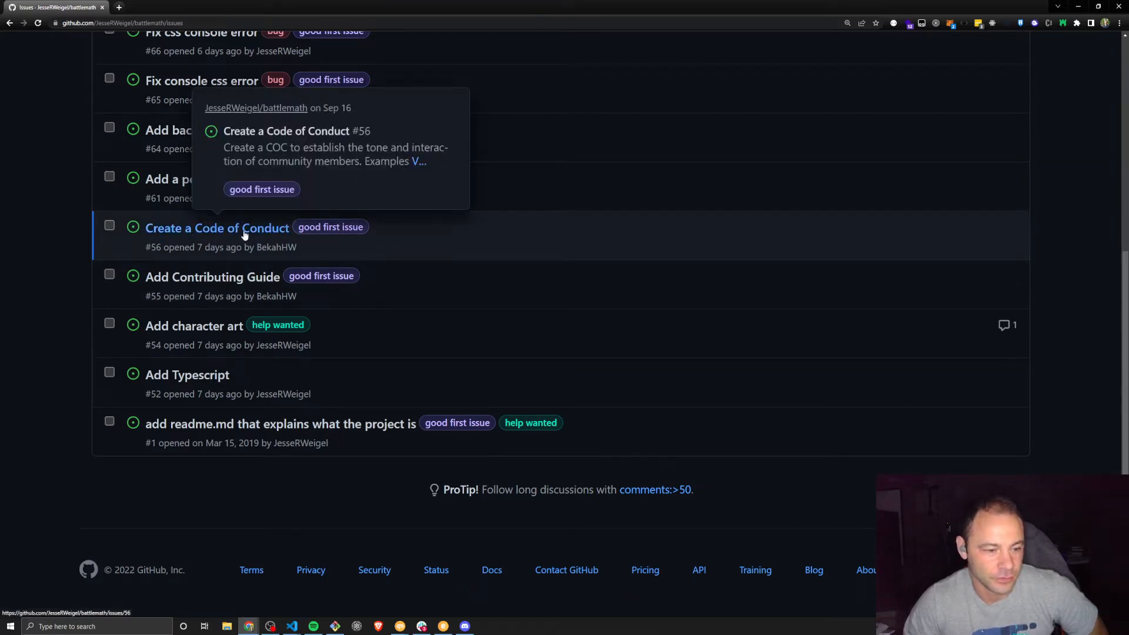
pyautogui.moveTo(261, 238)
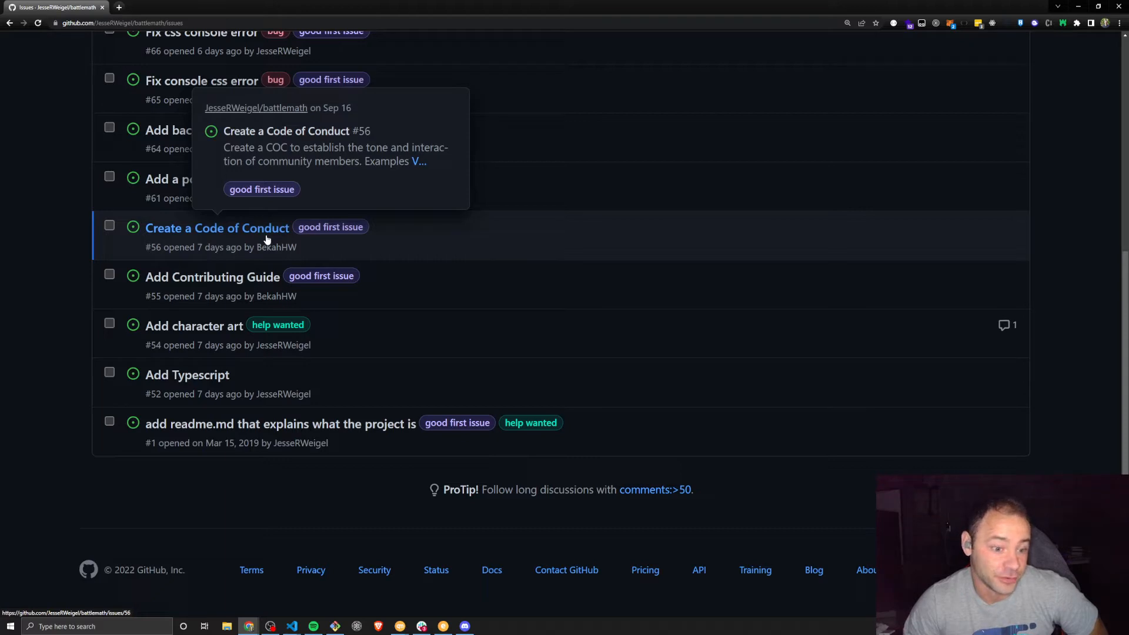
pyautogui.moveTo(404, 284)
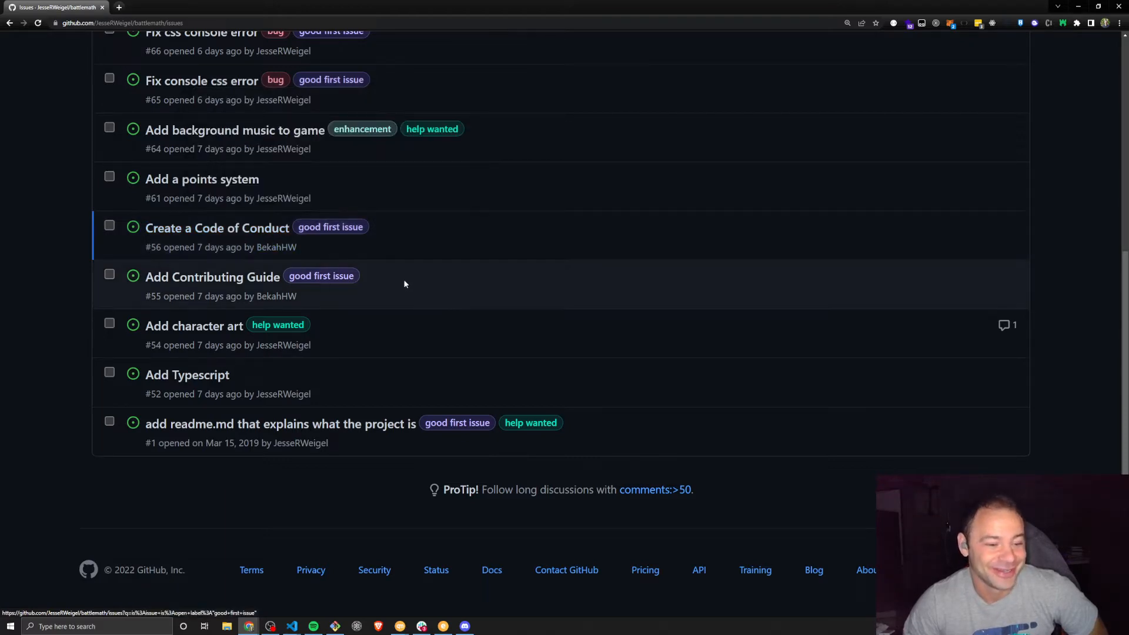
pyautogui.moveTo(212, 276)
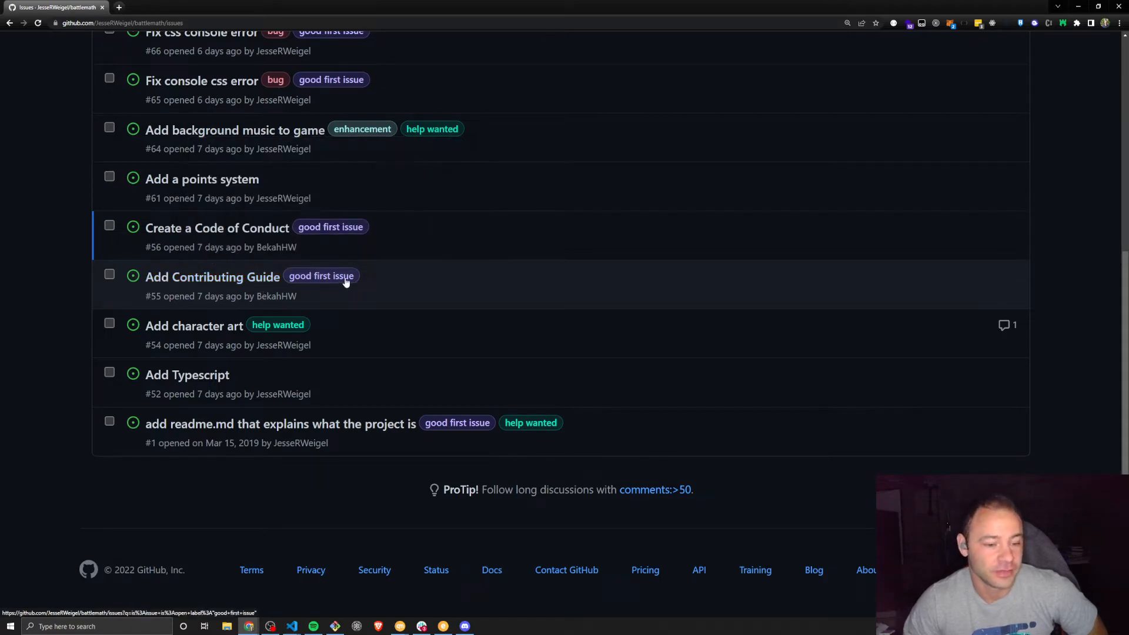
pyautogui.moveTo(345, 360)
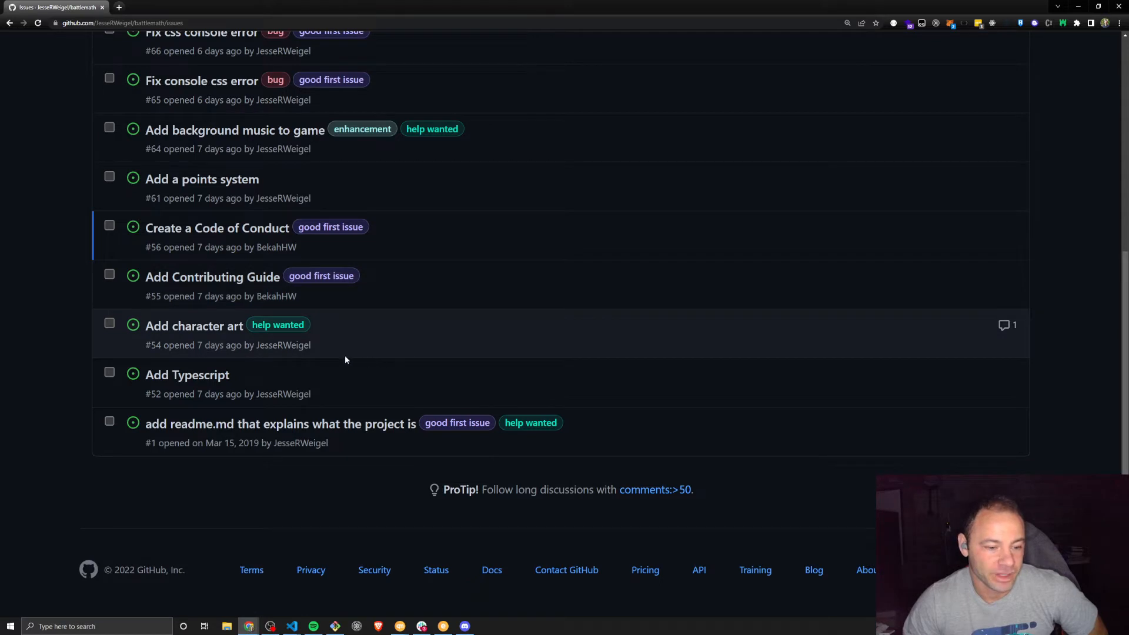
pyautogui.moveTo(193, 325)
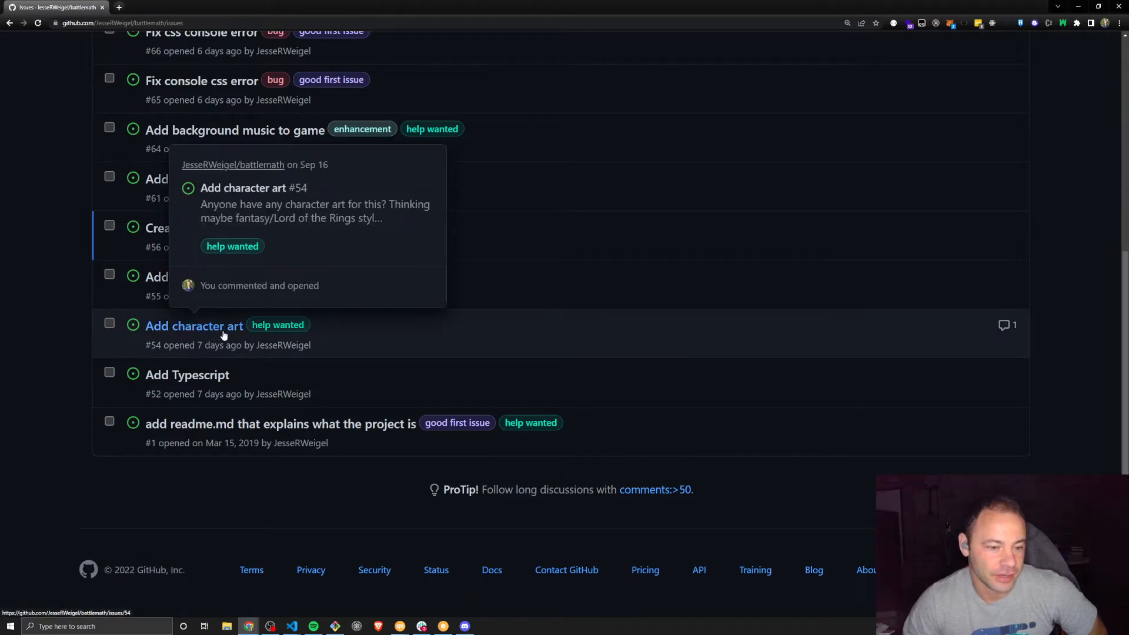
pyautogui.moveTo(363, 333)
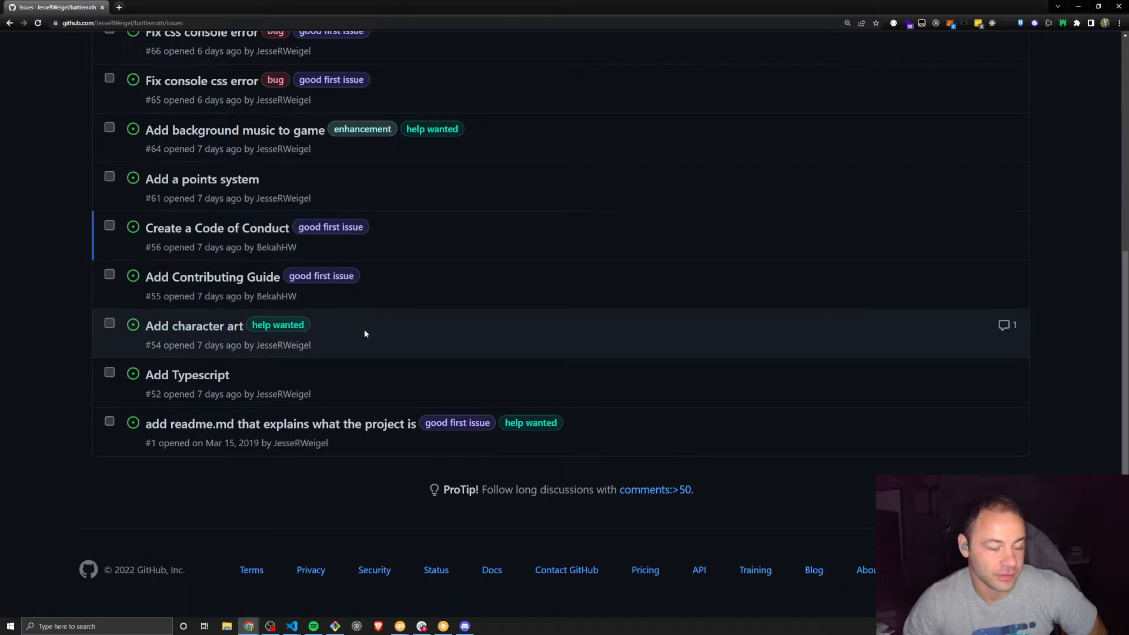
pyautogui.moveTo(193, 325)
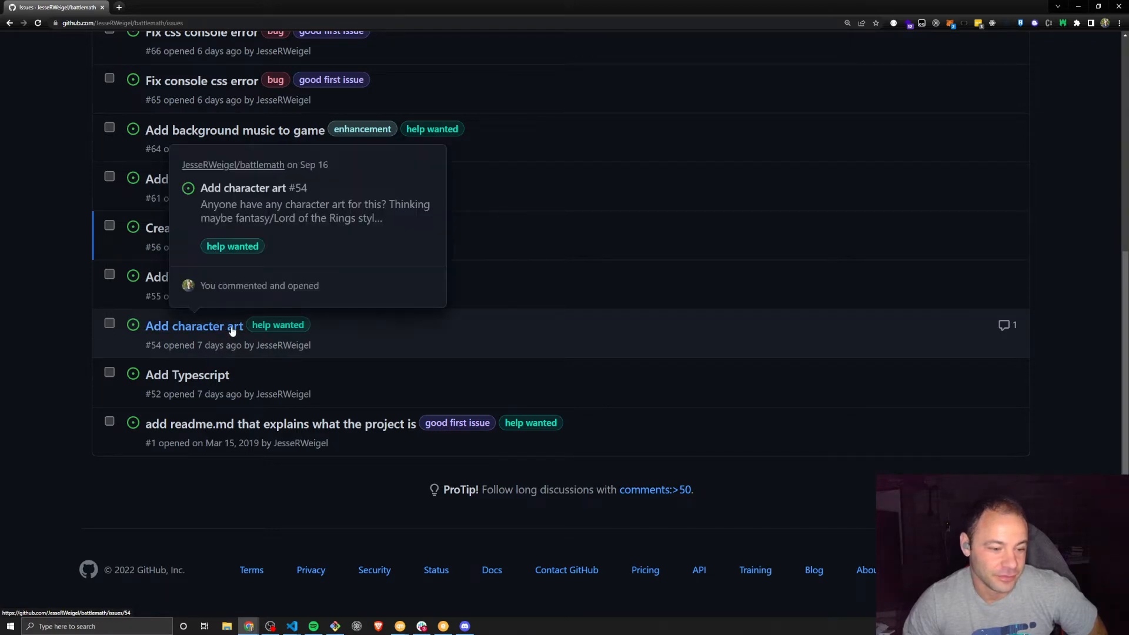
pyautogui.moveTo(321, 346)
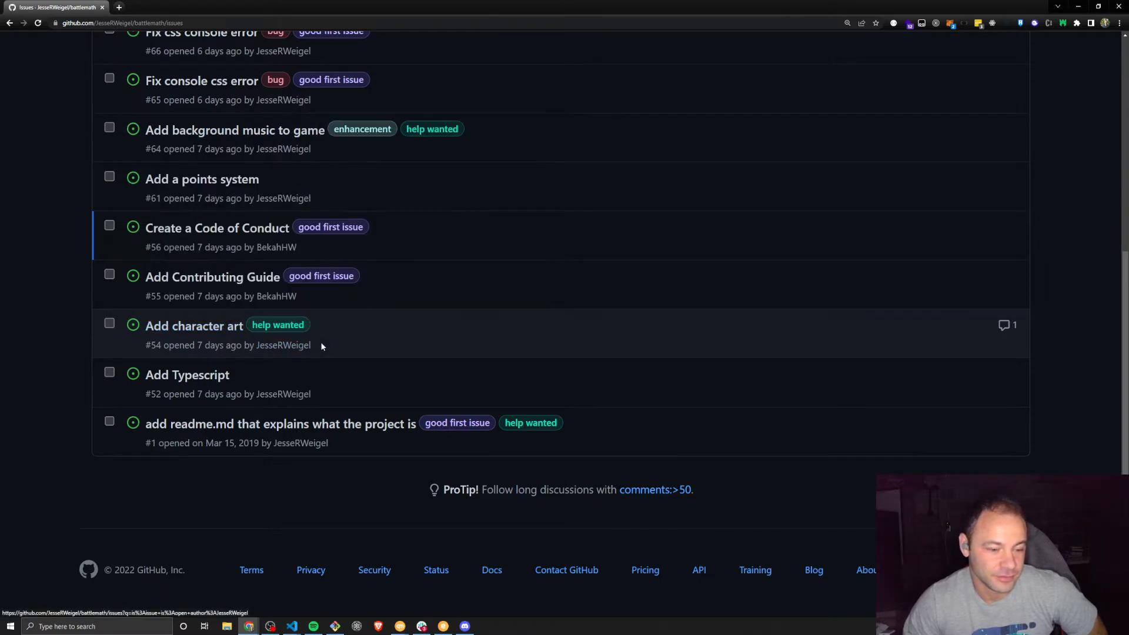
pyautogui.moveTo(194, 325)
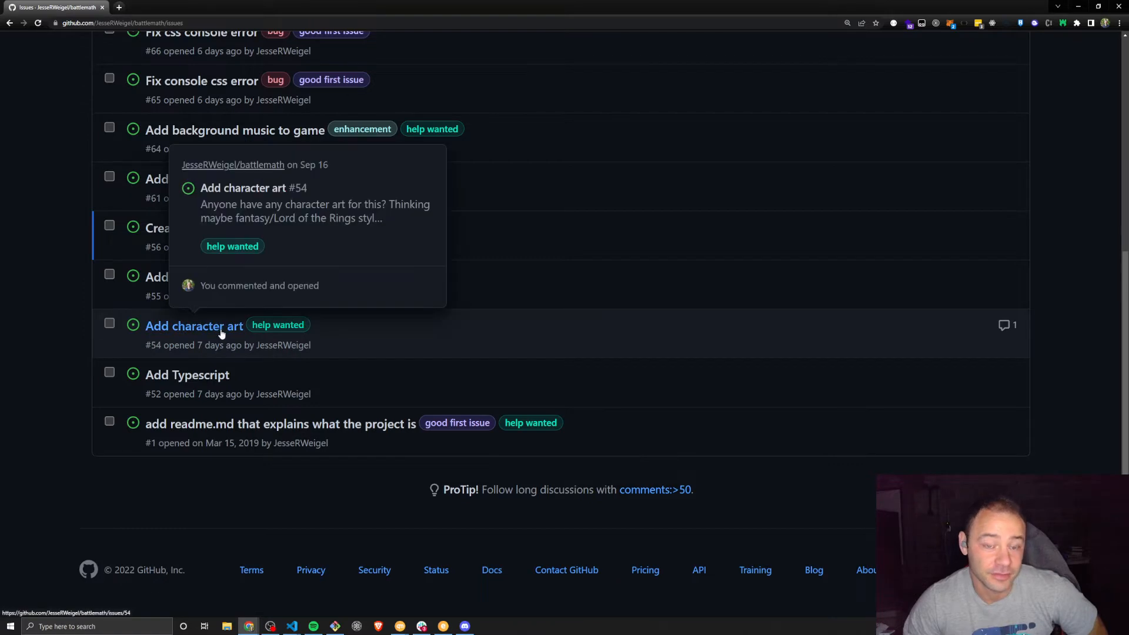
pyautogui.moveTo(202, 382)
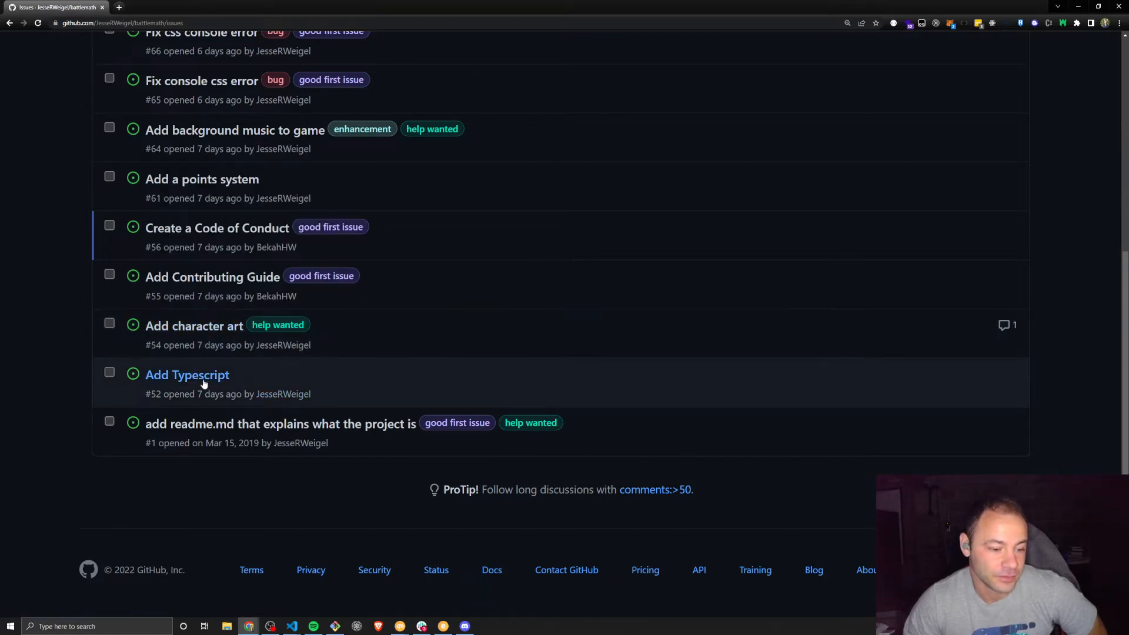
pyautogui.moveTo(187, 375)
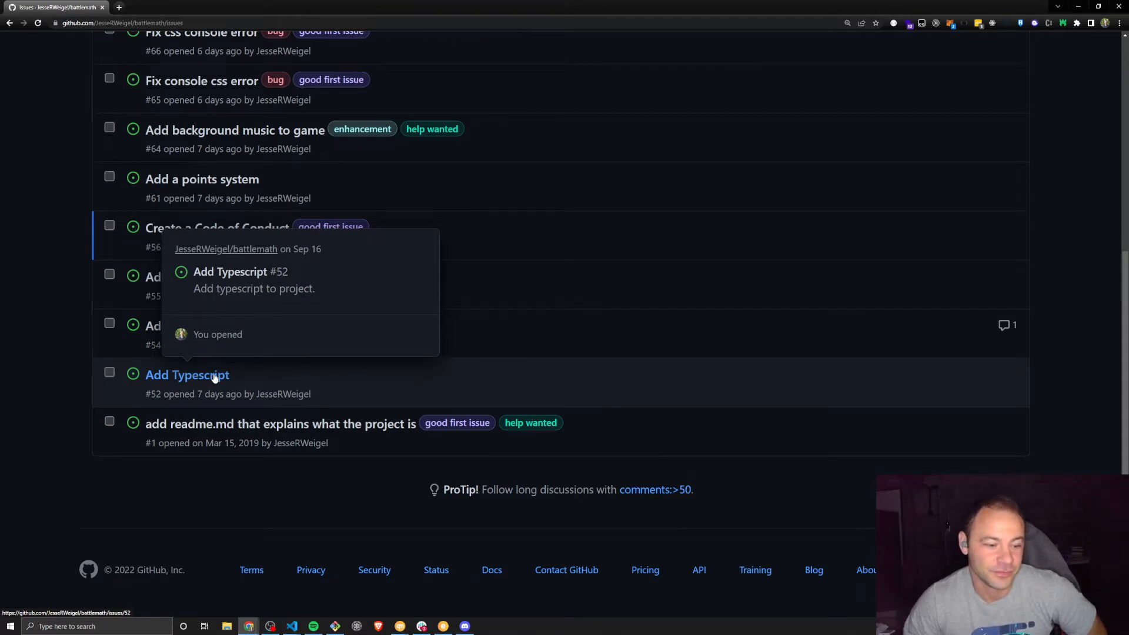
pyautogui.moveTo(224, 377)
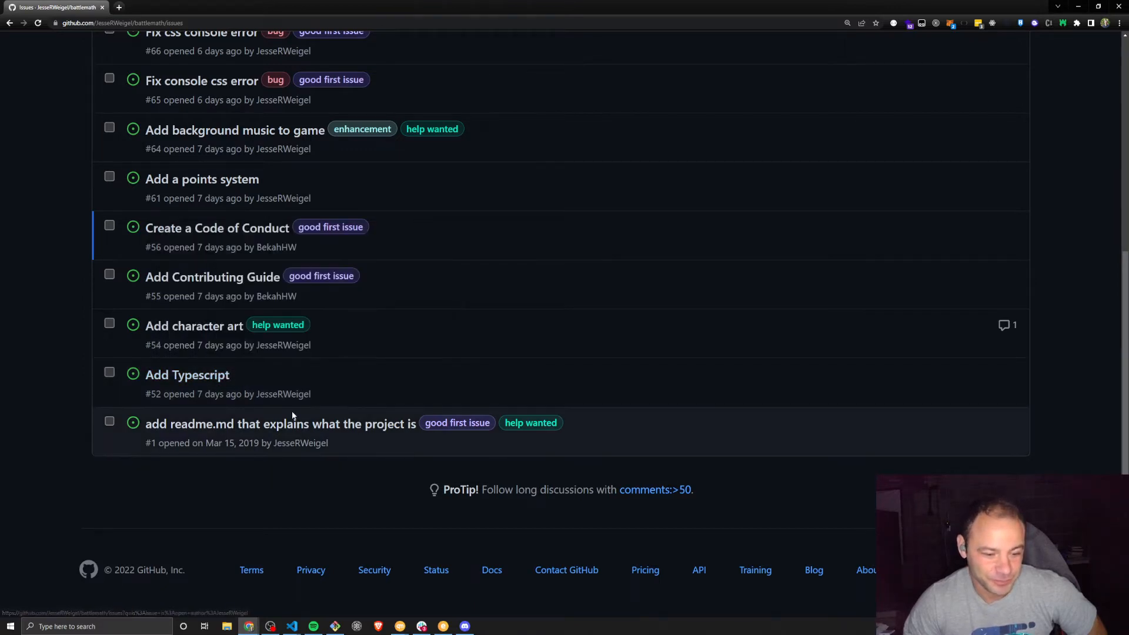
pyautogui.moveTo(279, 423)
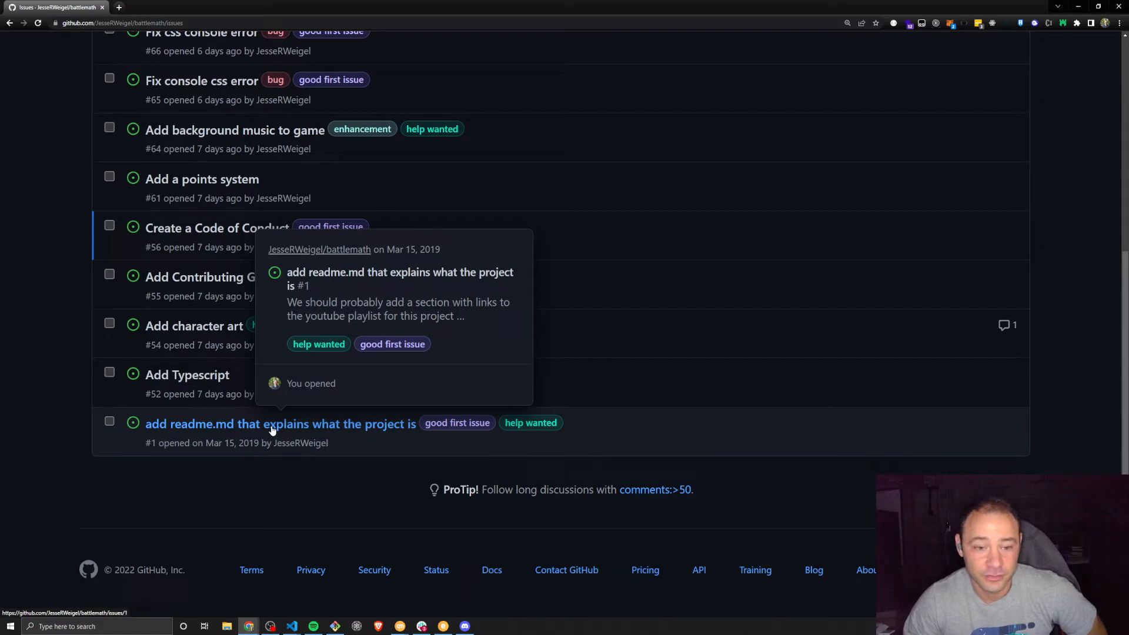
pyautogui.moveTo(273, 426)
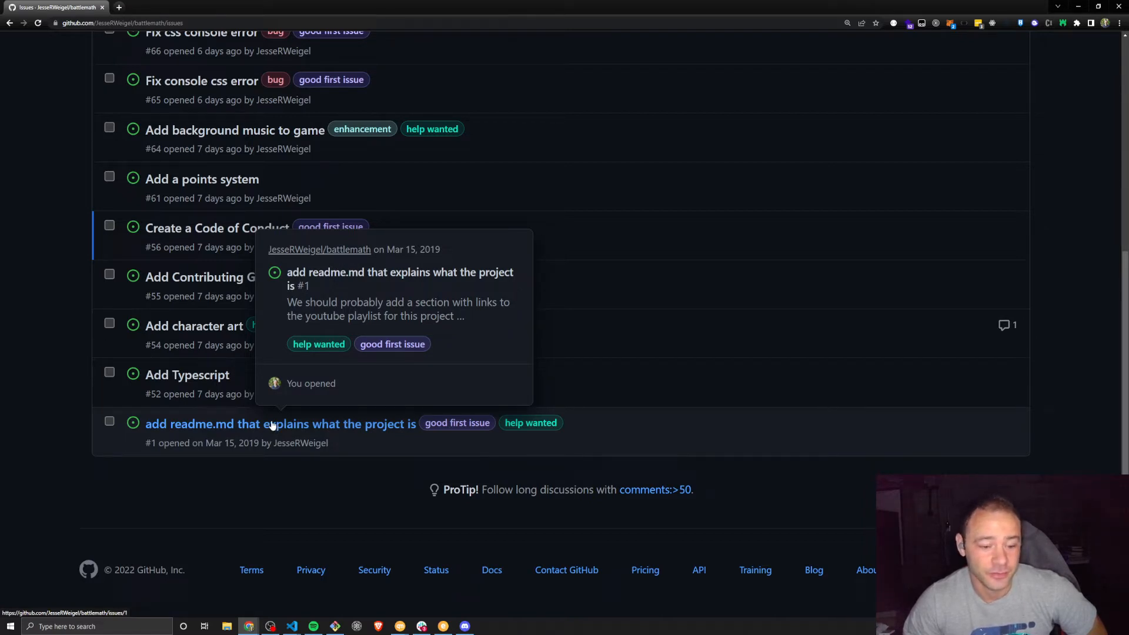
pyautogui.scroll(3)
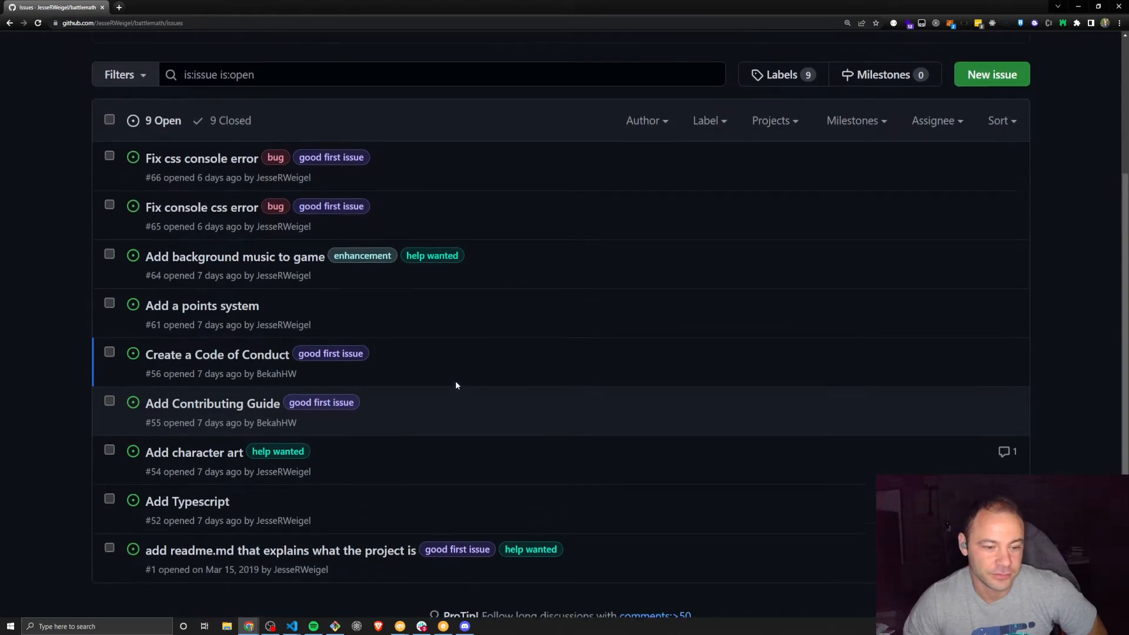
pyautogui.scroll(3)
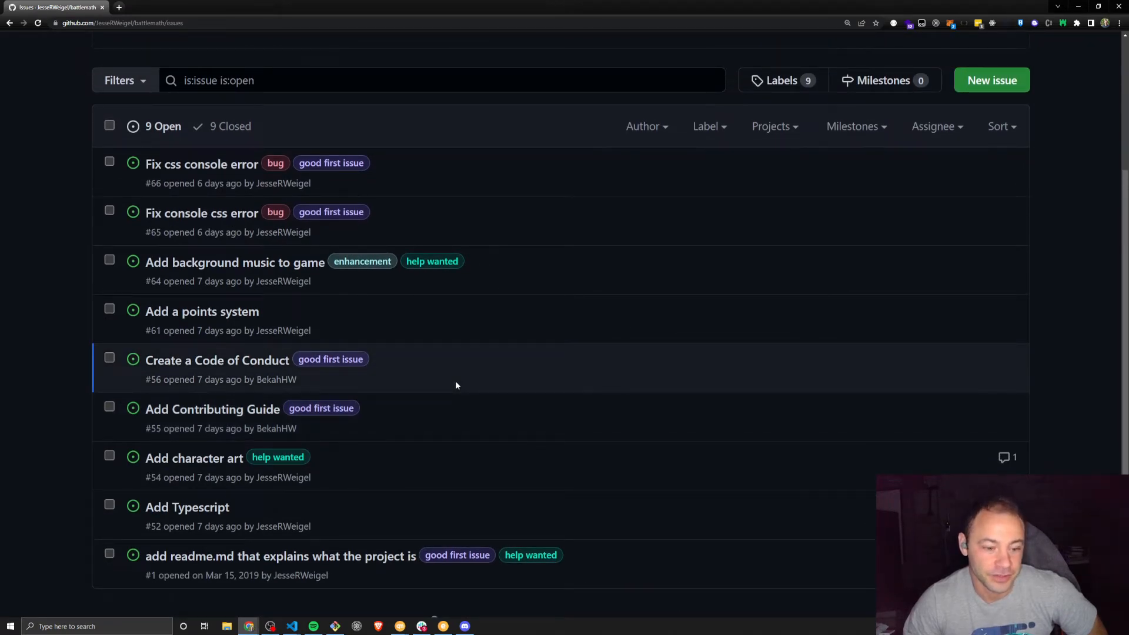
pyautogui.scroll(3)
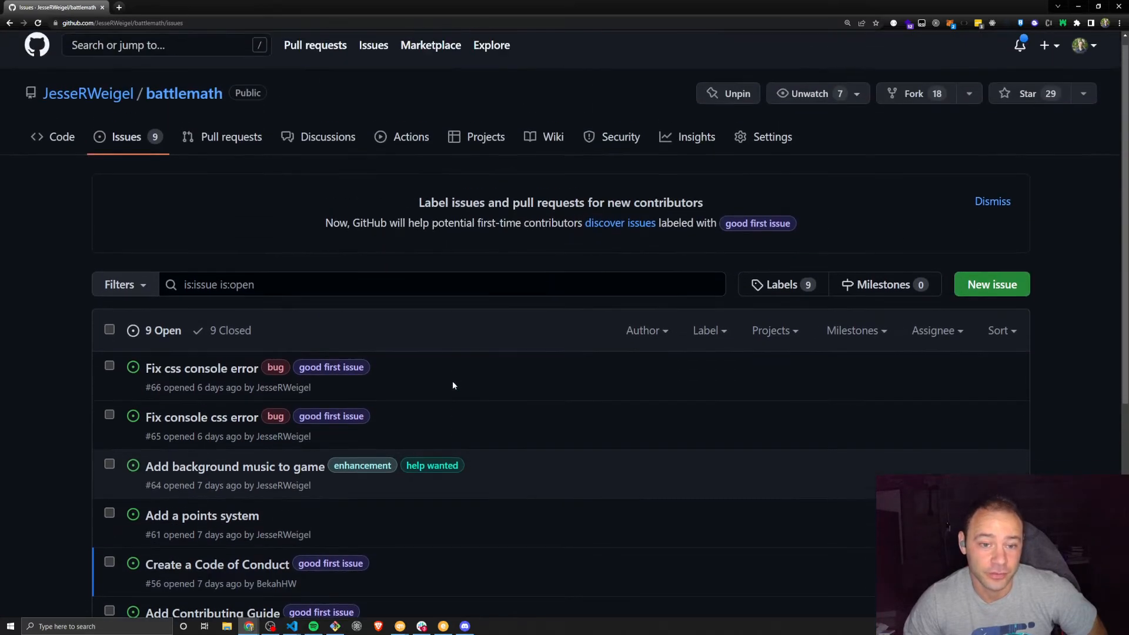
pyautogui.scroll(-3)
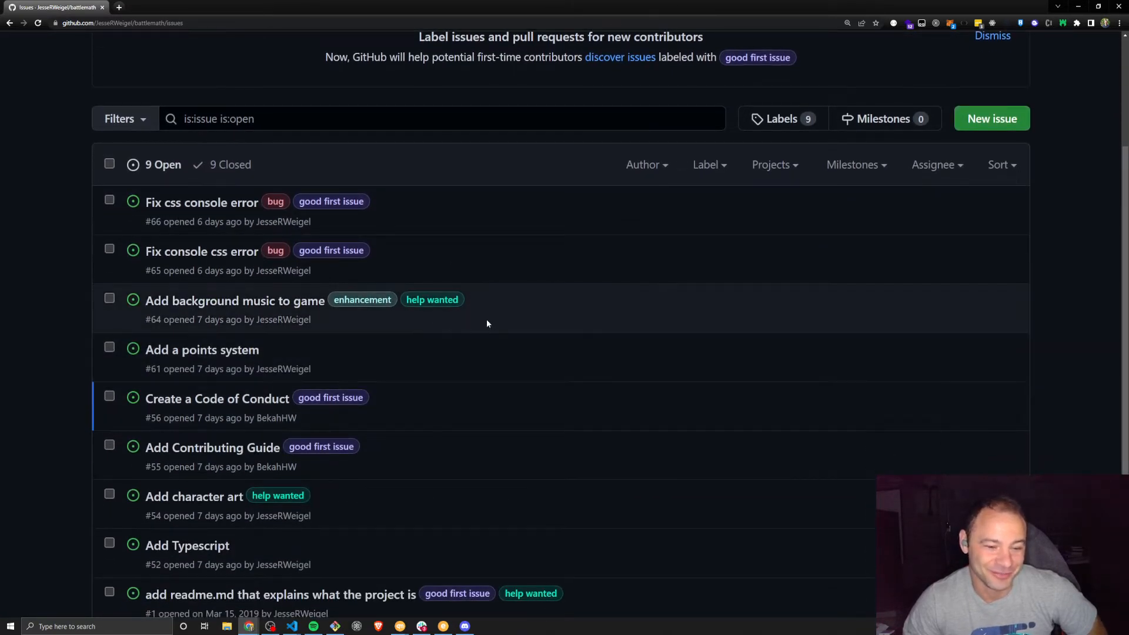
pyautogui.scroll(3)
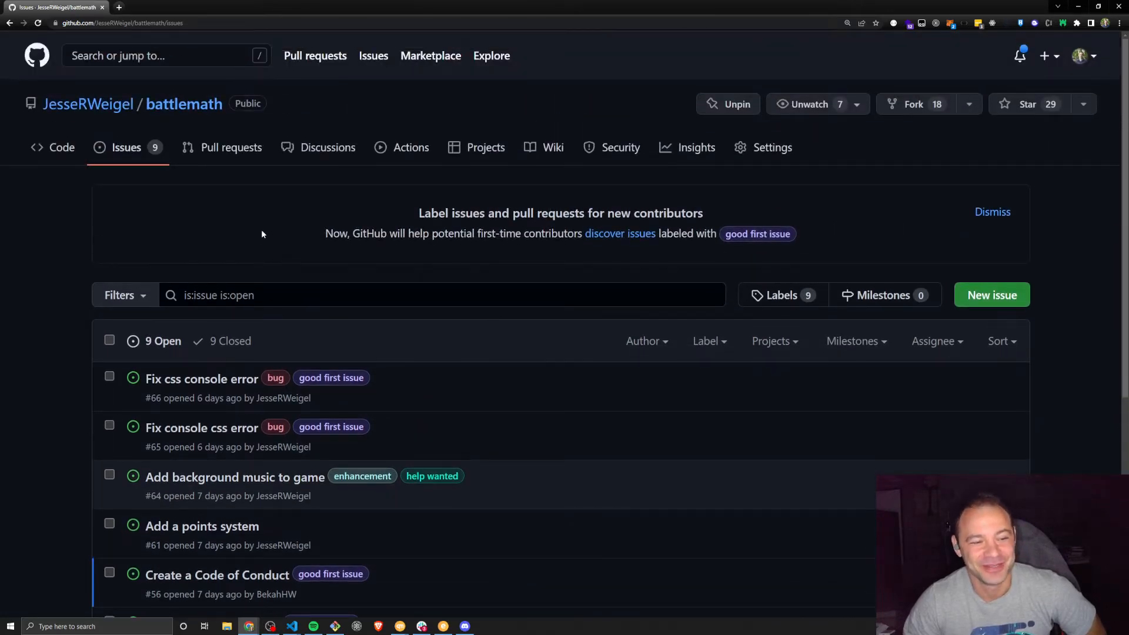
pyautogui.scroll(-3)
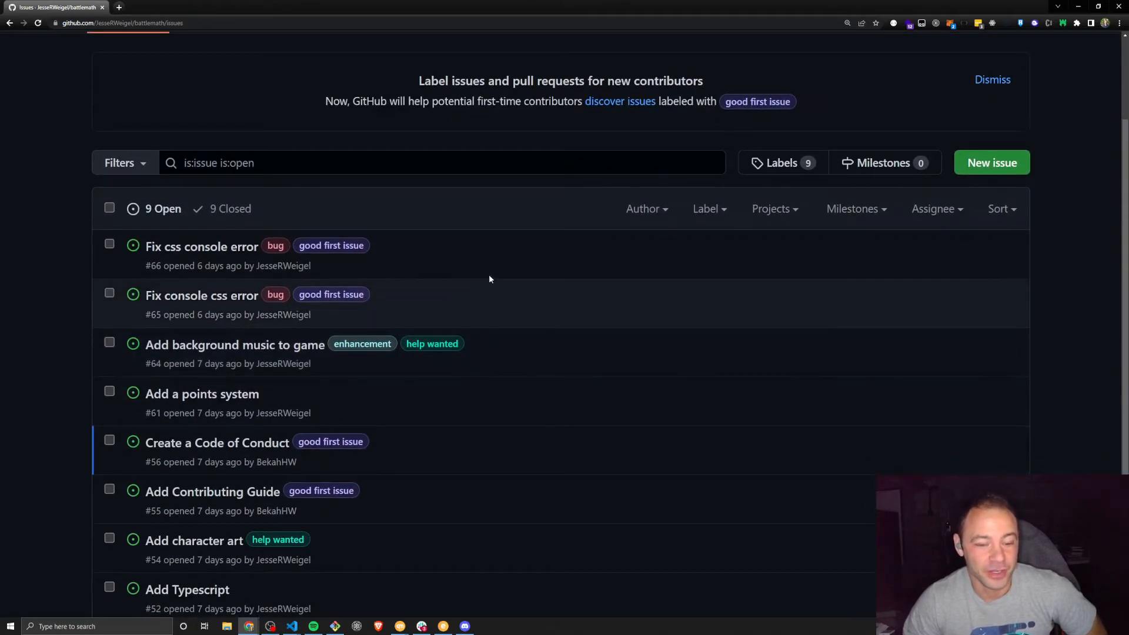
pyautogui.scroll(-3)
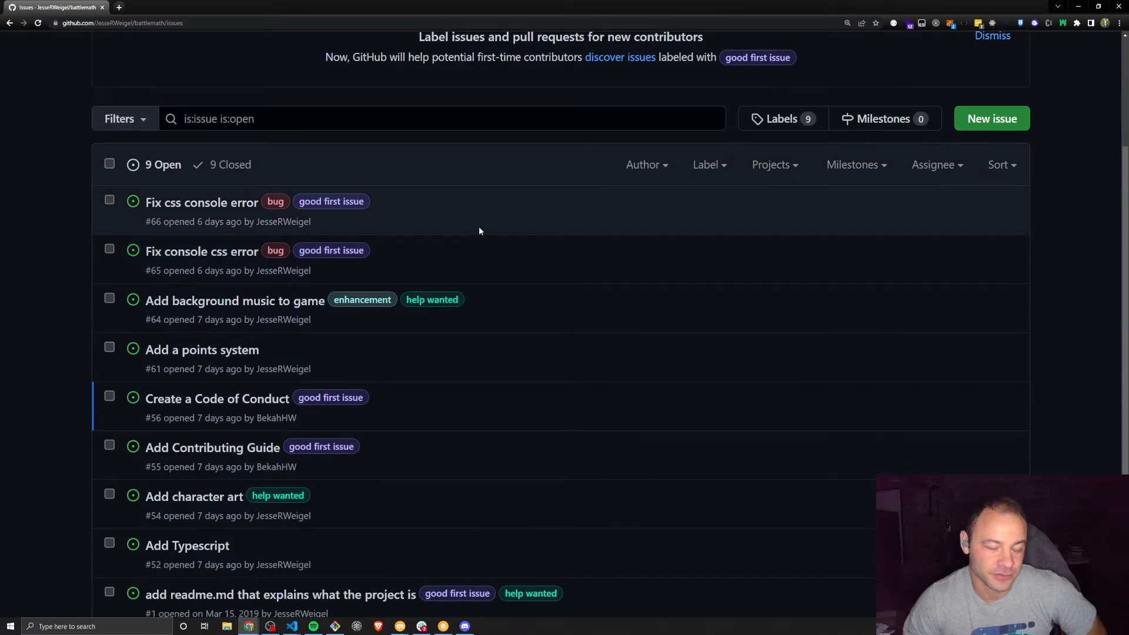
pyautogui.scroll(3)
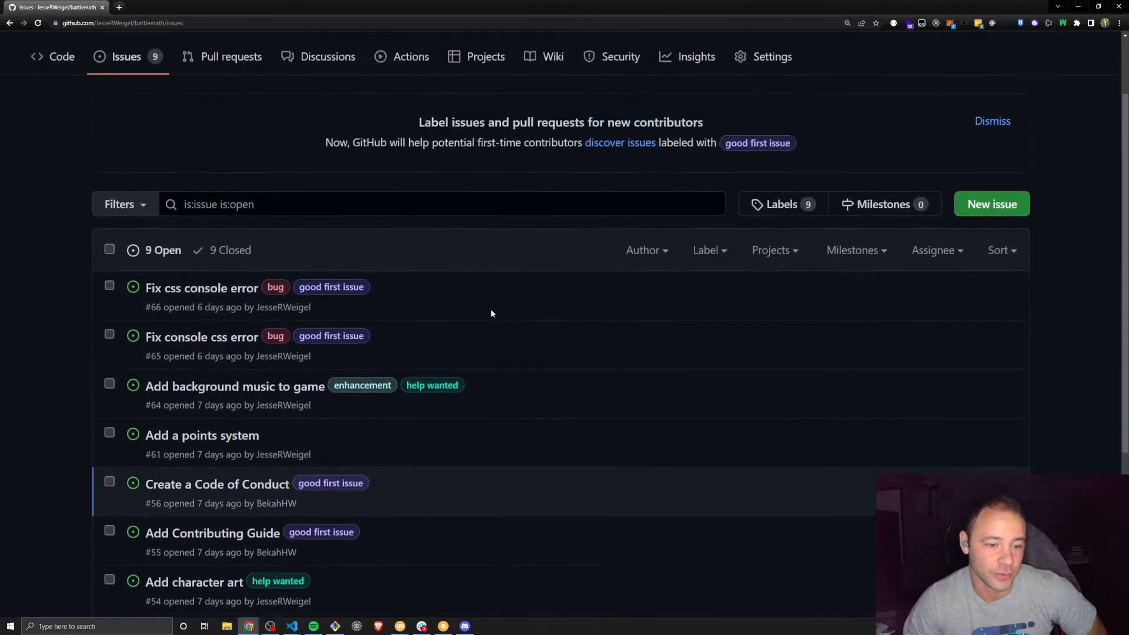
pyautogui.scroll(3)
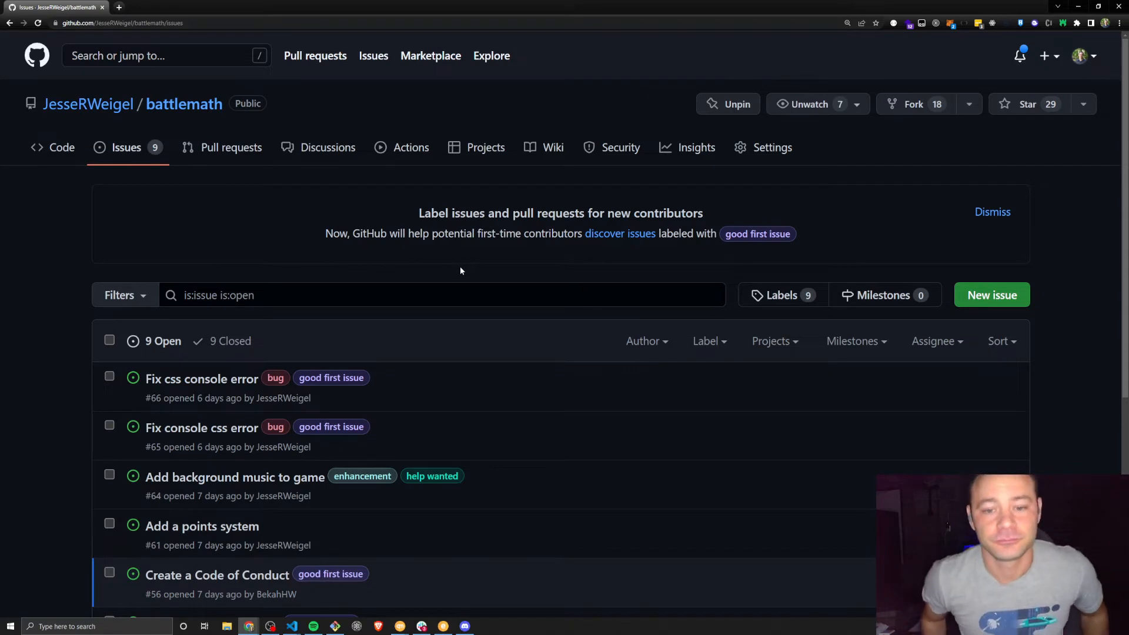
pyautogui.moveTo(496, 315)
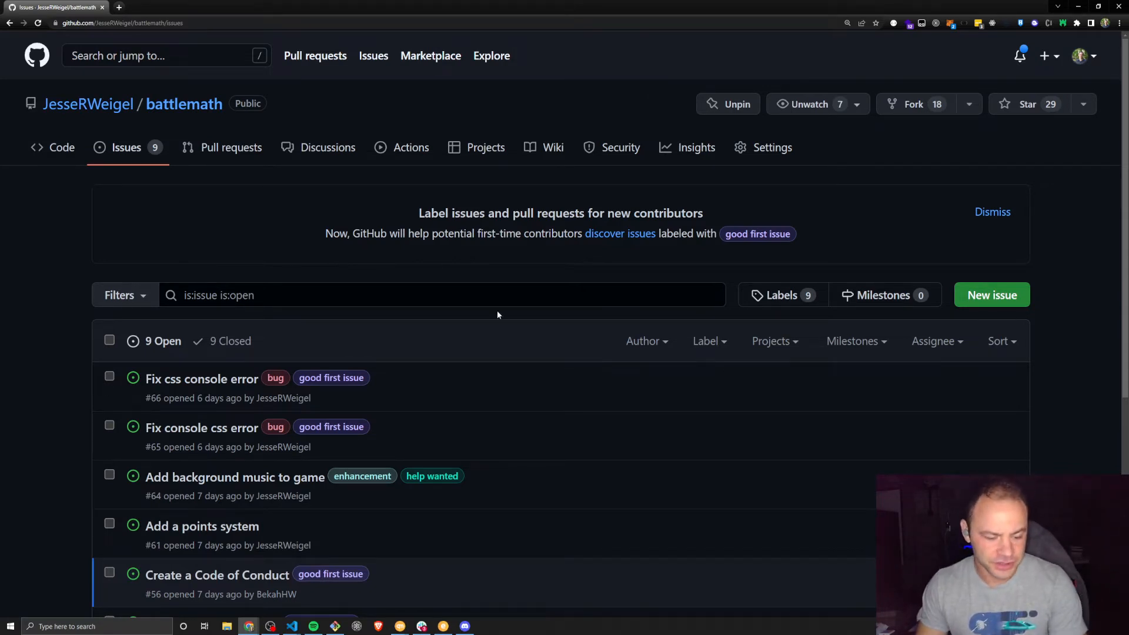
pyautogui.moveTo(423, 404)
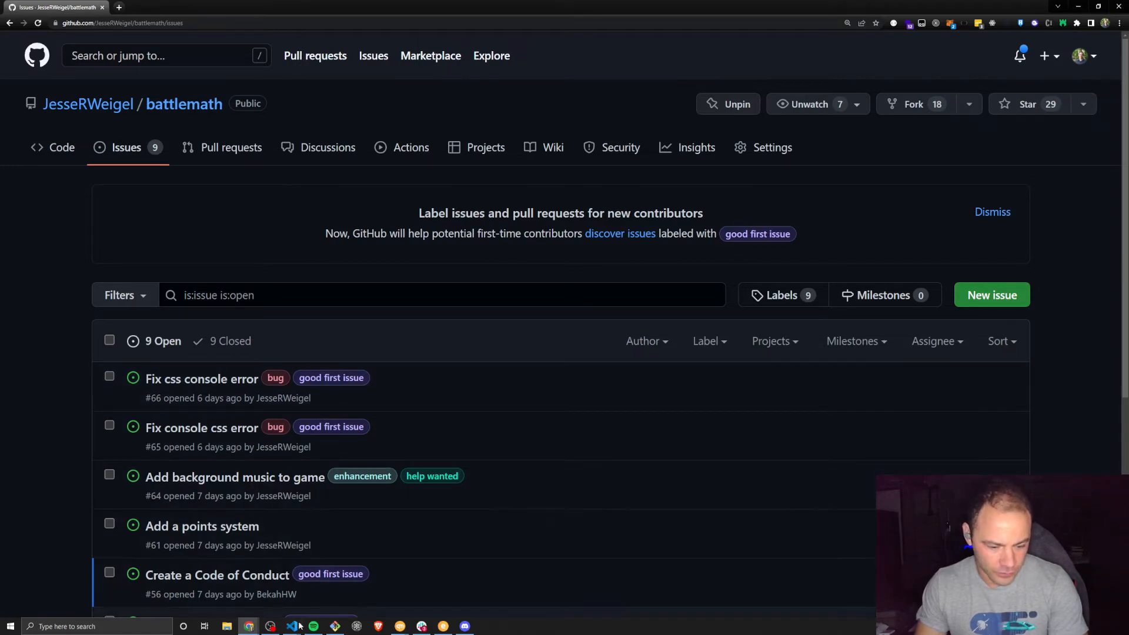
pyautogui.moveTo(293, 625)
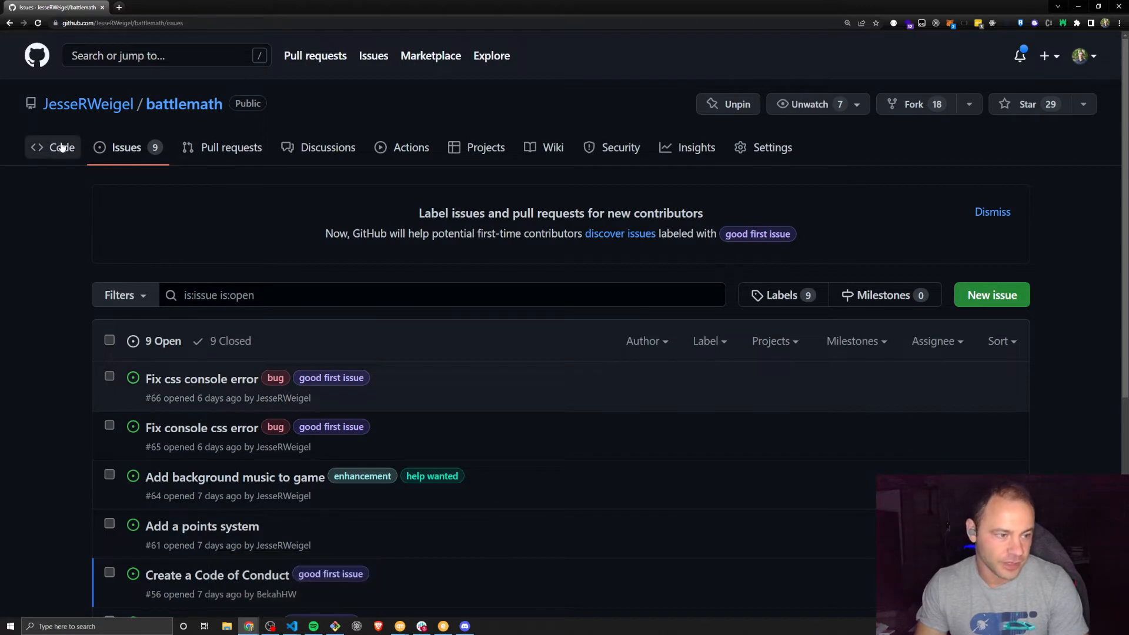
# Go back to the battlemath Code page with its files, description and topic tags
pyautogui.click(62, 147)
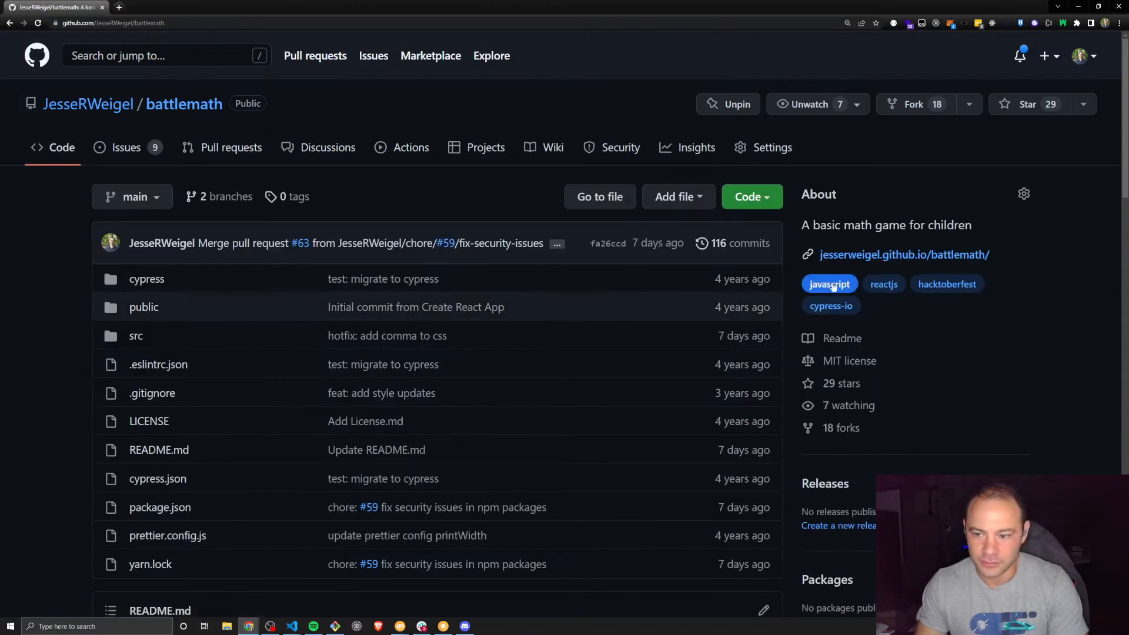
pyautogui.moveTo(904, 254)
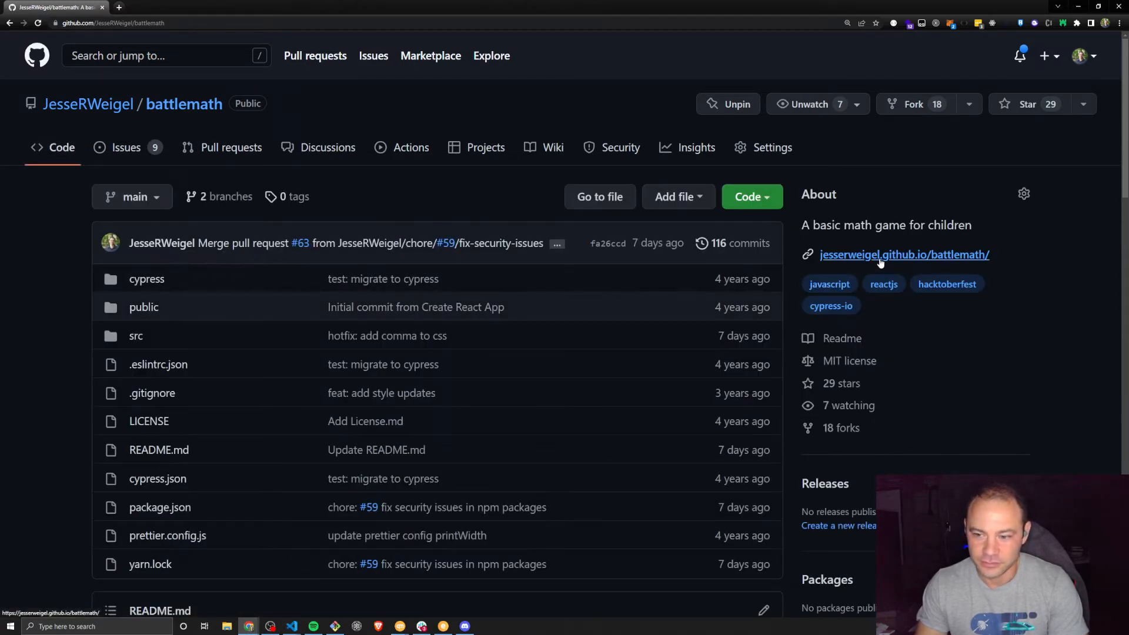
pyautogui.moveTo(921, 256)
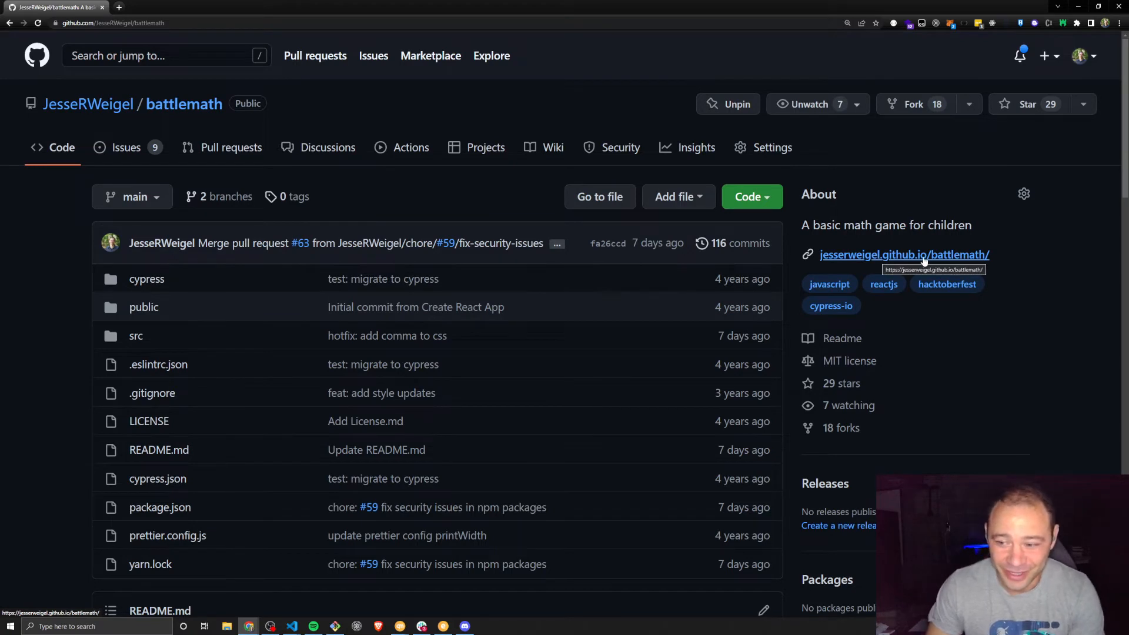
pyautogui.moveTo(992, 252)
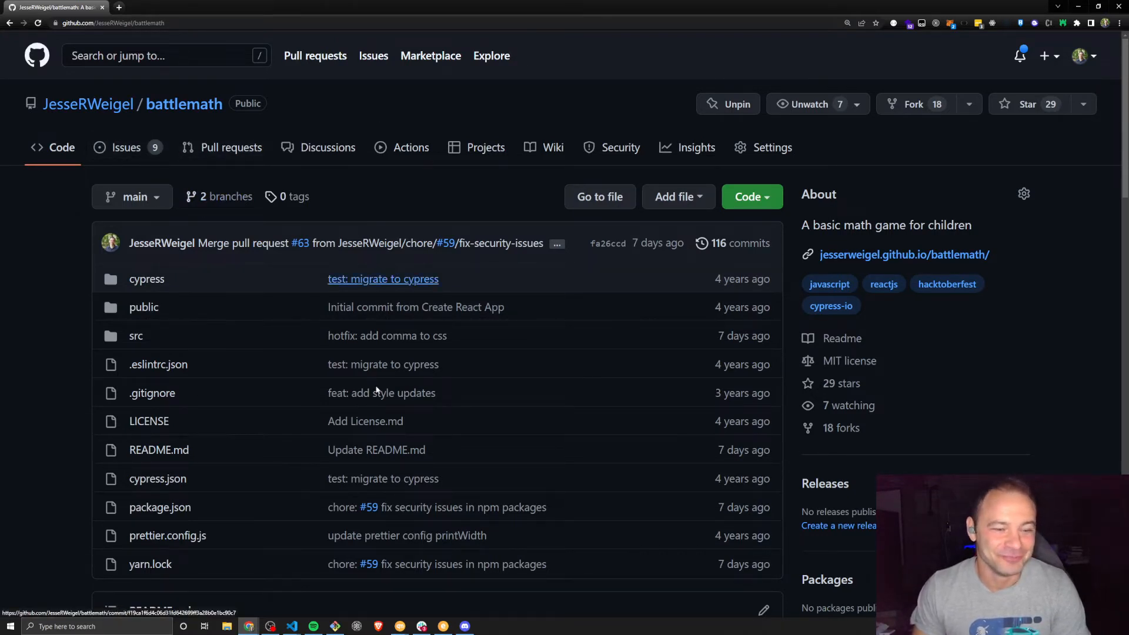
pyautogui.moveTo(291, 625)
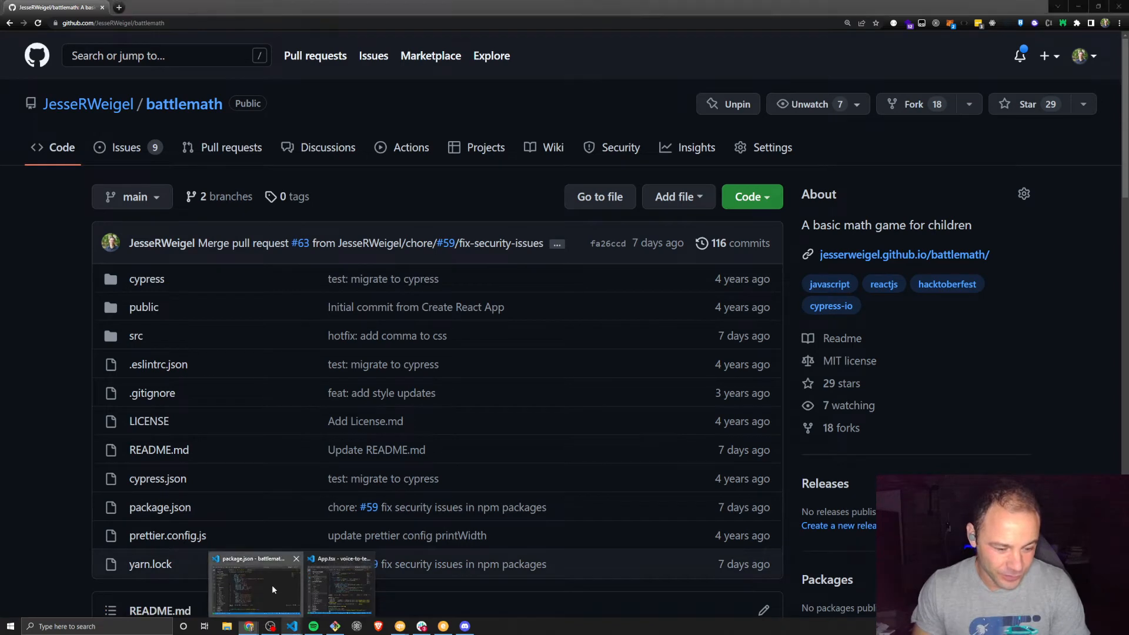
# Switch to VS Code and review package.json dependencies, scripts and the project files
pyautogui.click(254, 585)
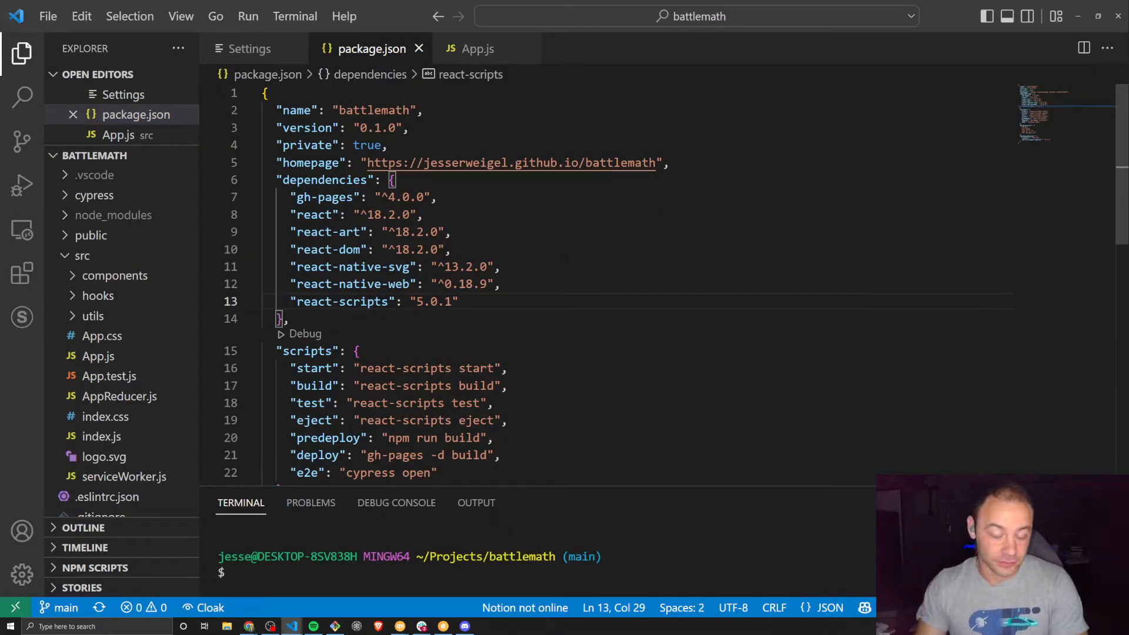
pyautogui.scroll(-3)
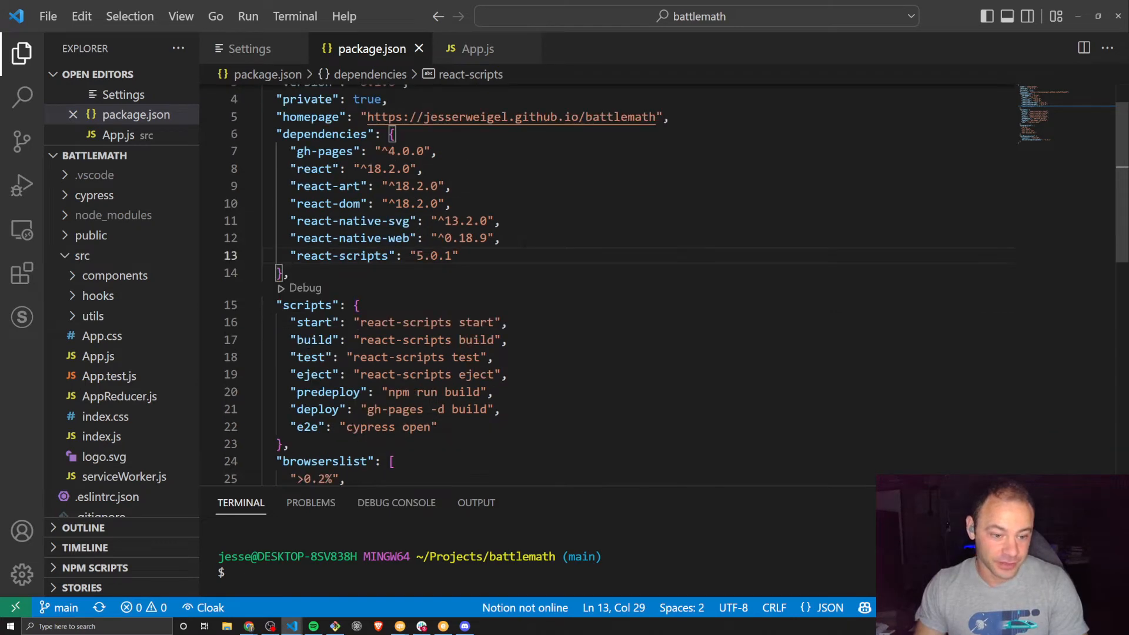
pyautogui.scroll(-3)
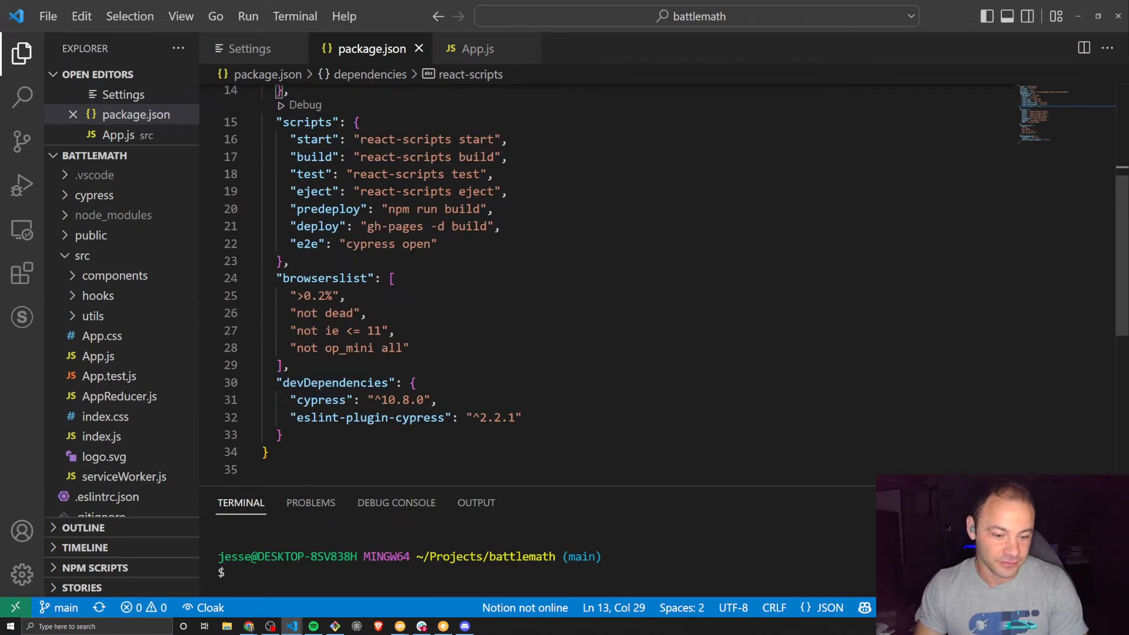
pyautogui.scroll(3)
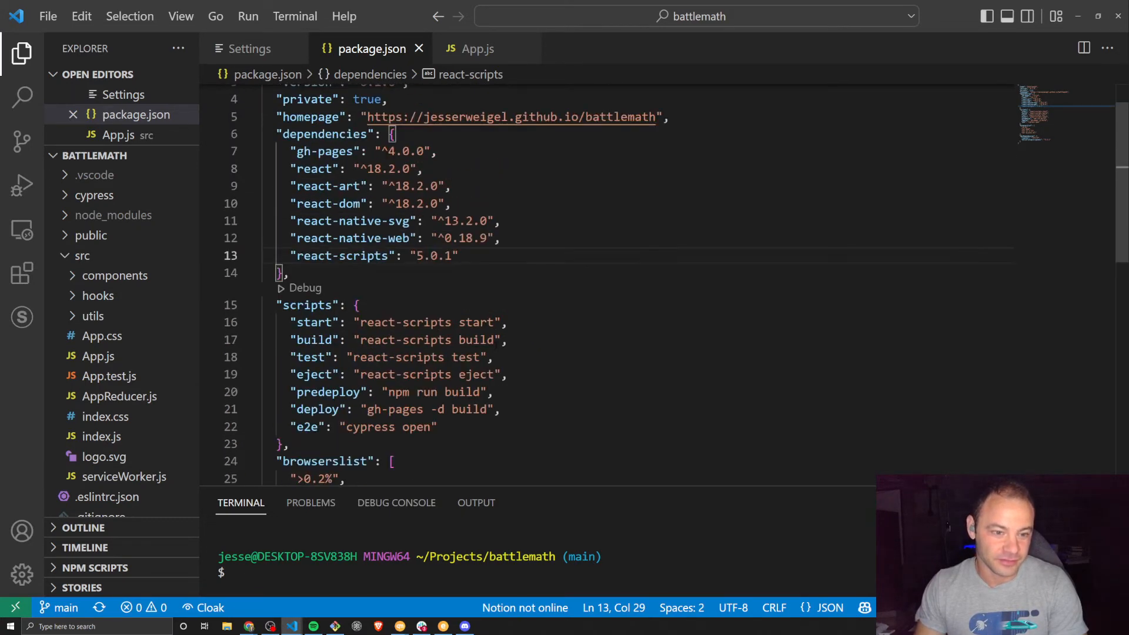
pyautogui.scroll(3)
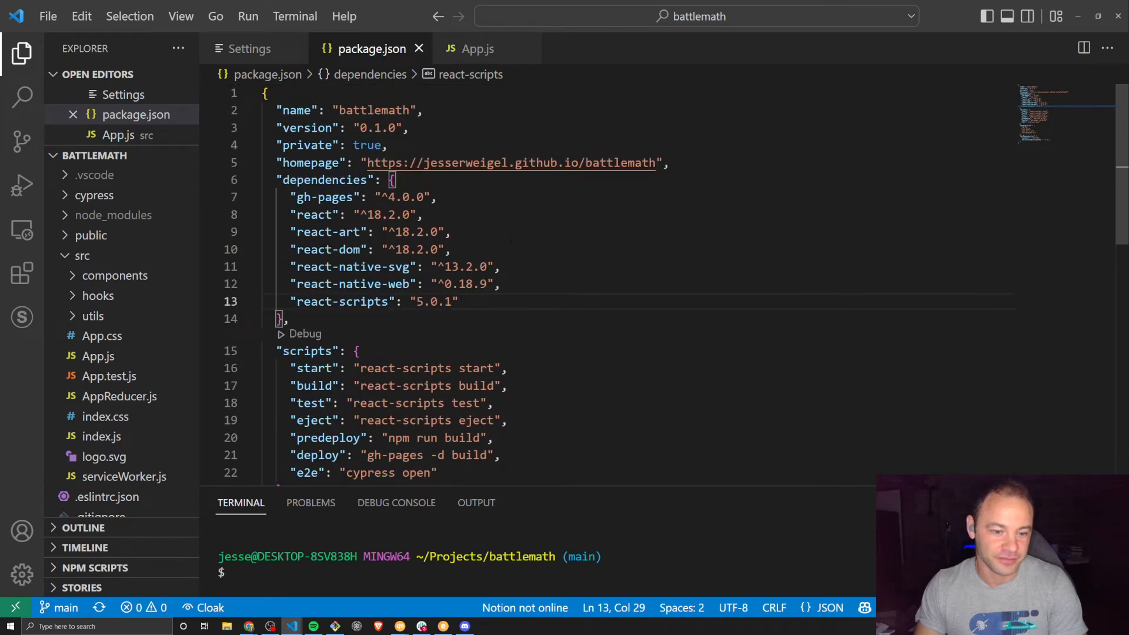
pyautogui.moveTo(144, 272)
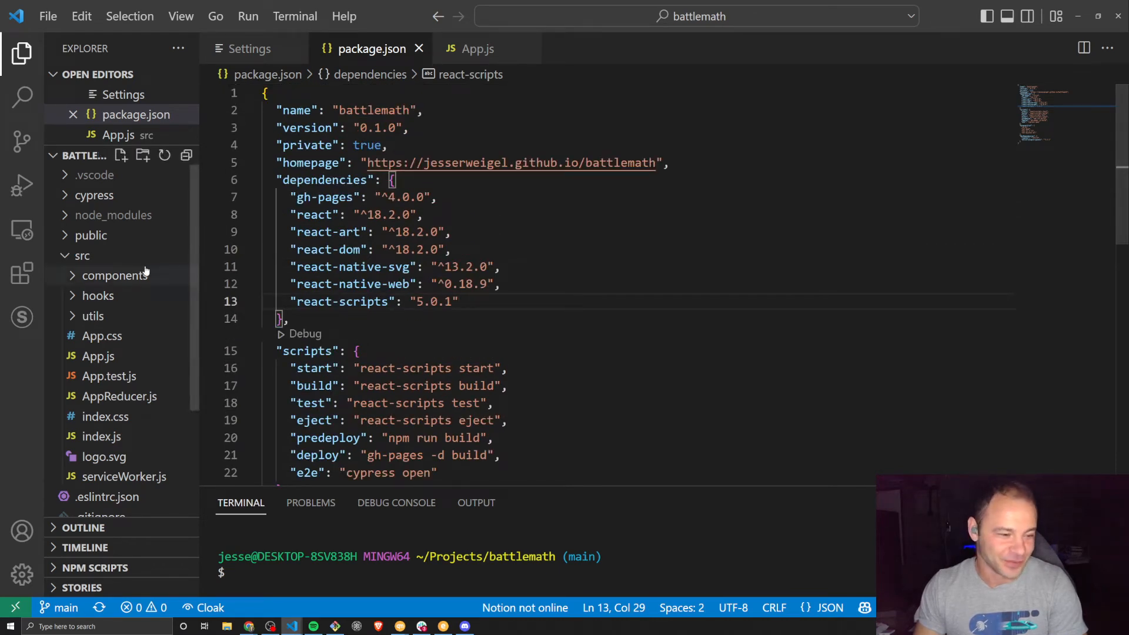
pyautogui.scroll(-3)
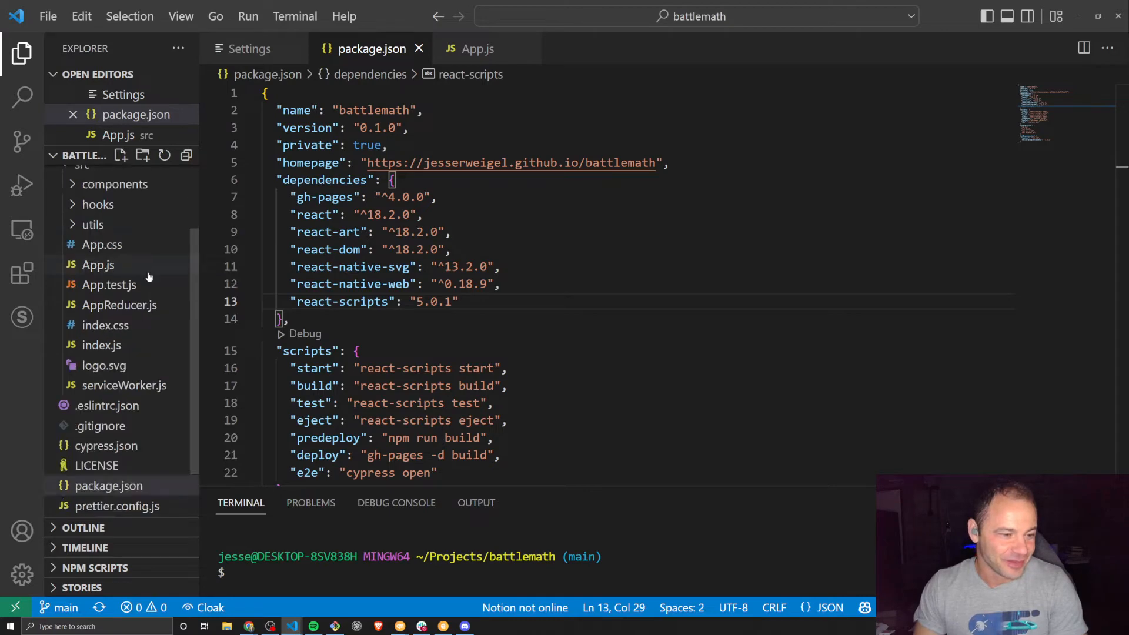
pyautogui.click(97, 264)
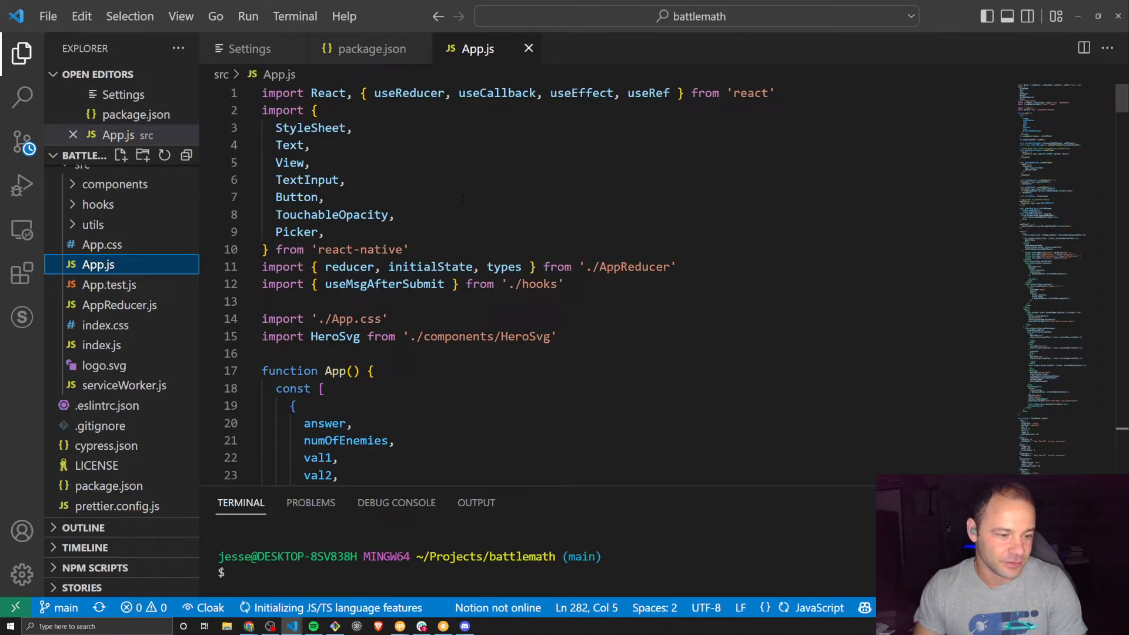
pyautogui.click(324, 197)
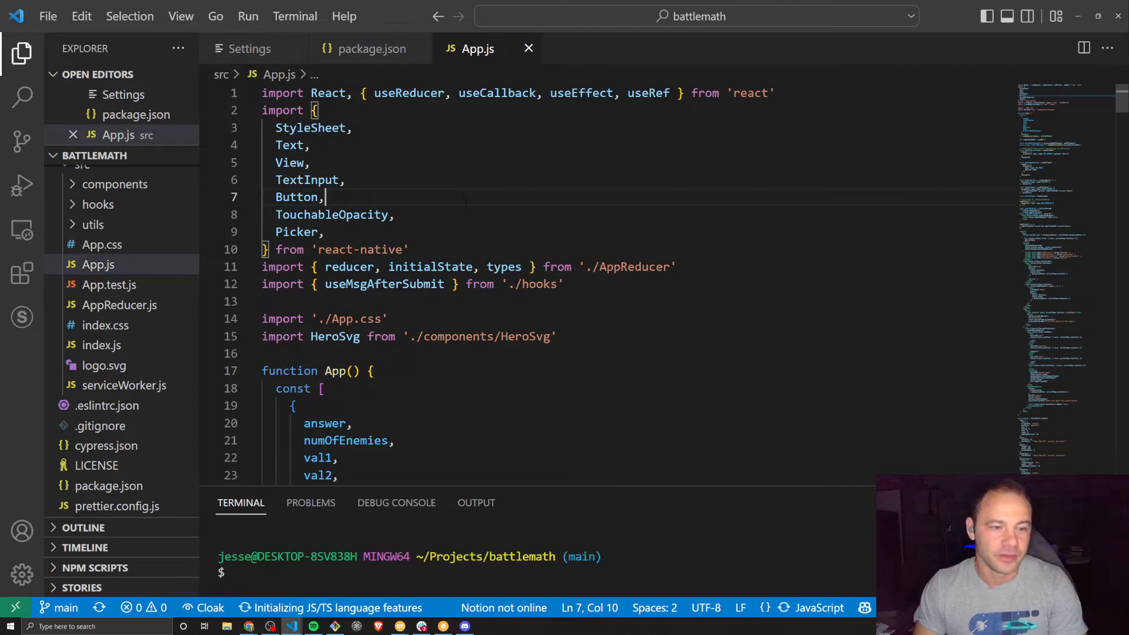
pyautogui.scroll(-3)
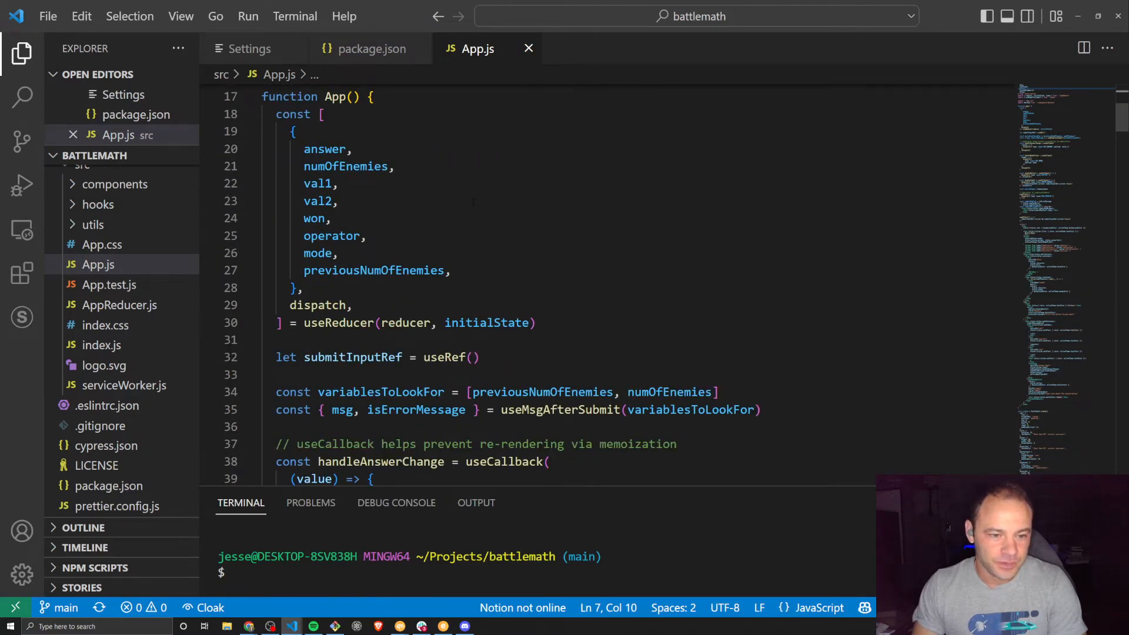
pyautogui.scroll(-3)
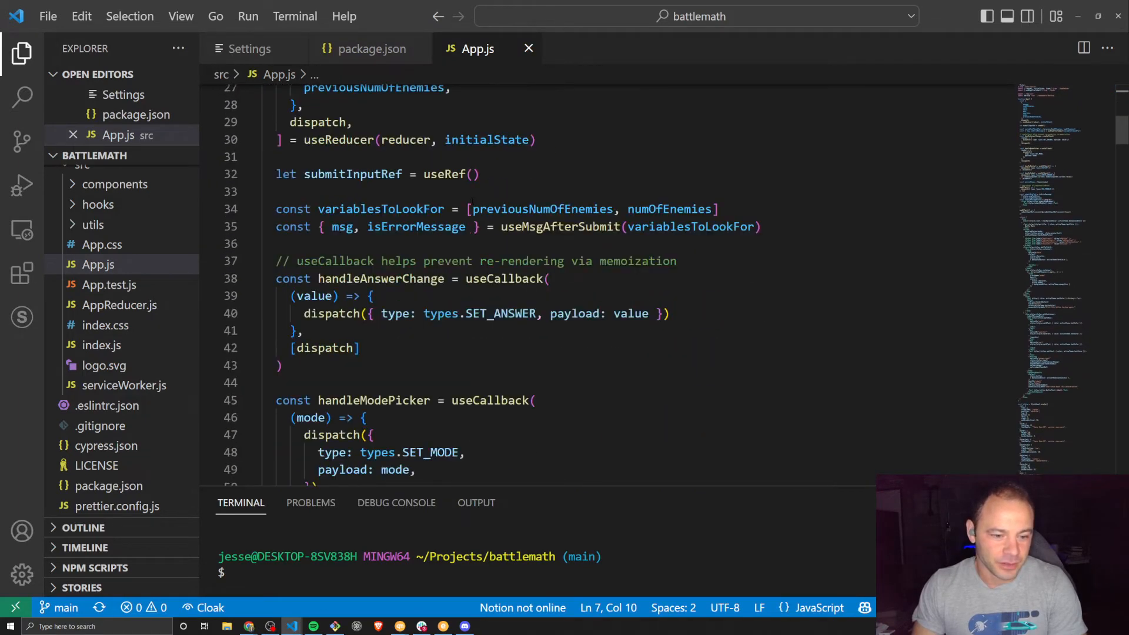
pyautogui.scroll(-3)
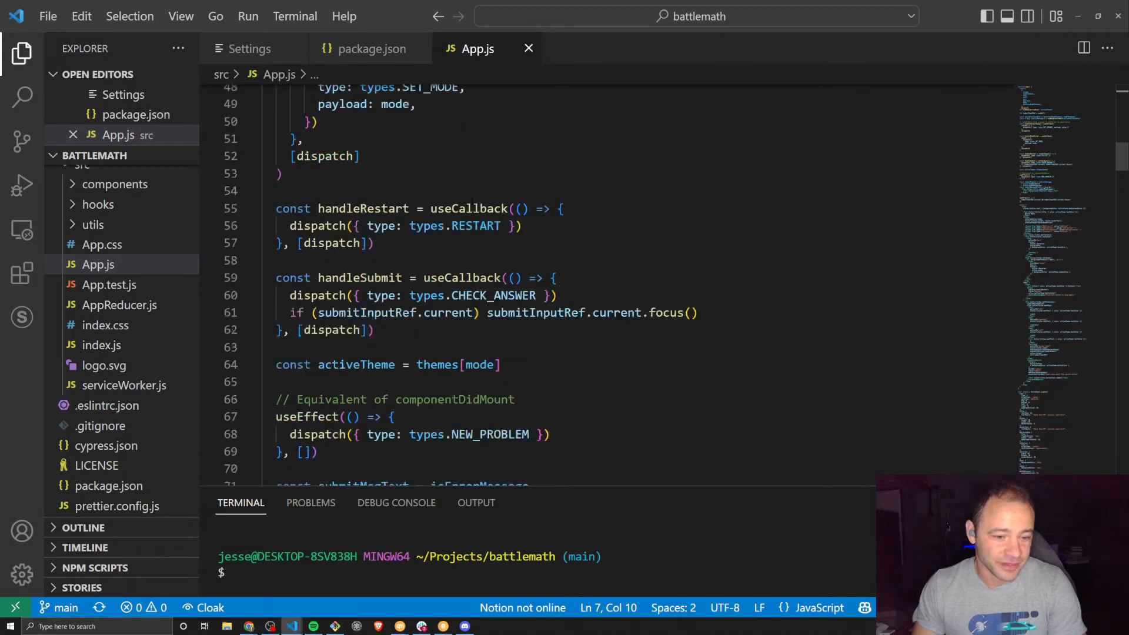
pyautogui.scroll(-3)
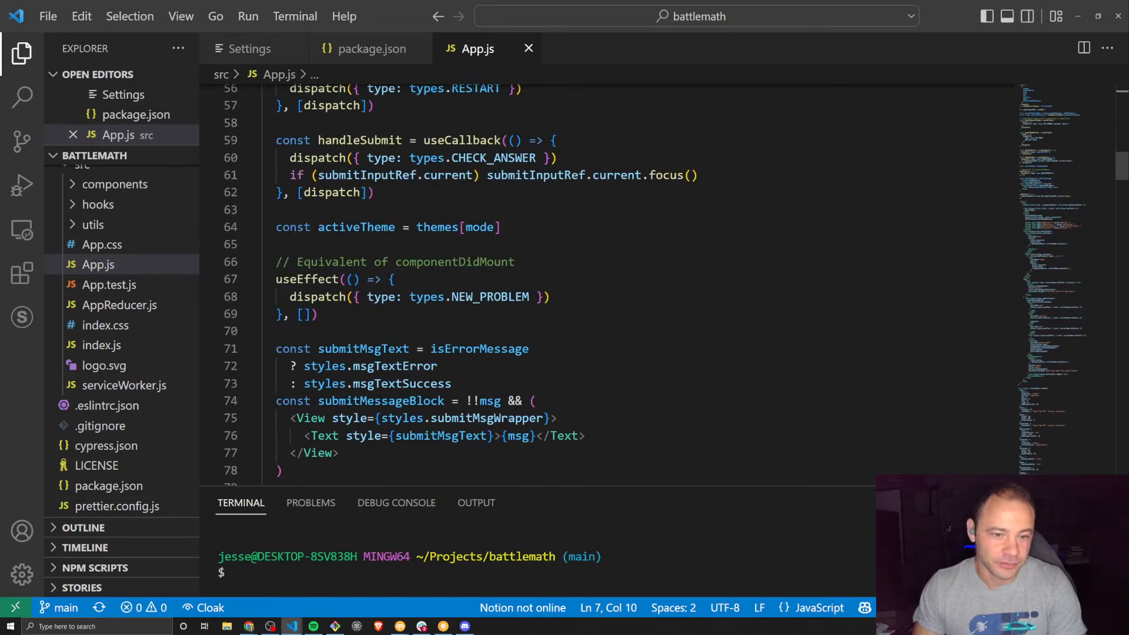
pyautogui.scroll(3)
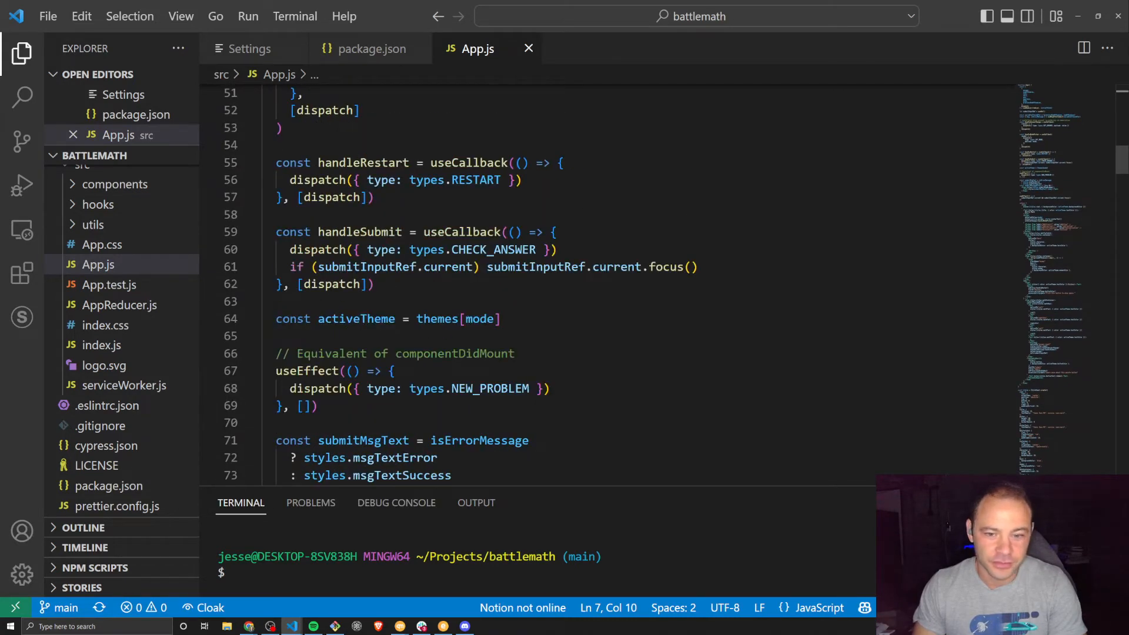
pyautogui.scroll(-3)
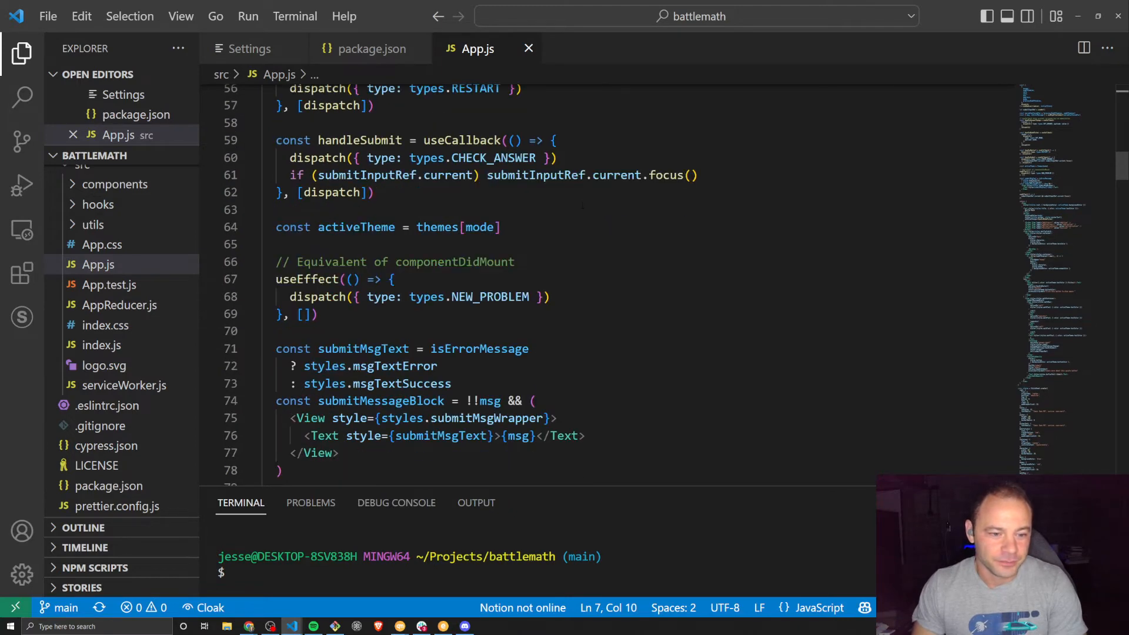
pyautogui.scroll(-3)
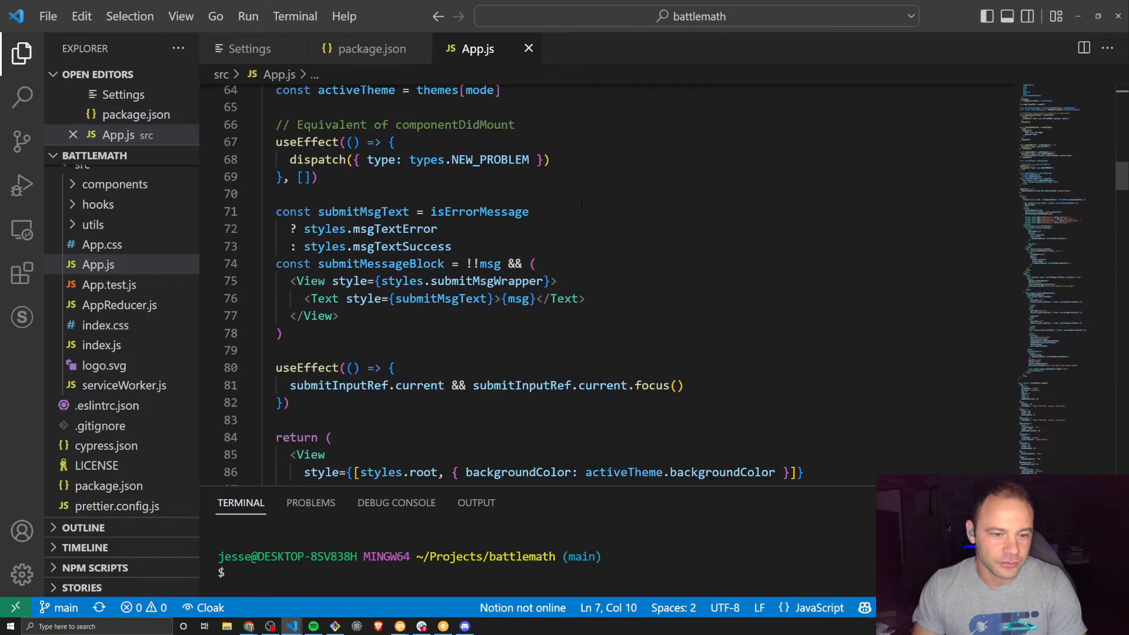
pyautogui.scroll(-3)
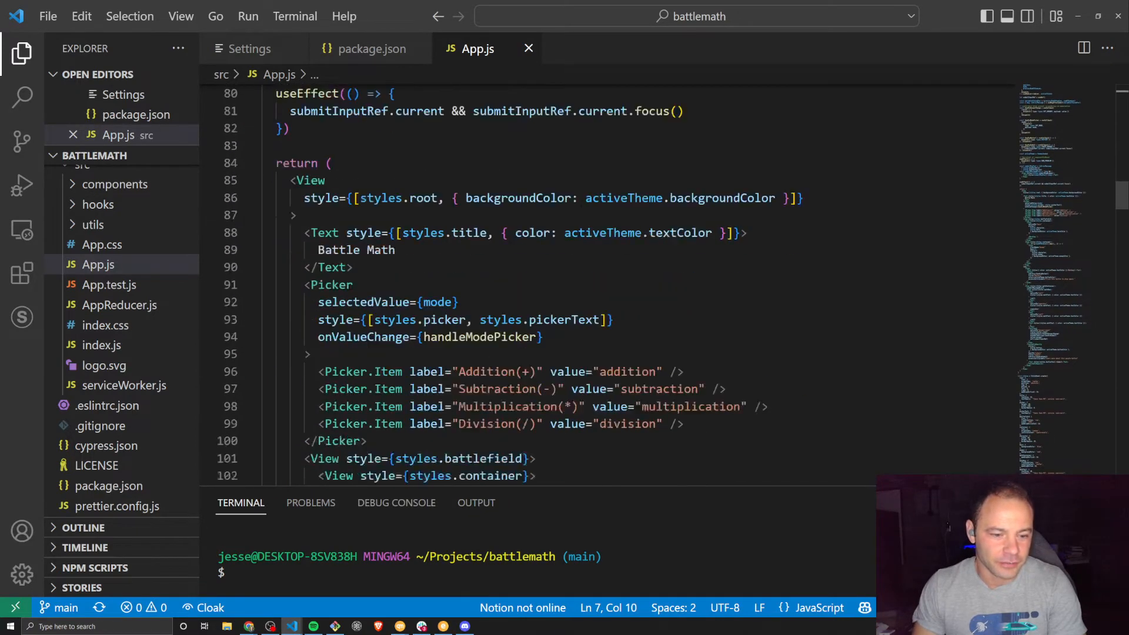
pyautogui.scroll(-3)
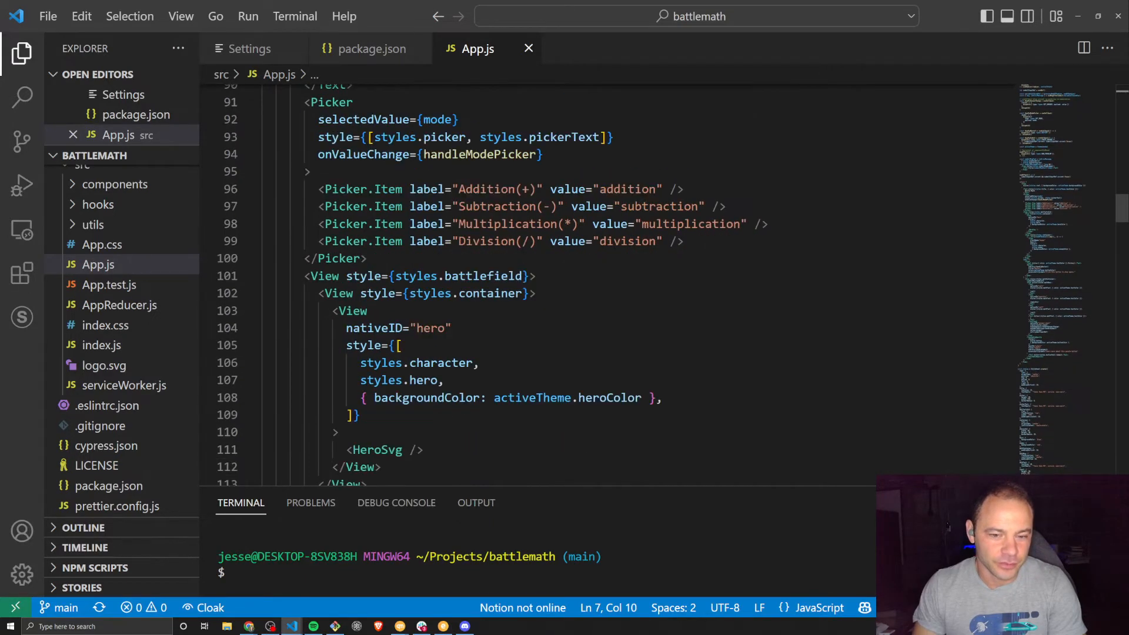
pyautogui.scroll(-3)
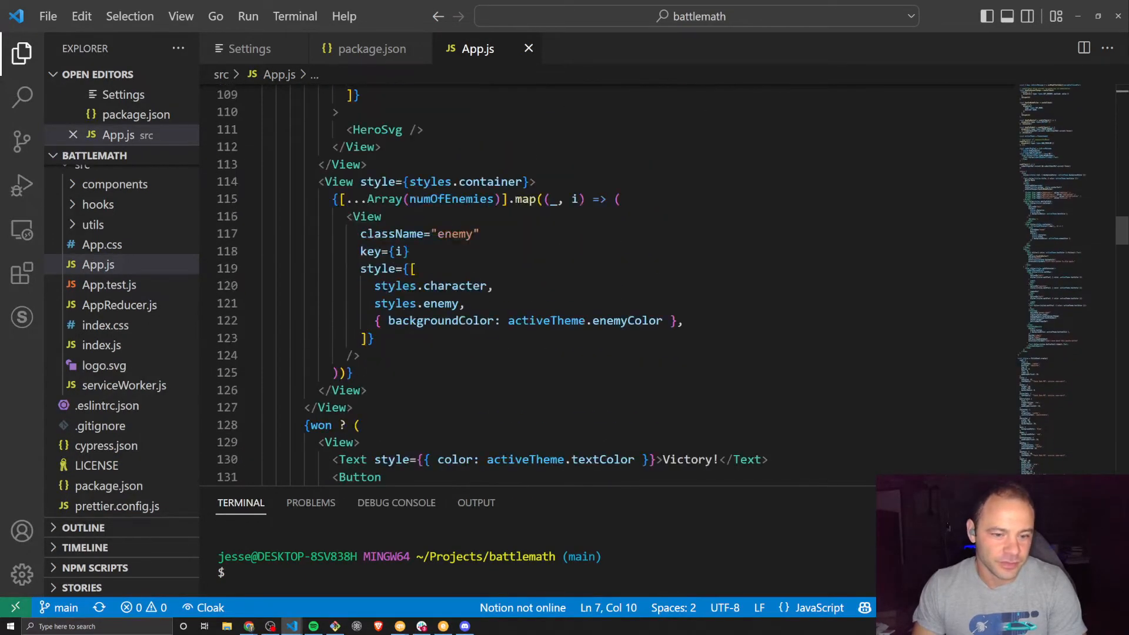
pyautogui.scroll(-3)
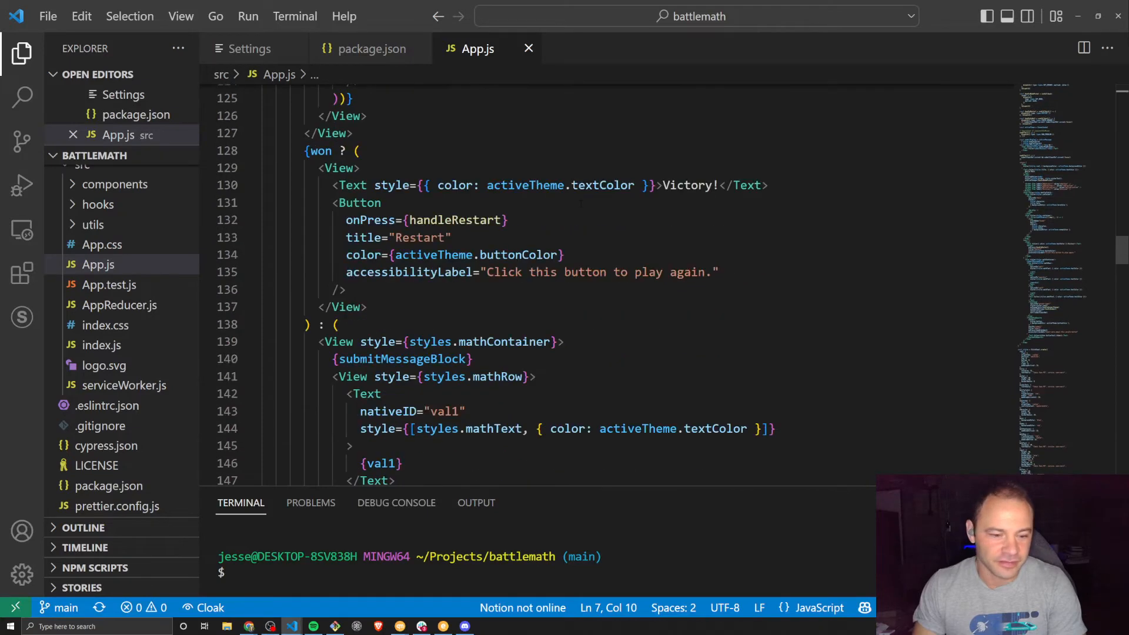
pyautogui.scroll(-3)
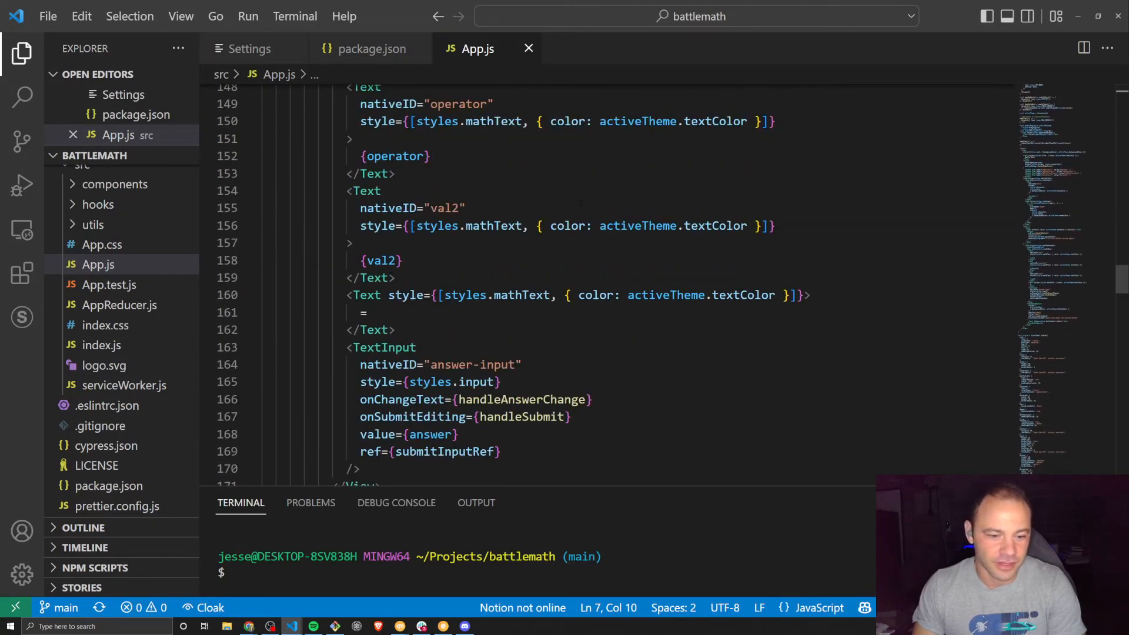
pyautogui.scroll(-3)
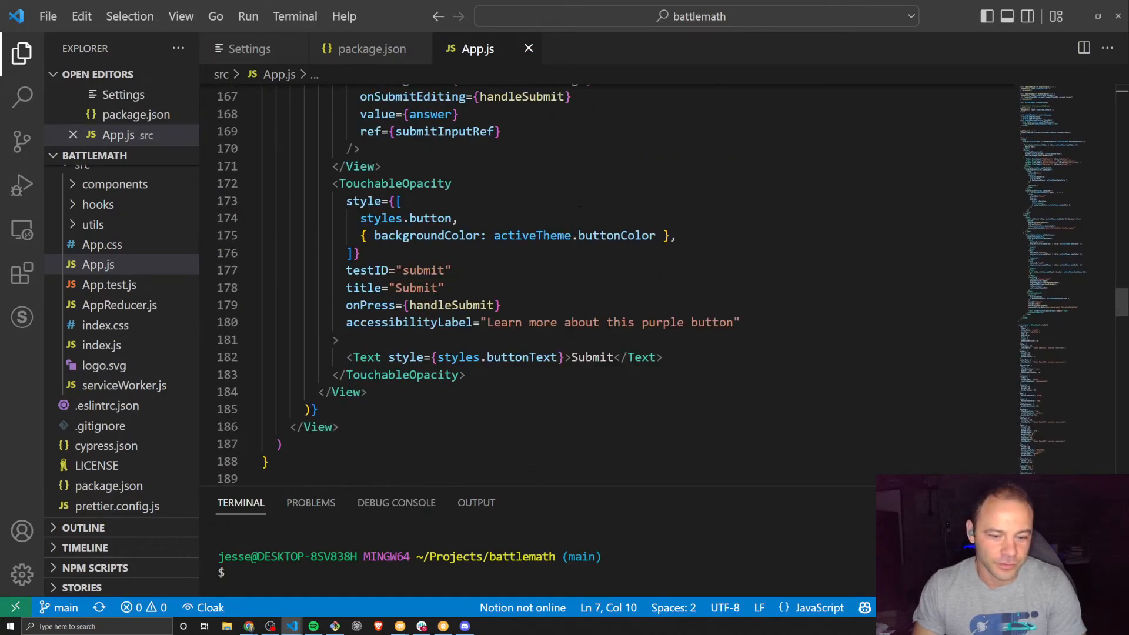
pyautogui.scroll(-3)
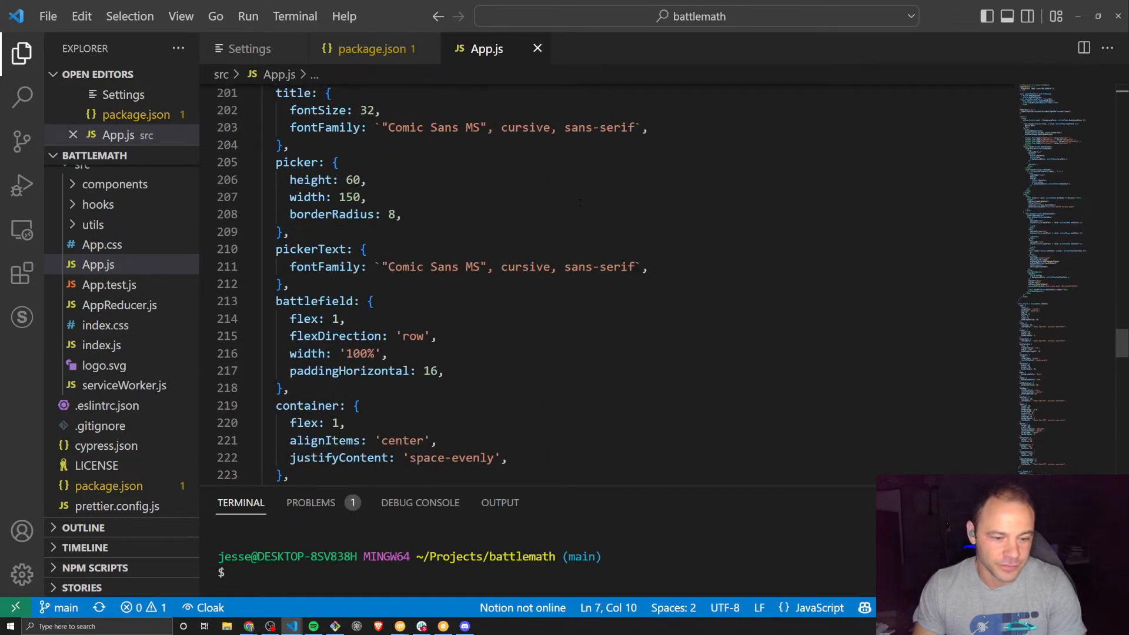
pyautogui.scroll(-3)
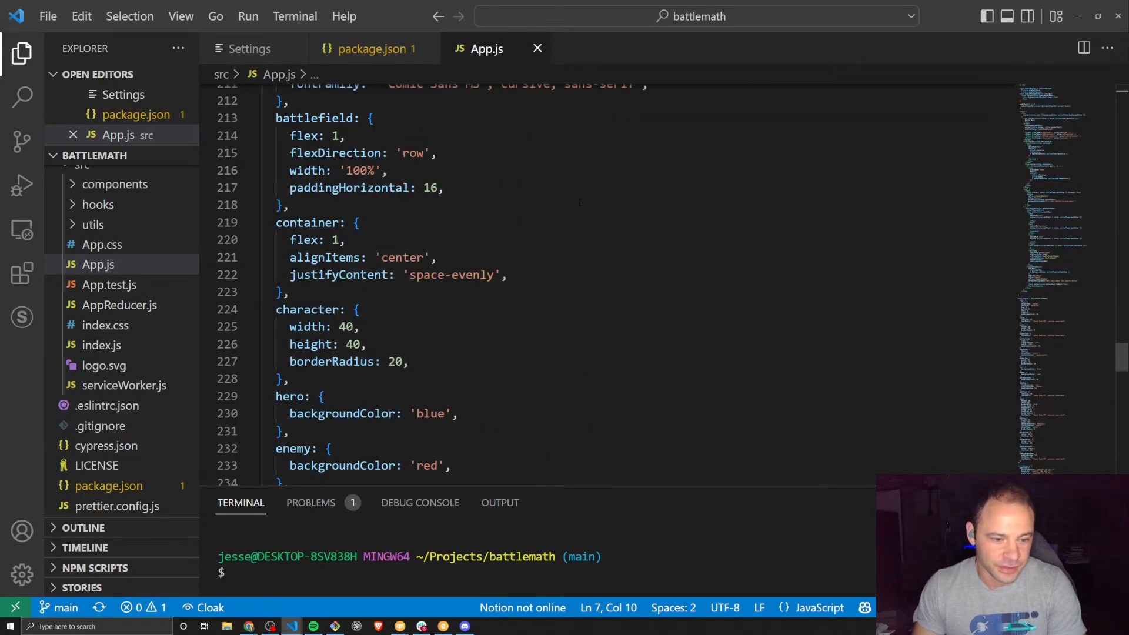
pyautogui.scroll(-3)
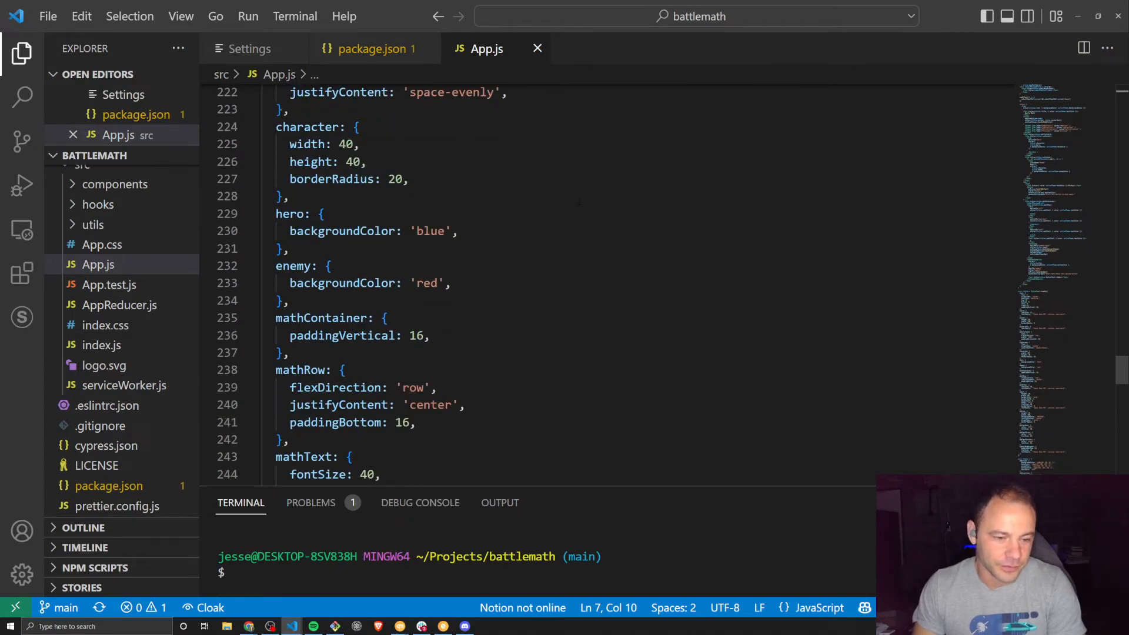
pyautogui.scroll(-3)
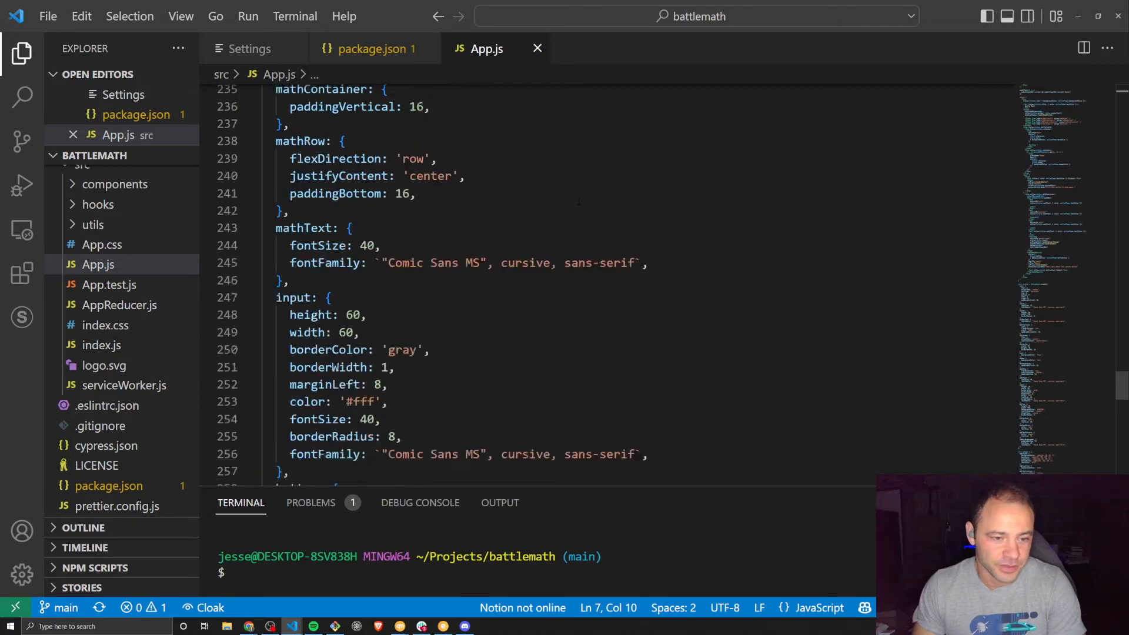
pyautogui.scroll(-3)
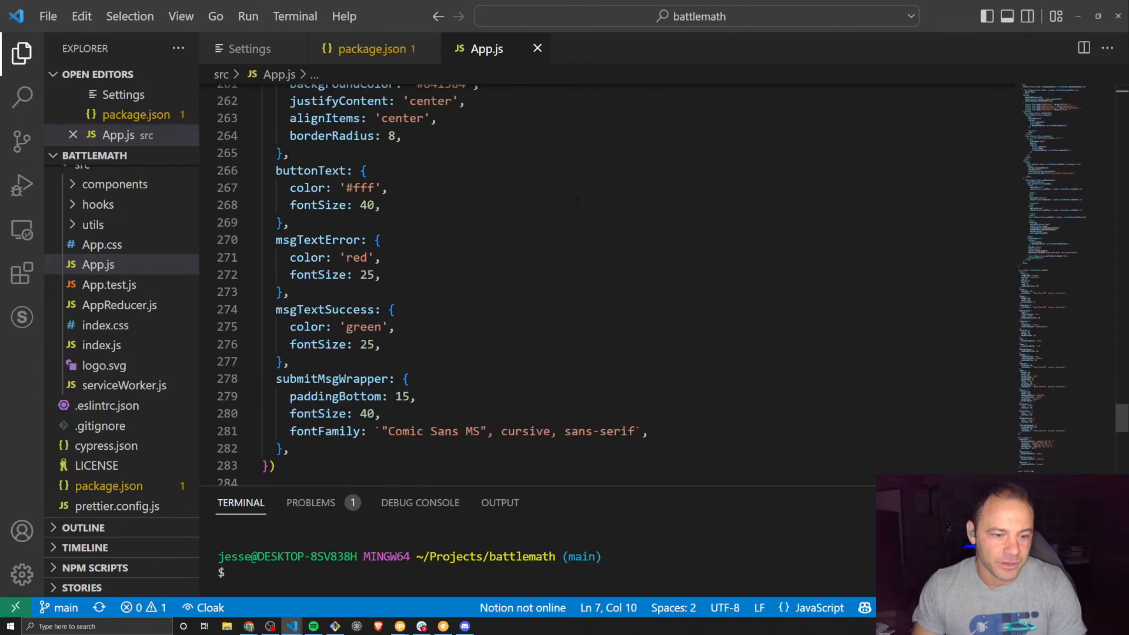
pyautogui.scroll(-3)
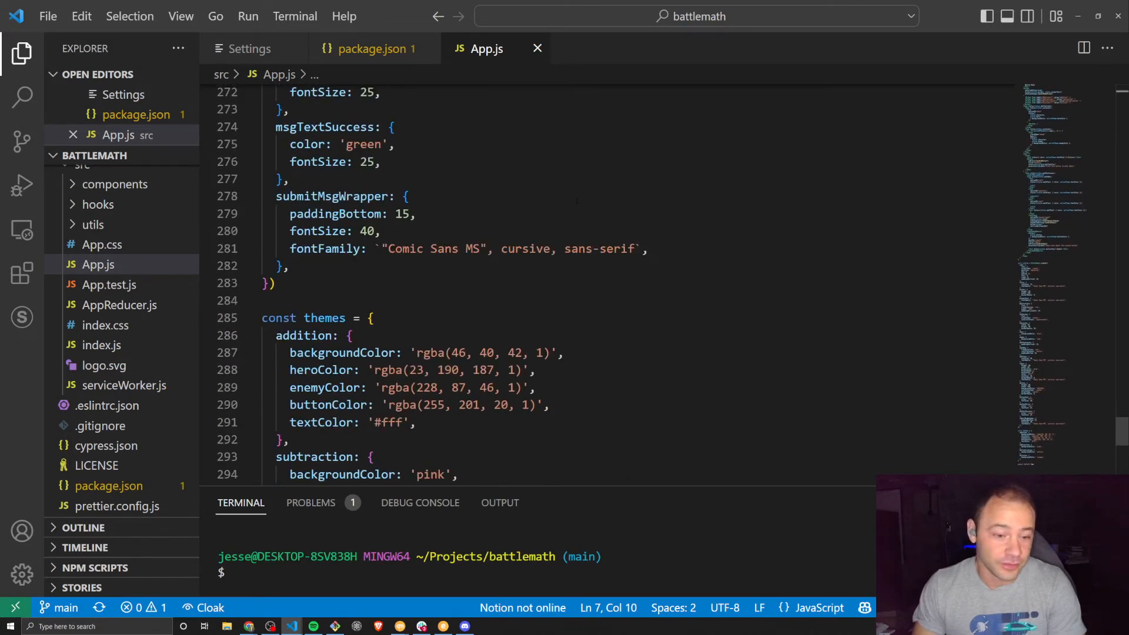
pyautogui.scroll(-3)
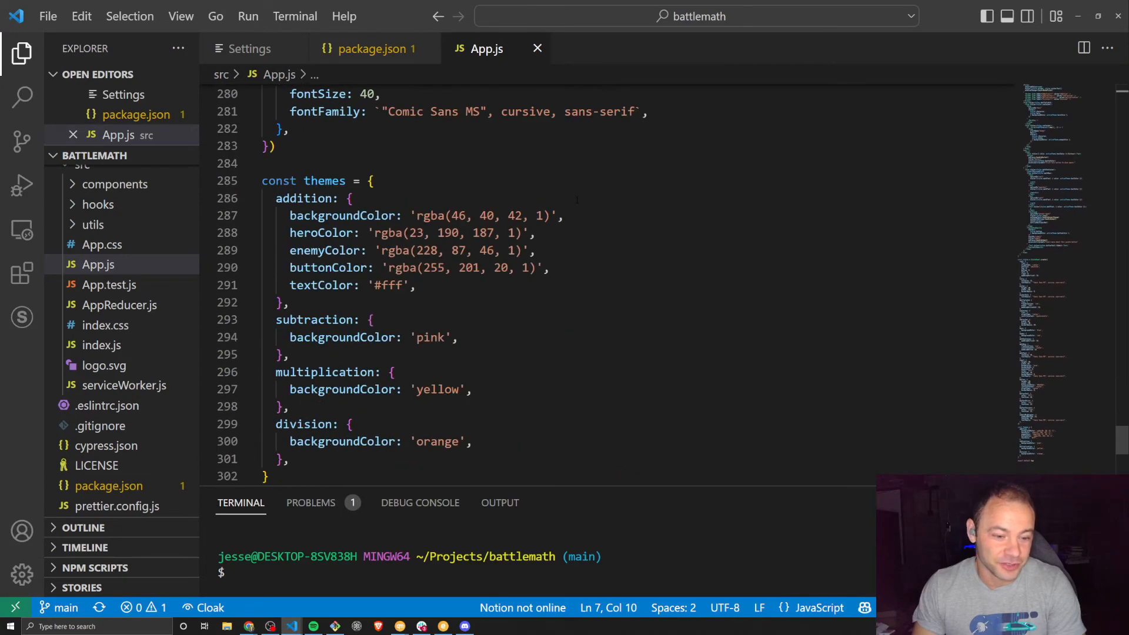
pyautogui.scroll(3)
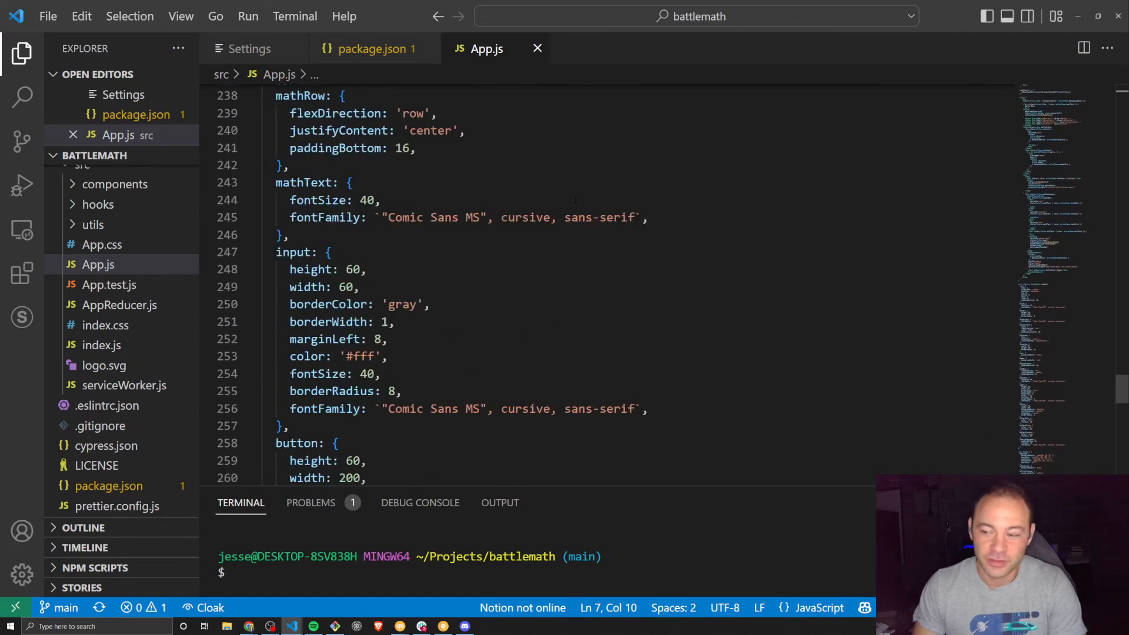
pyautogui.scroll(3)
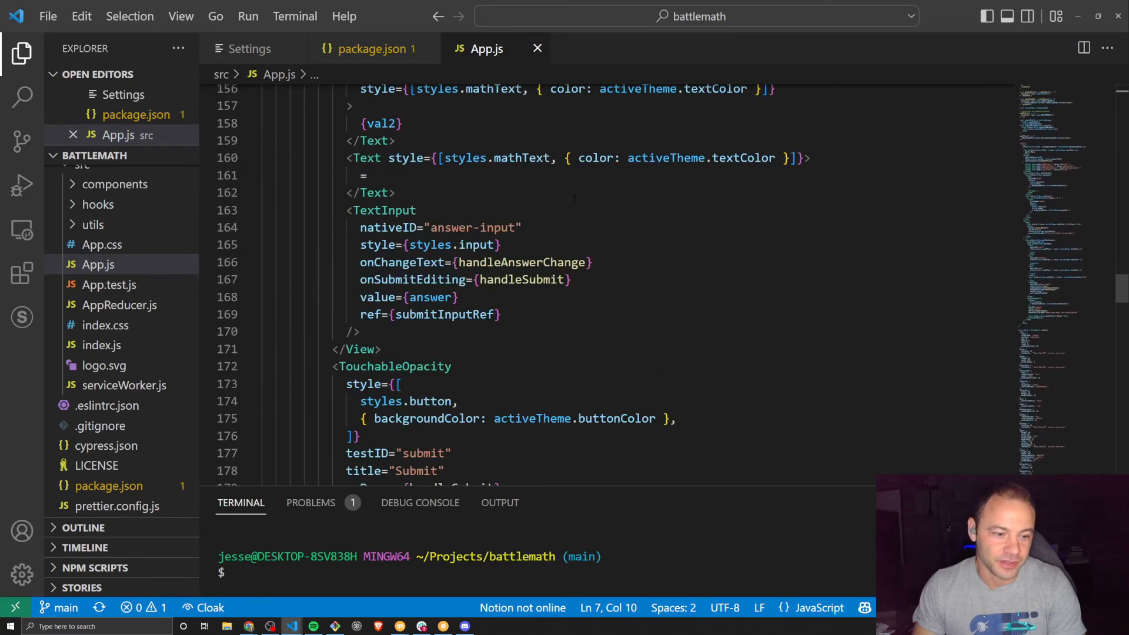
pyautogui.scroll(3)
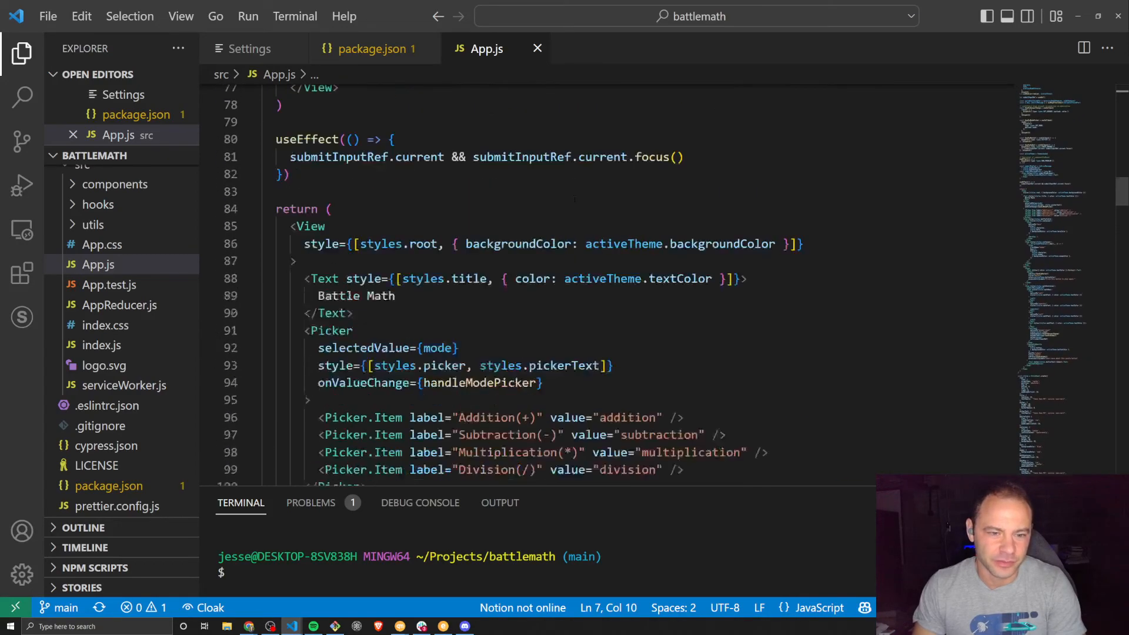
pyautogui.scroll(3)
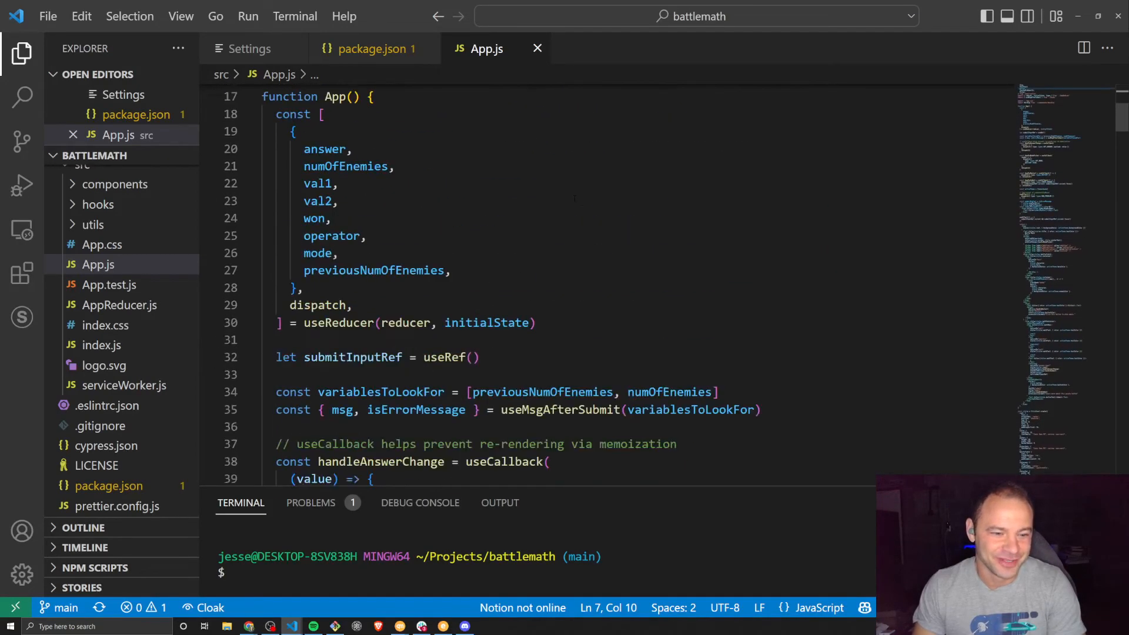
pyautogui.scroll(3)
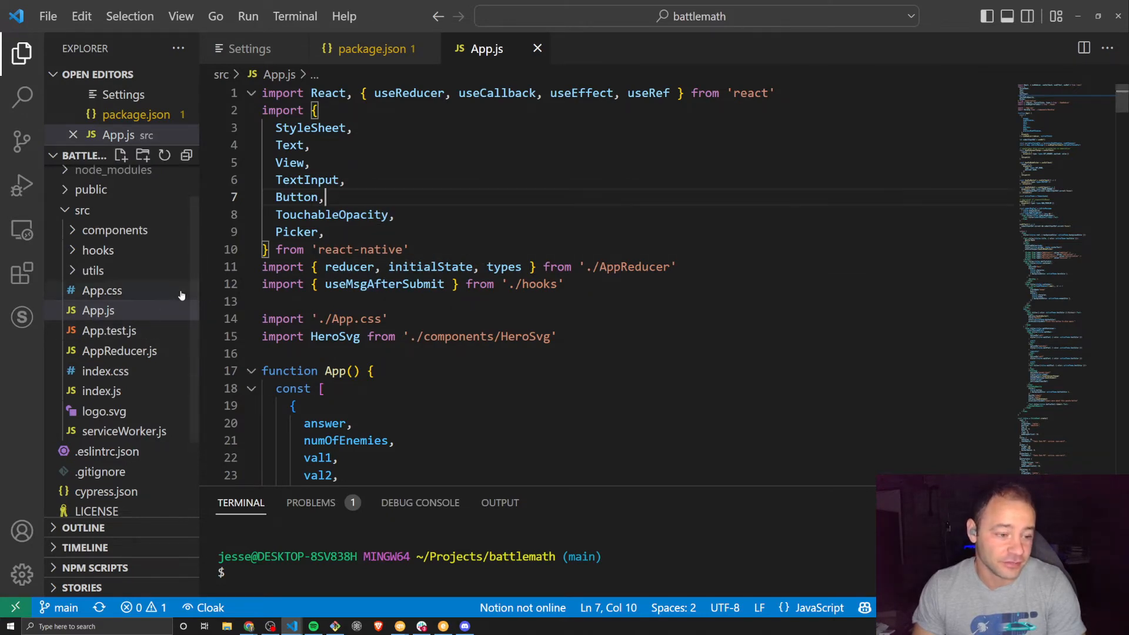
pyautogui.scroll(3)
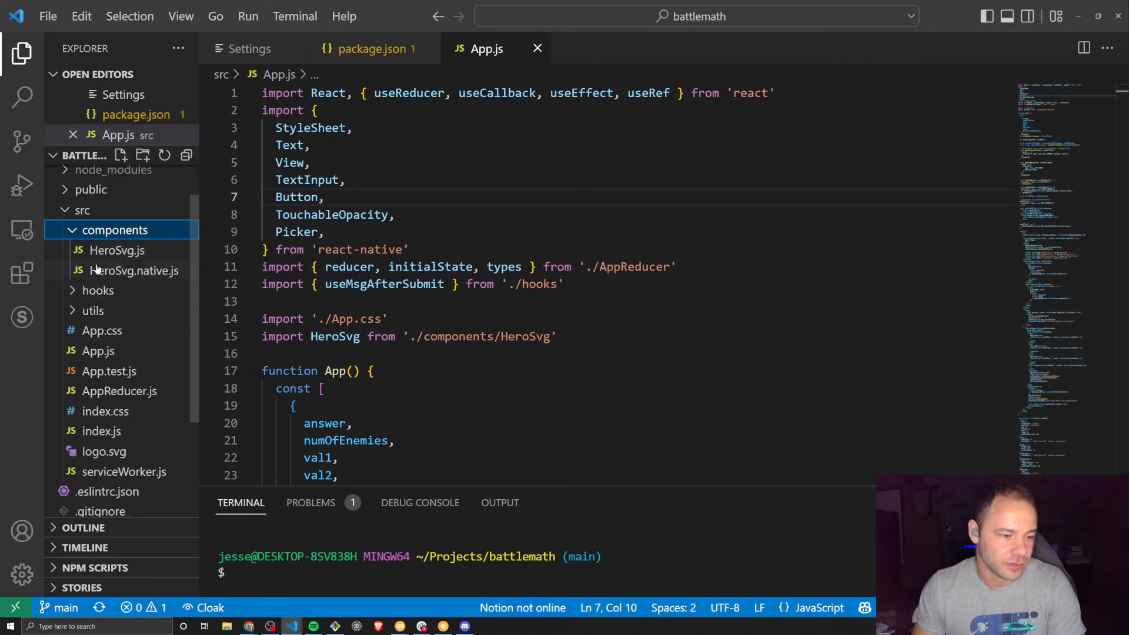
pyautogui.click(116, 230)
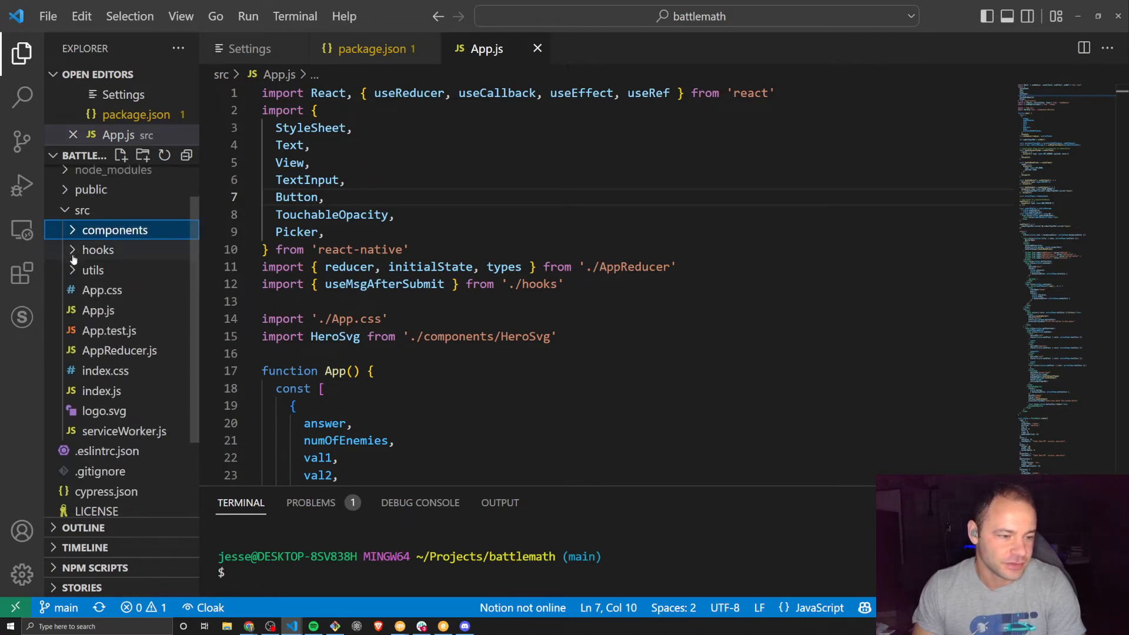
pyautogui.click(97, 250)
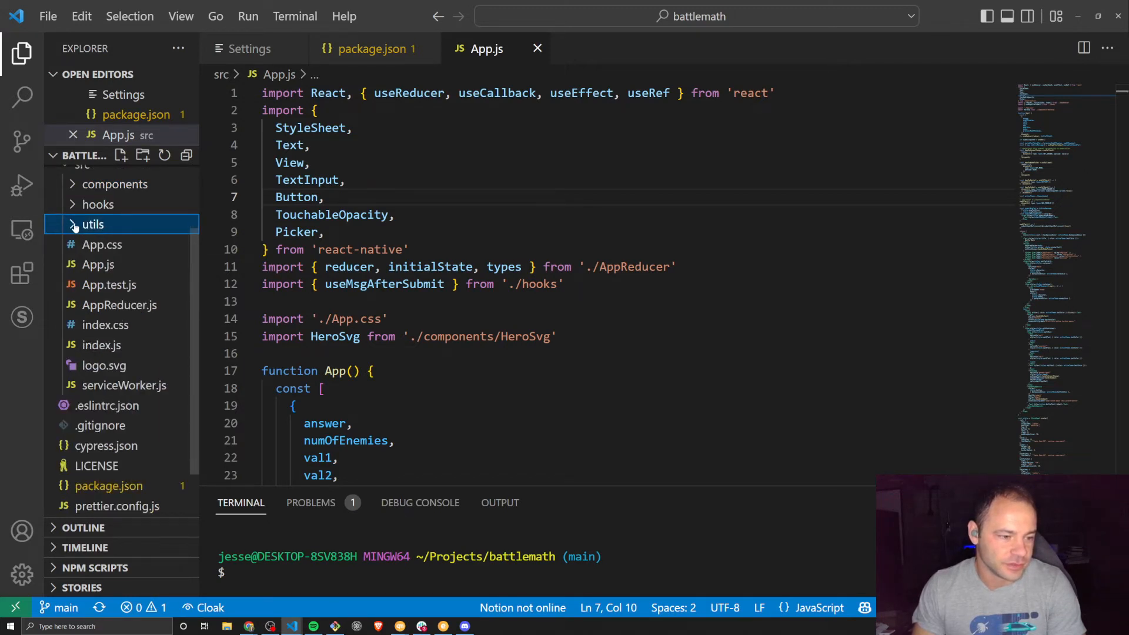
pyautogui.scroll(3)
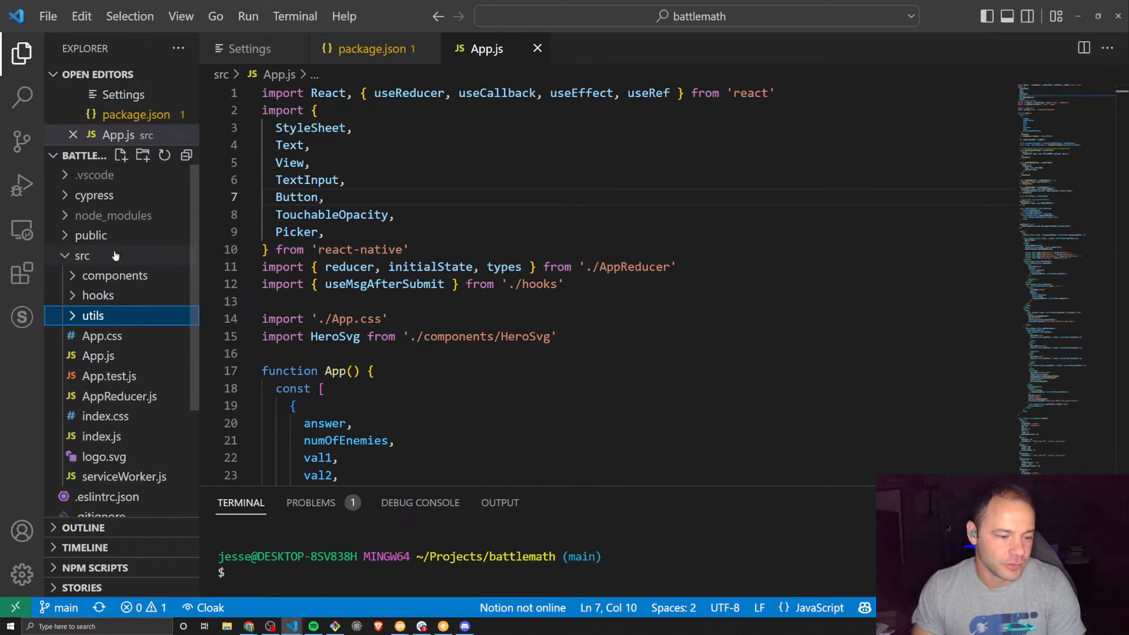
pyautogui.scroll(-3)
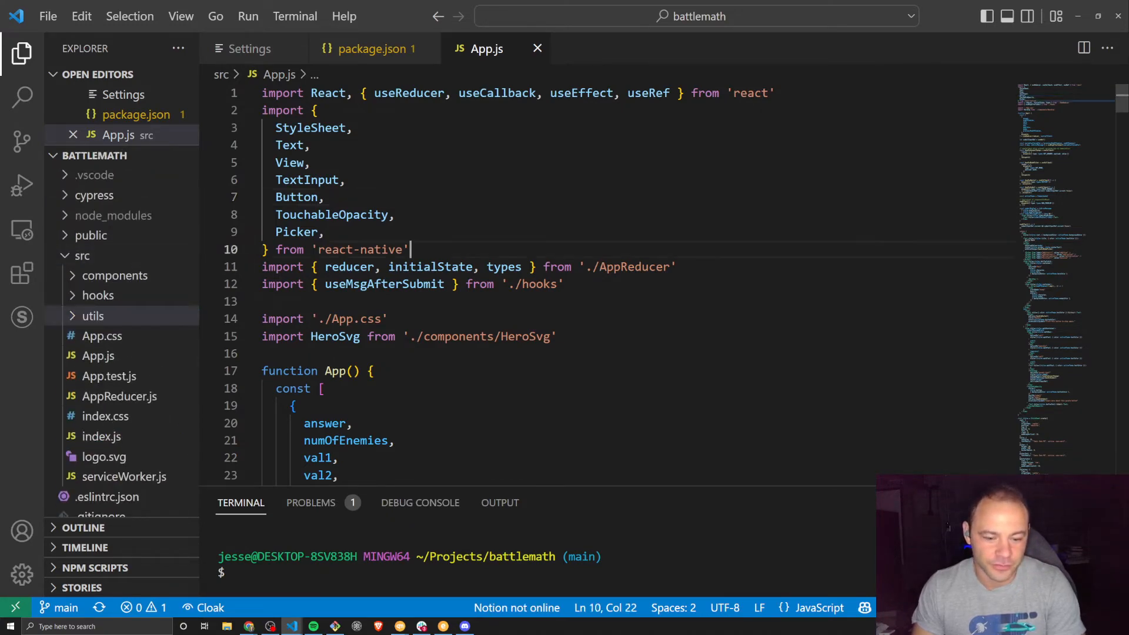
# Run 'yarn start' in the terminal to launch Battle Math locally
pyautogui.click(230, 571)
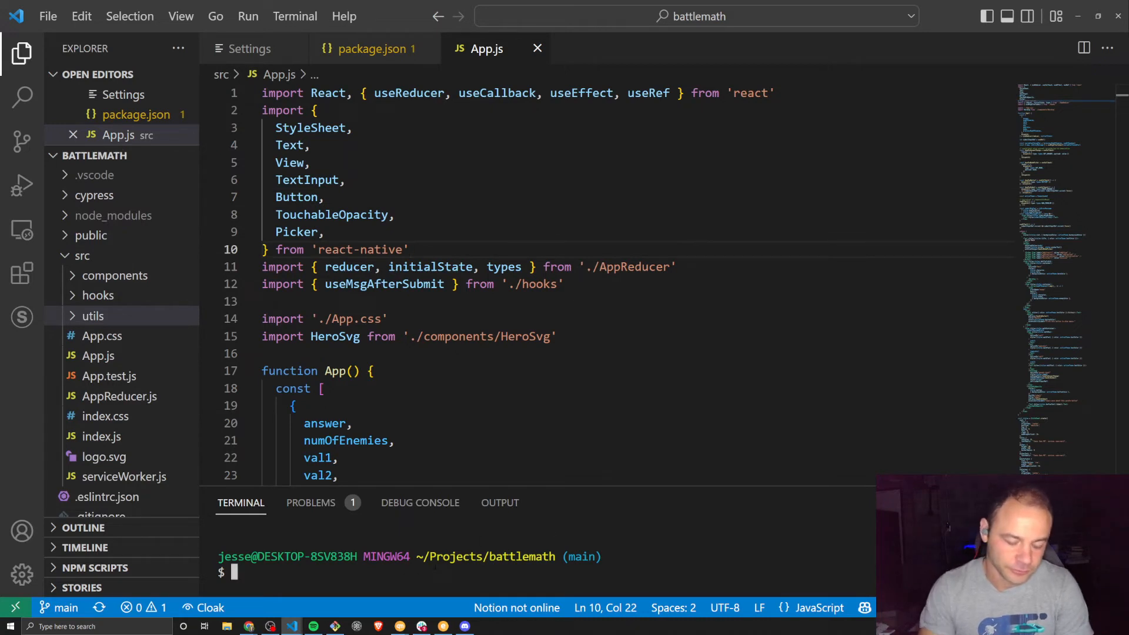
pyautogui.write('yarn start')
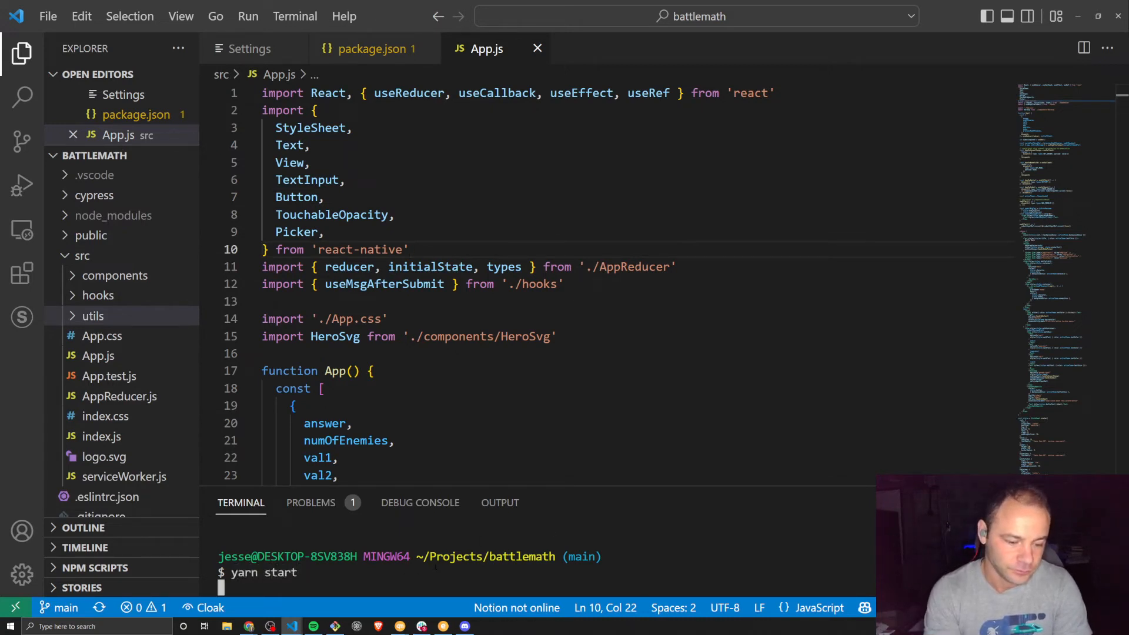
pyautogui.press('Return')
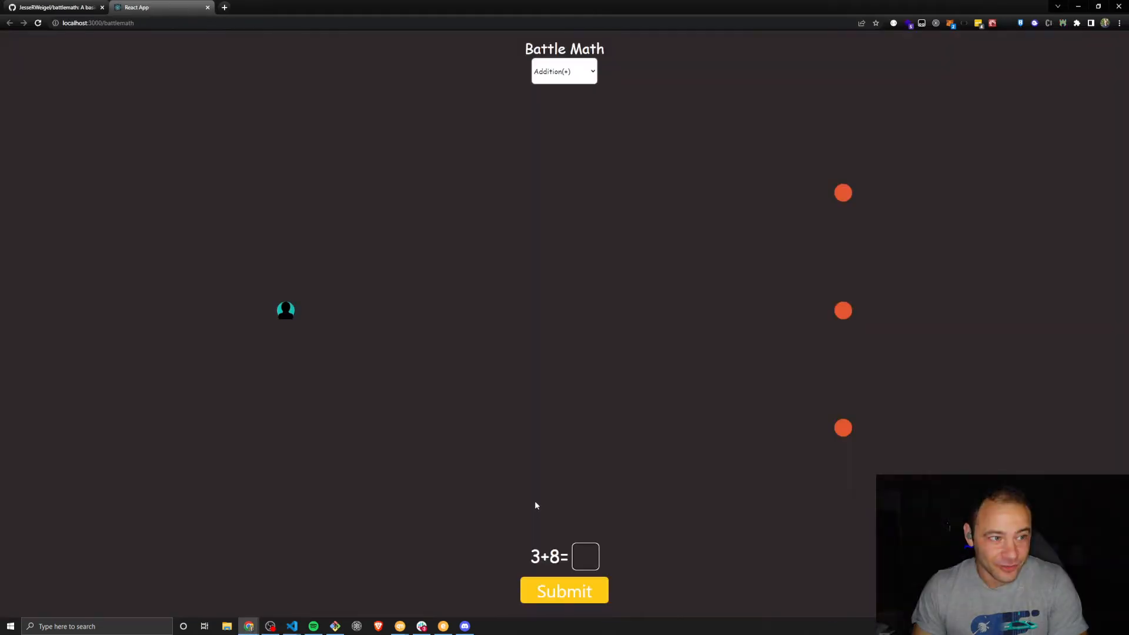
pyautogui.moveTo(562, 252)
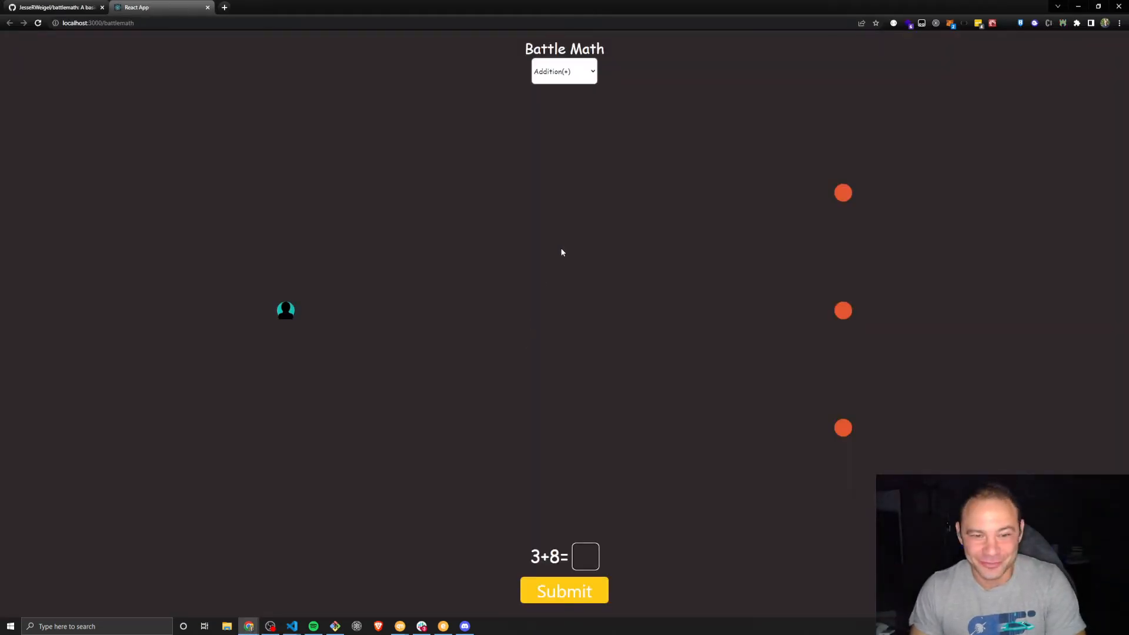
pyautogui.moveTo(580, 235)
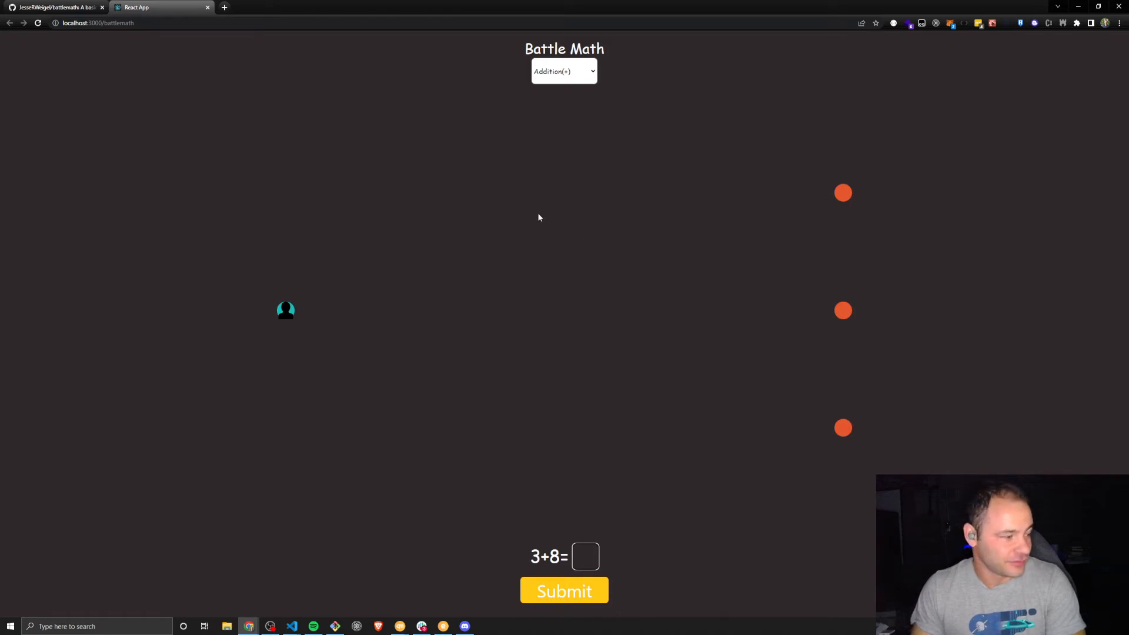
pyautogui.moveTo(475, 193)
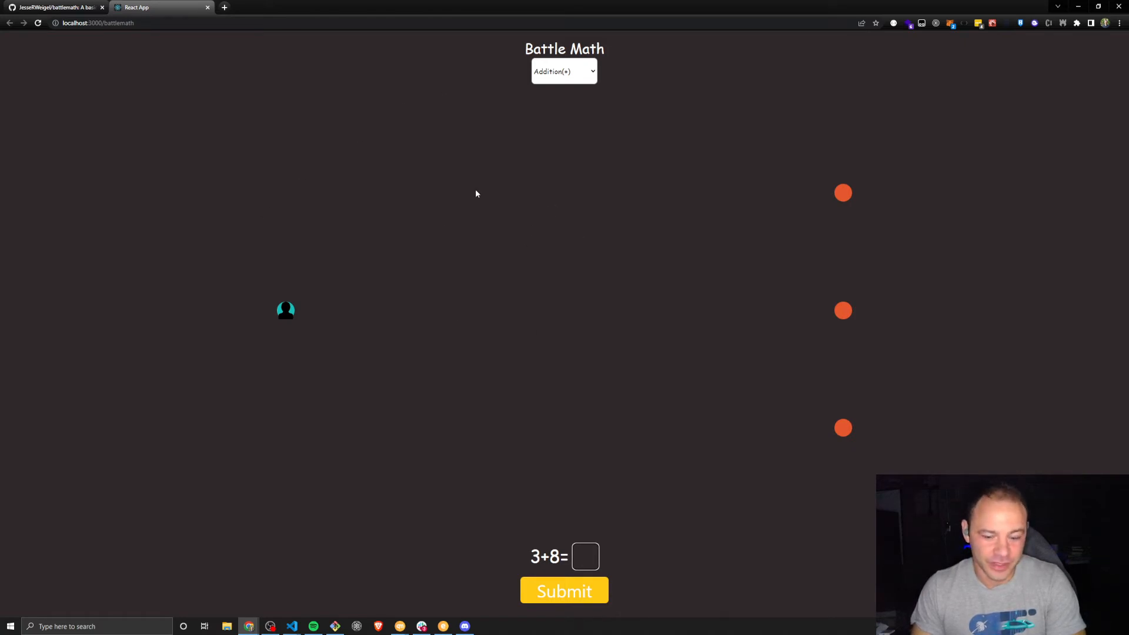
pyautogui.moveTo(301, 317)
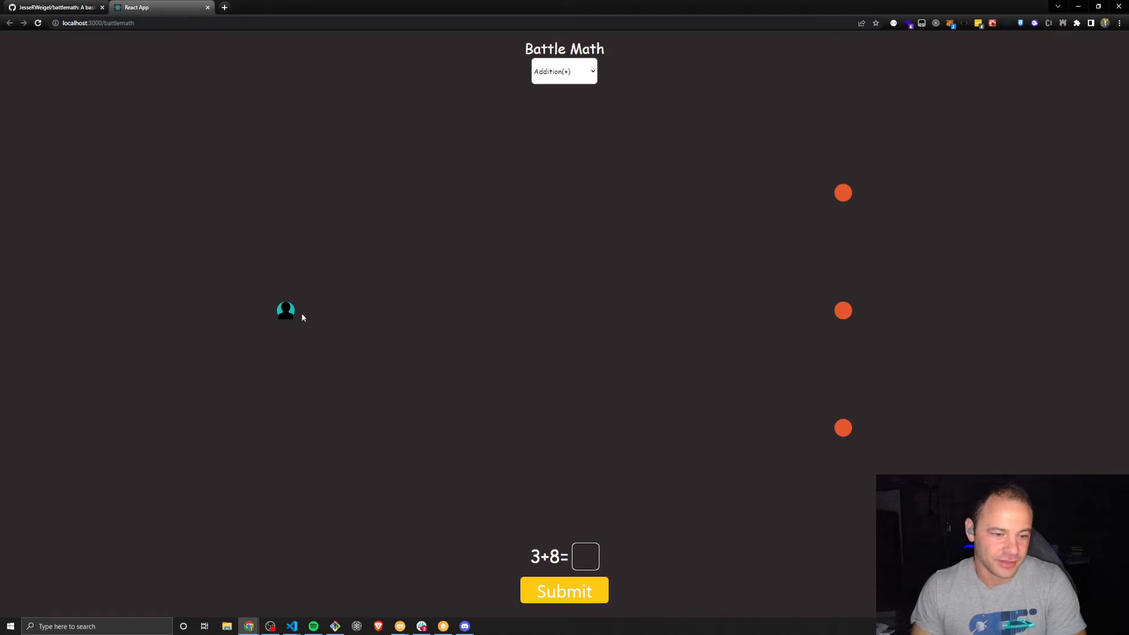
pyautogui.moveTo(285, 303)
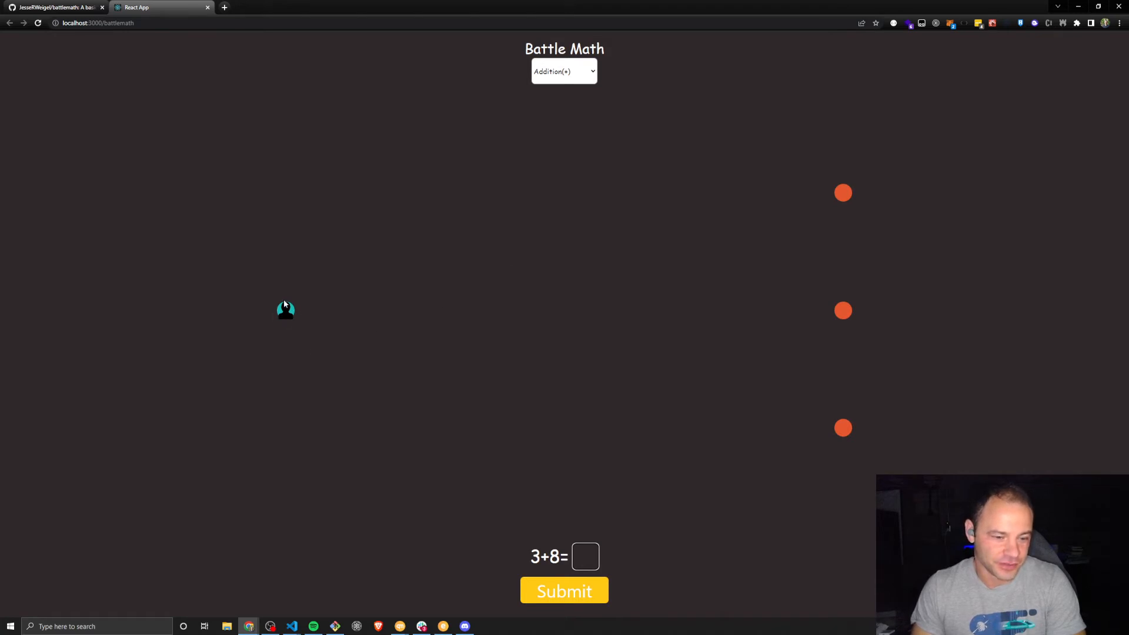
pyautogui.moveTo(806, 257)
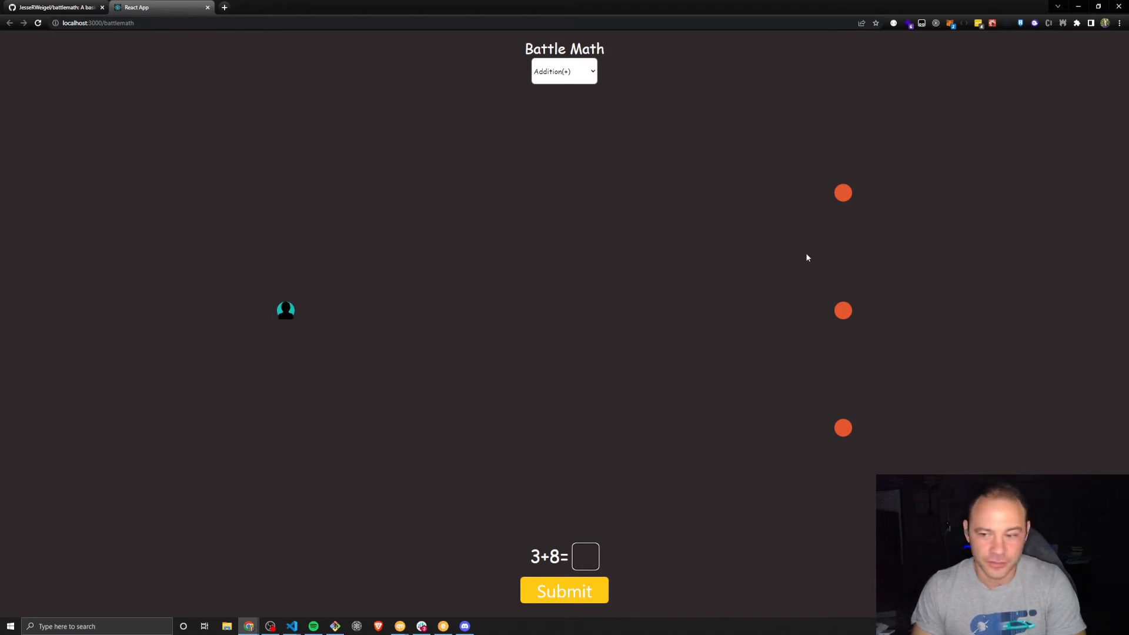
pyautogui.moveTo(802, 460)
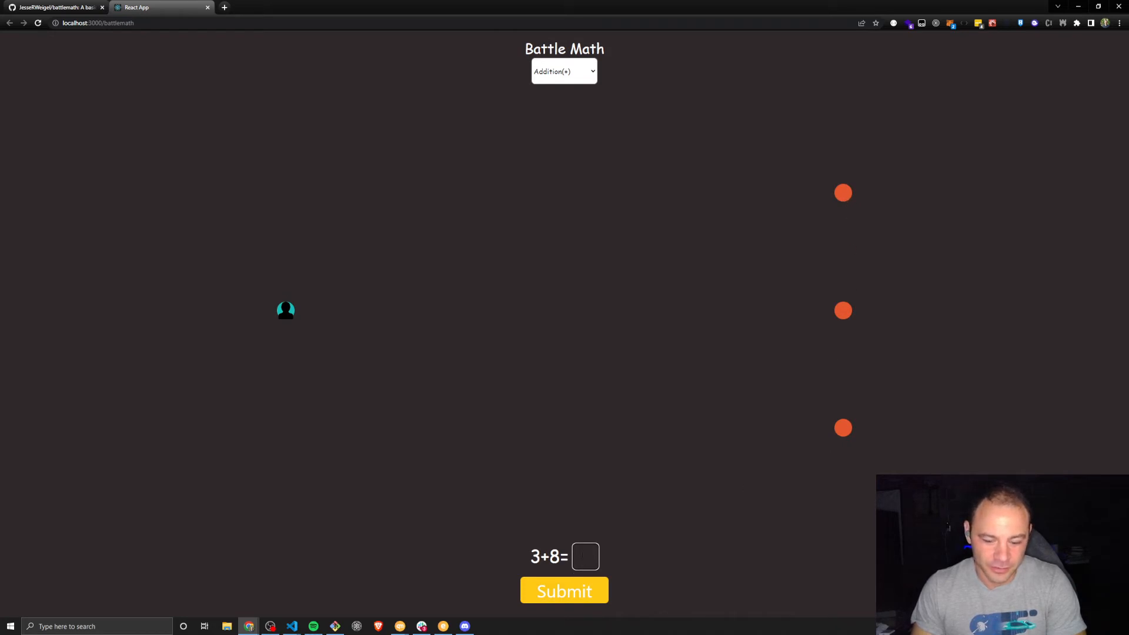
# Submit answers to 3+8, 5+7, 2+8, 5+7 and 3+2 until Victory! appears
pyautogui.write('1')
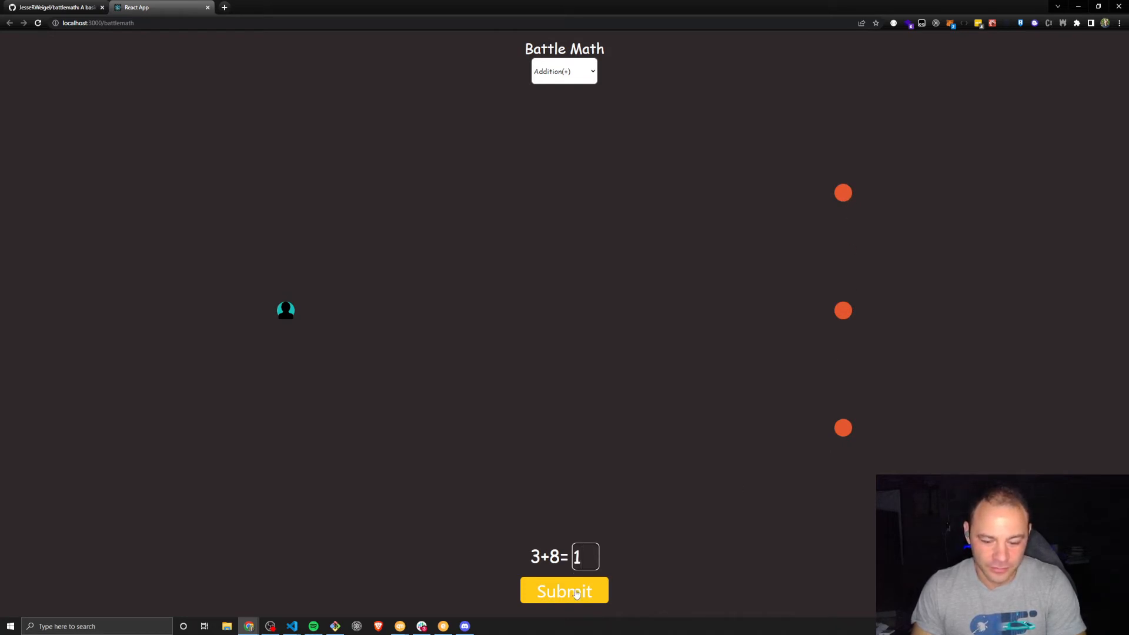
pyautogui.click(563, 590)
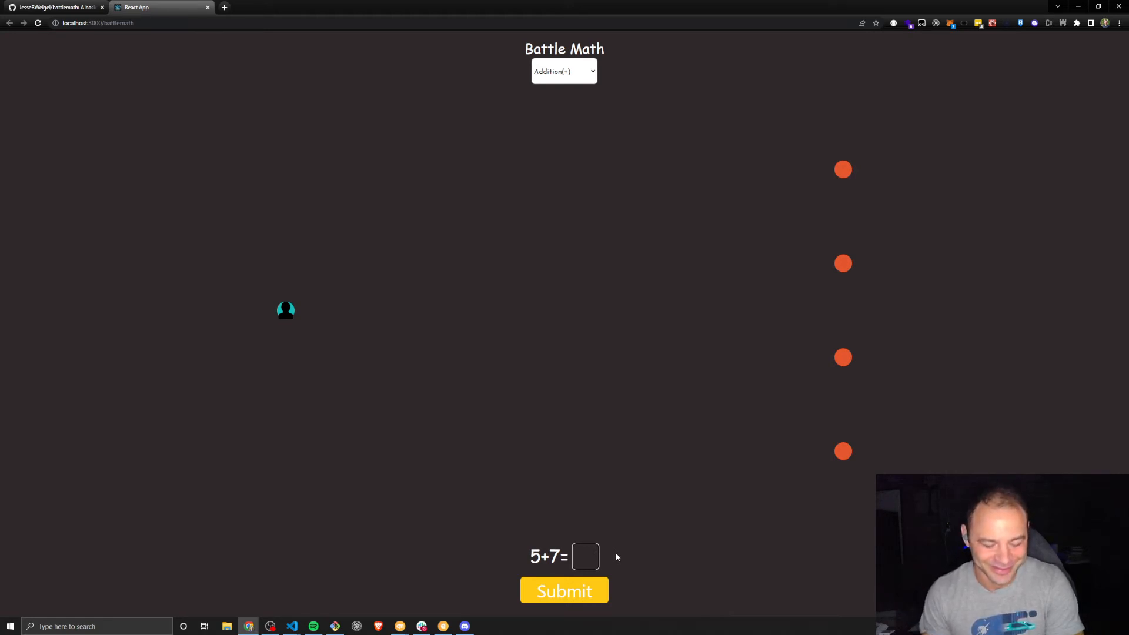
pyautogui.write('1')
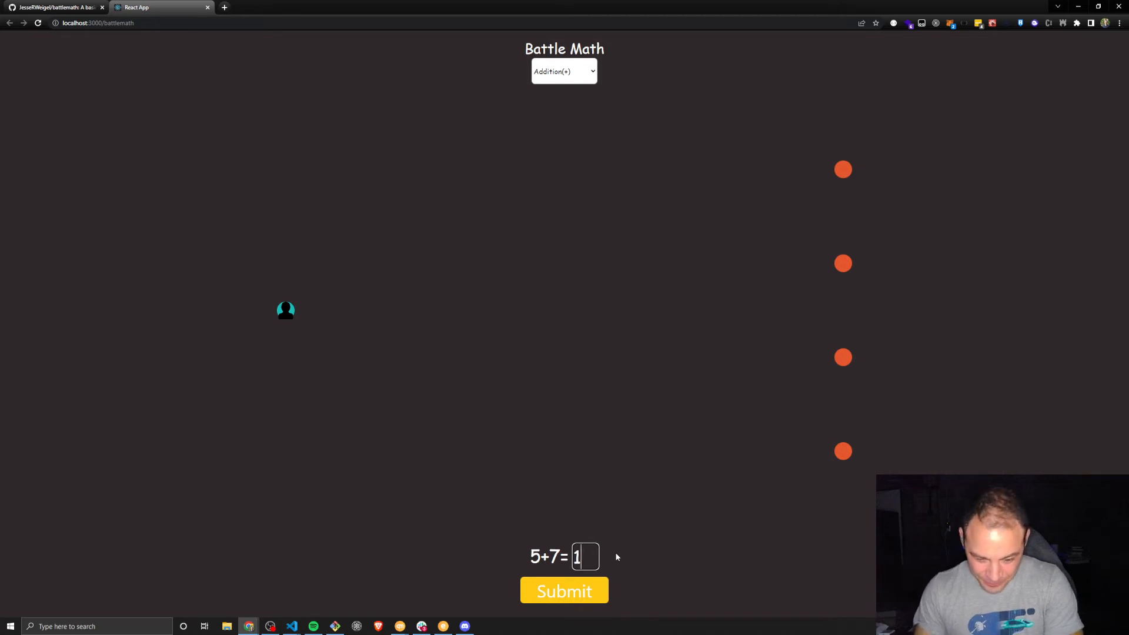
pyautogui.click(563, 591)
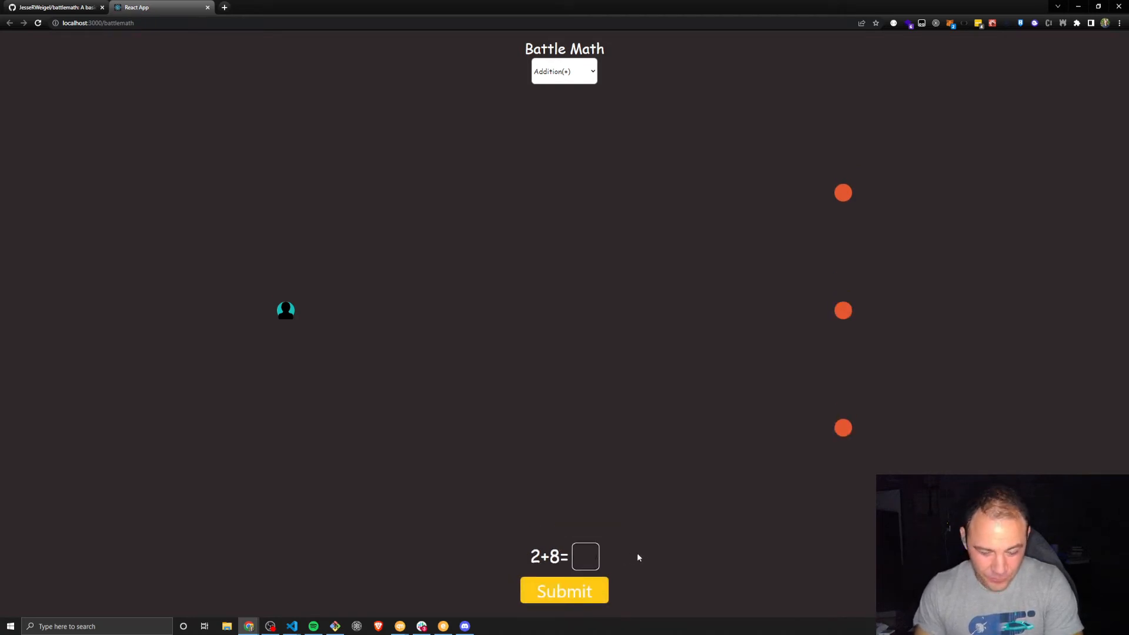
pyautogui.click(563, 590)
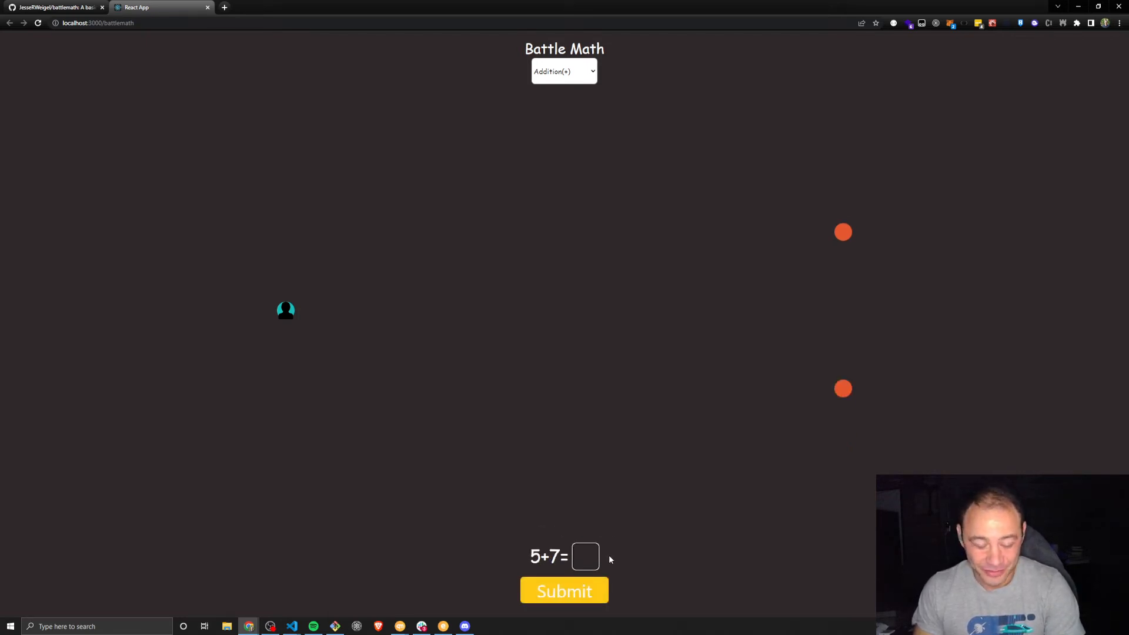
pyautogui.moveTo(628, 548)
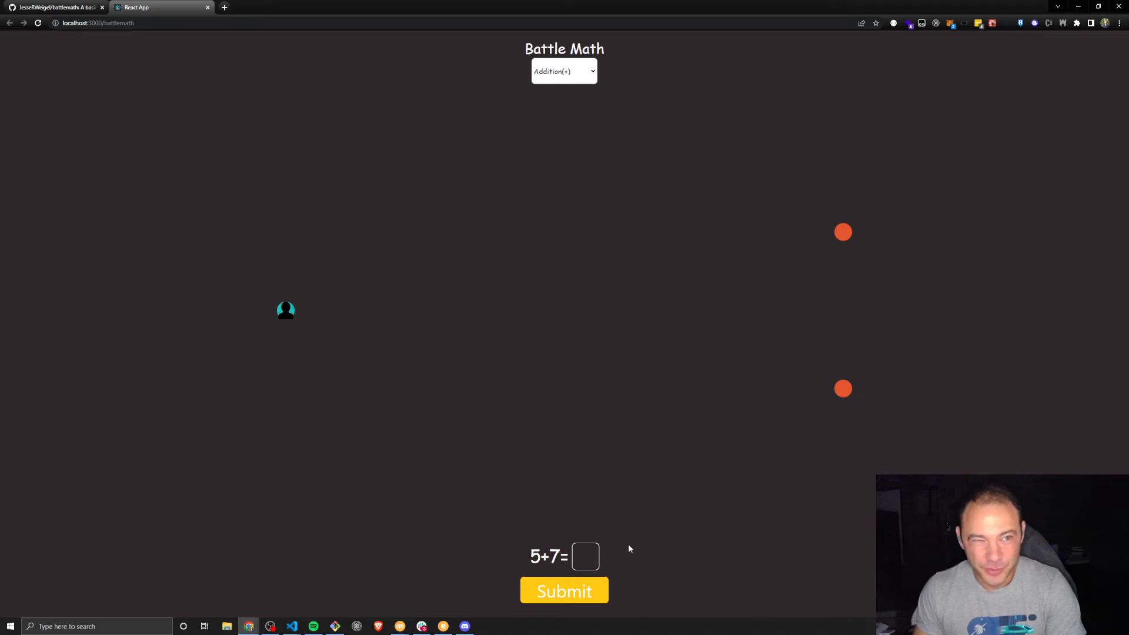
pyautogui.moveTo(627, 547)
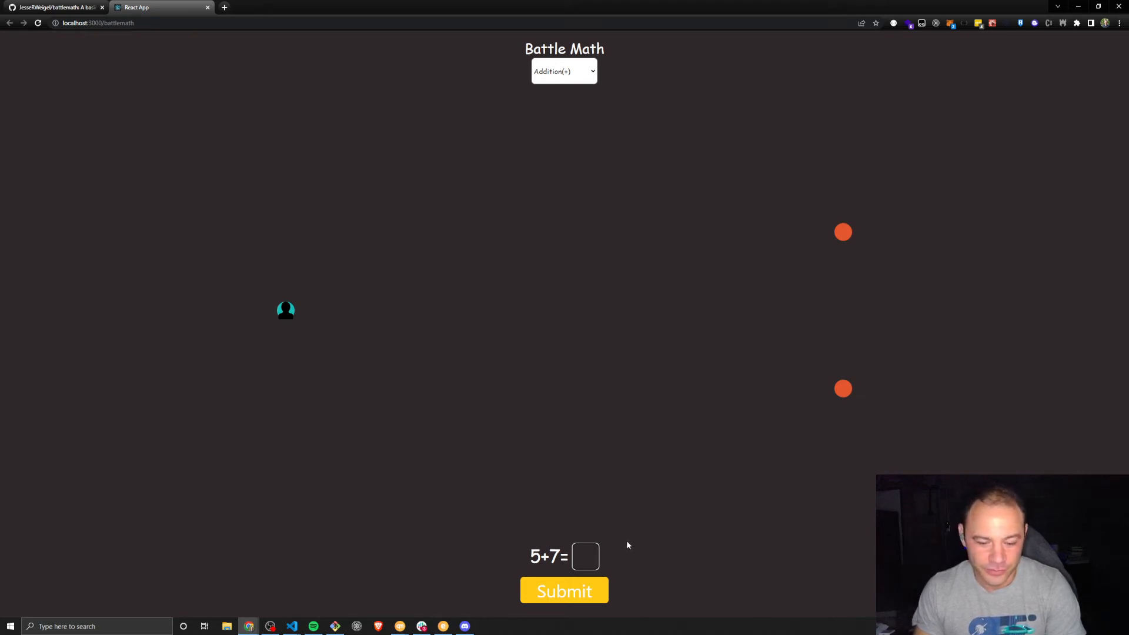
pyautogui.moveTo(677, 529)
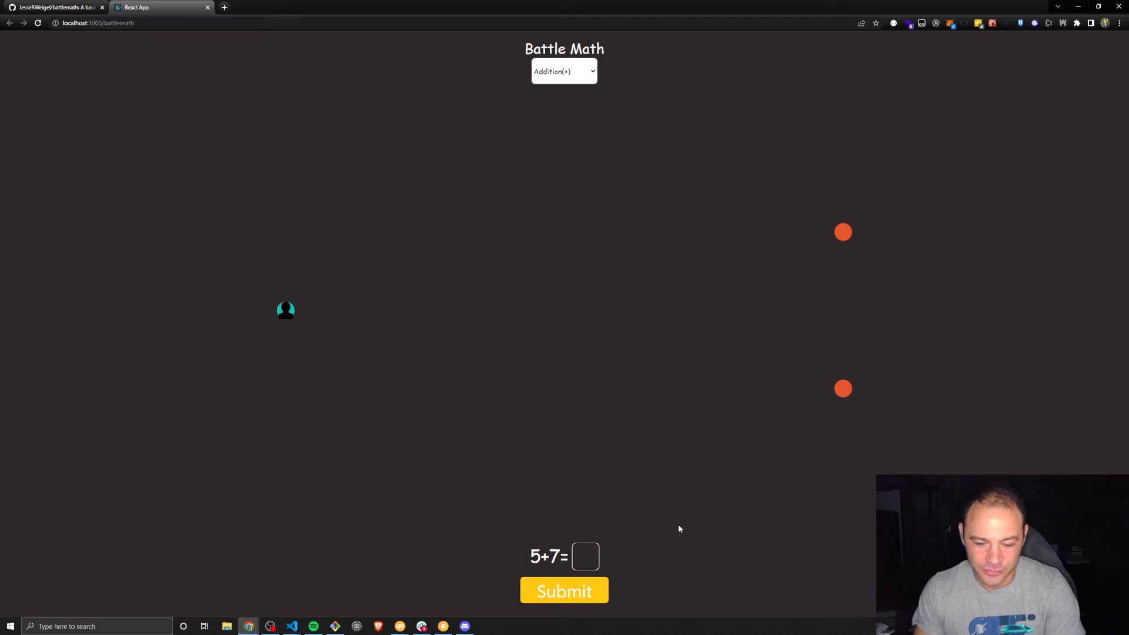
pyautogui.write('1')
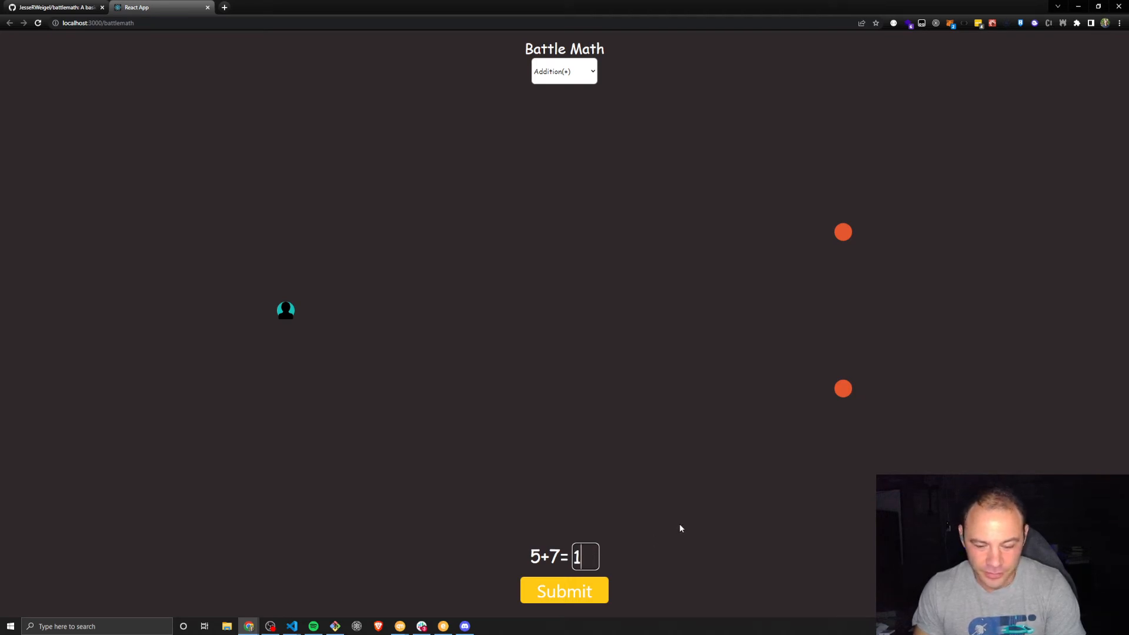
pyautogui.click(564, 590)
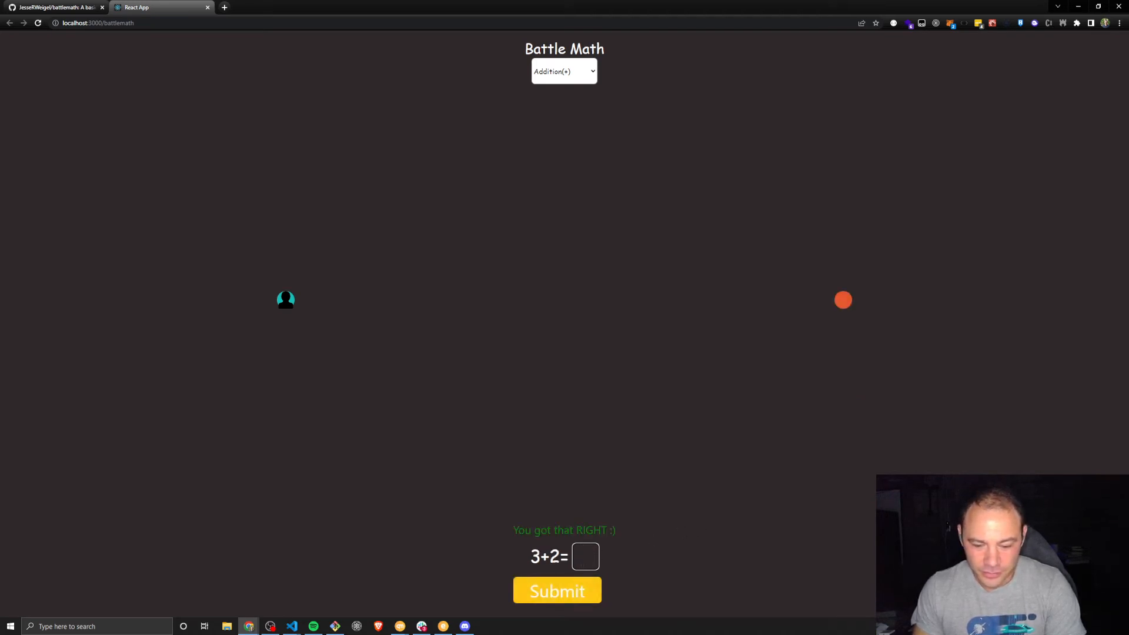
pyautogui.click(556, 591)
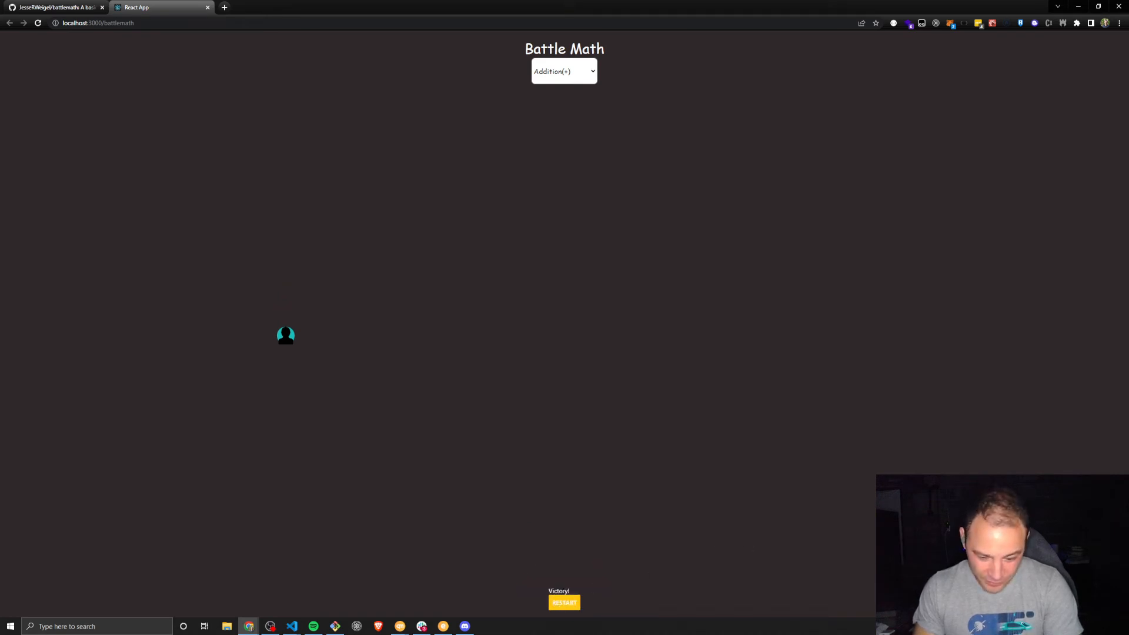
pyautogui.moveTo(597, 541)
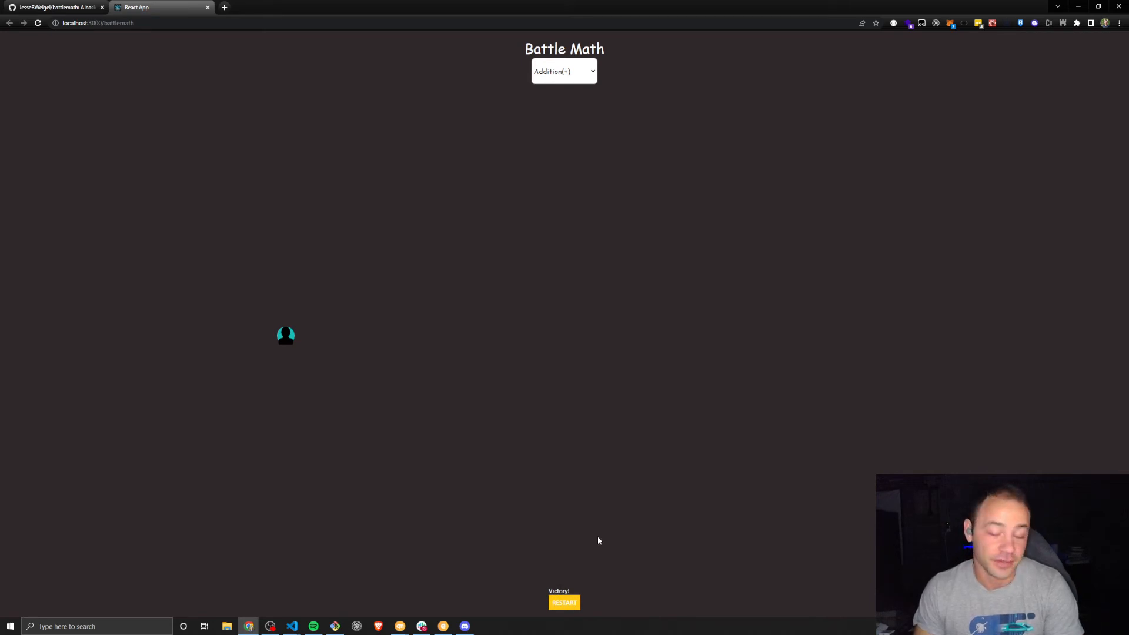
pyautogui.moveTo(605, 474)
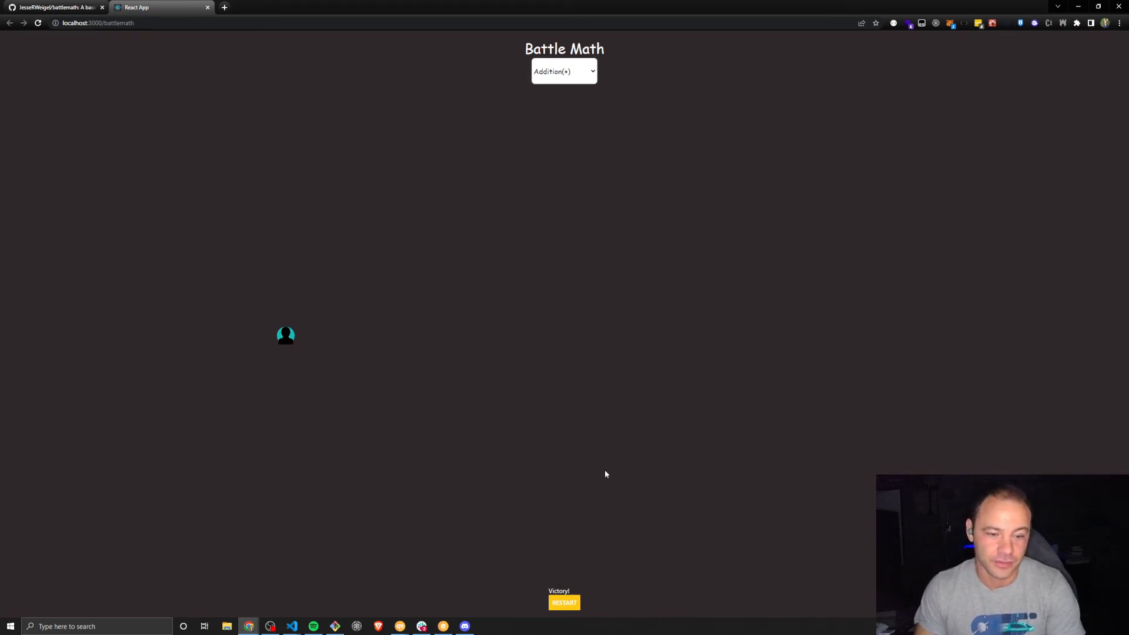
pyautogui.moveTo(568, 391)
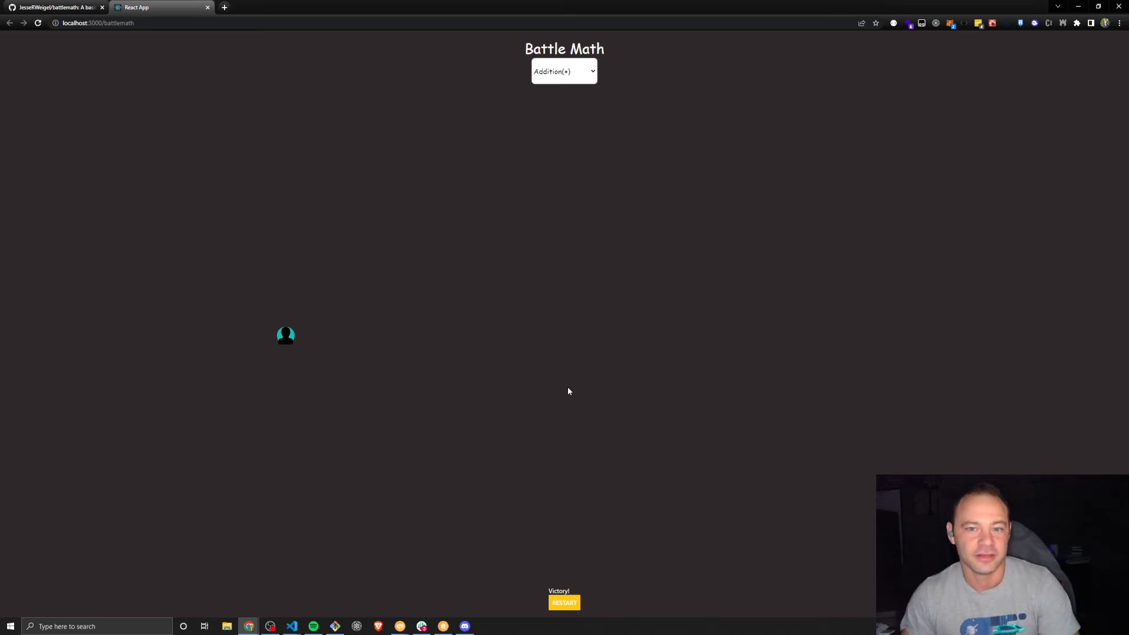
pyautogui.moveTo(567, 349)
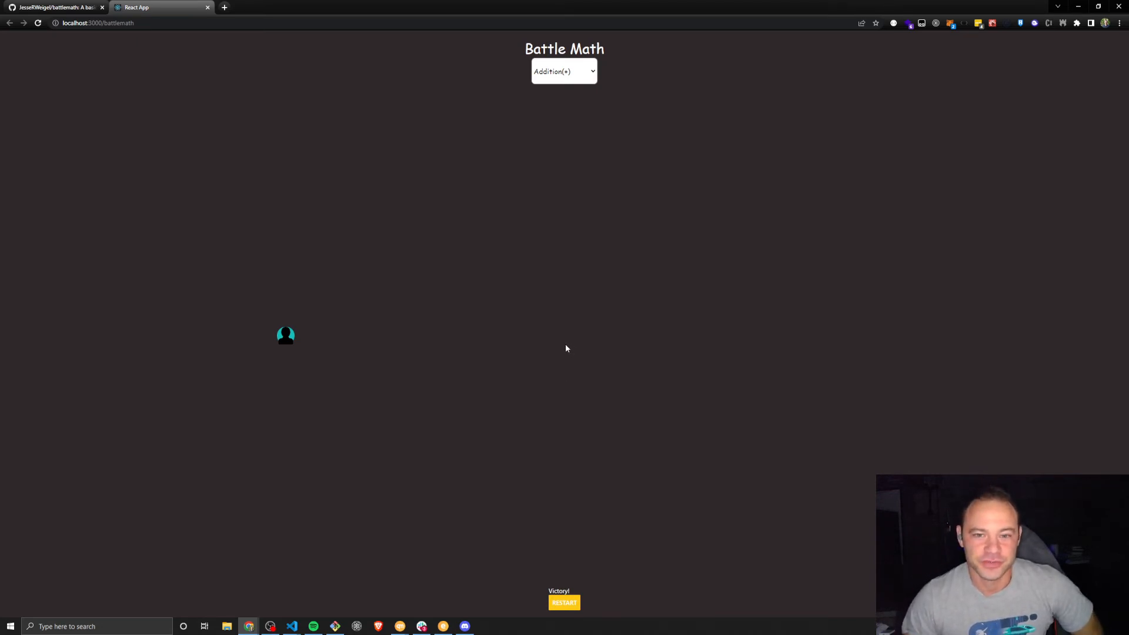
pyautogui.moveTo(571, 314)
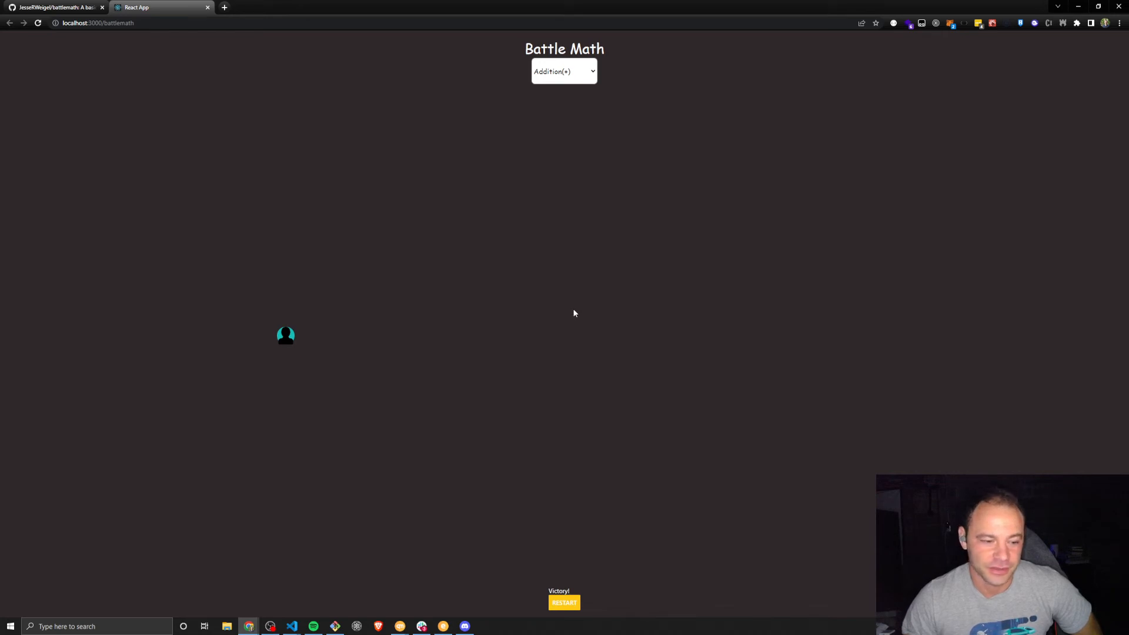
pyautogui.moveTo(565, 296)
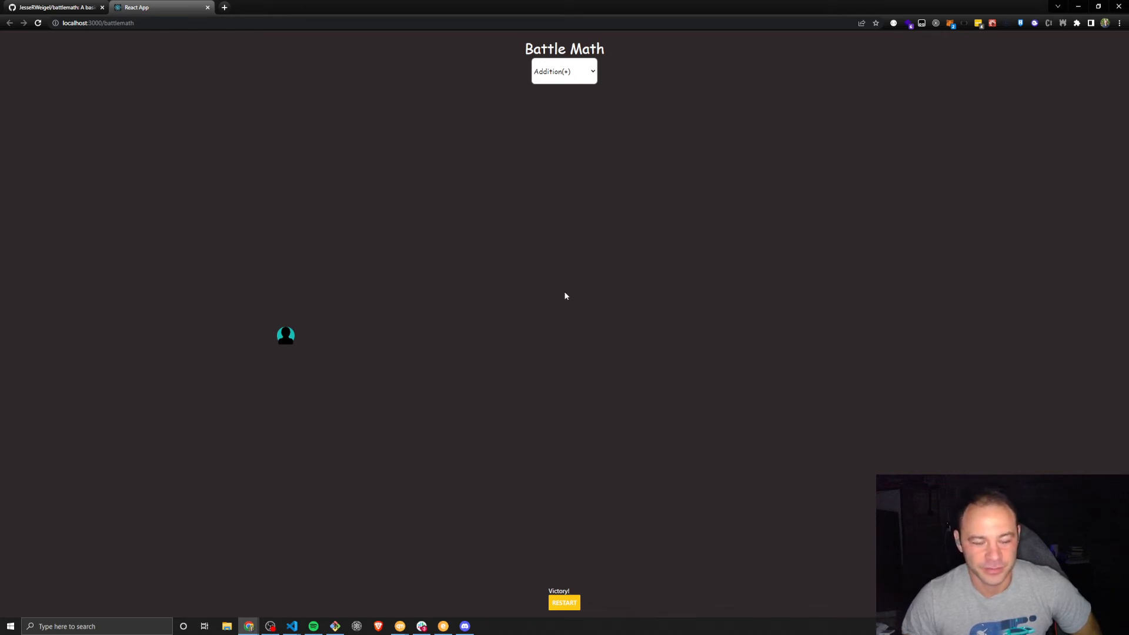
pyautogui.moveTo(526, 218)
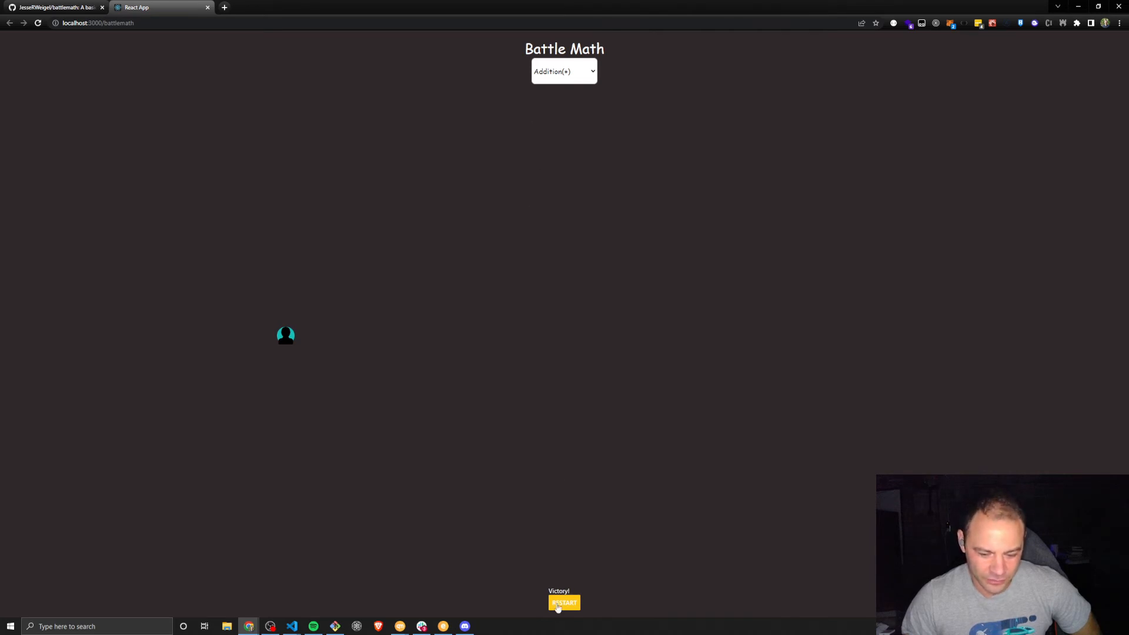
pyautogui.moveTo(558, 308)
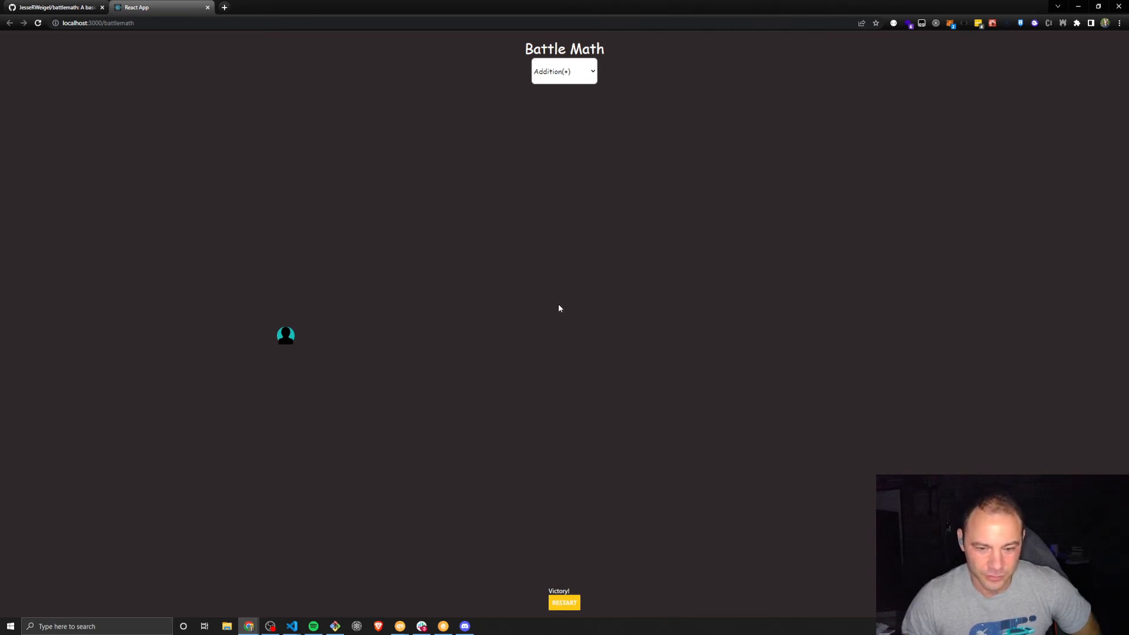
pyautogui.moveTo(594, 319)
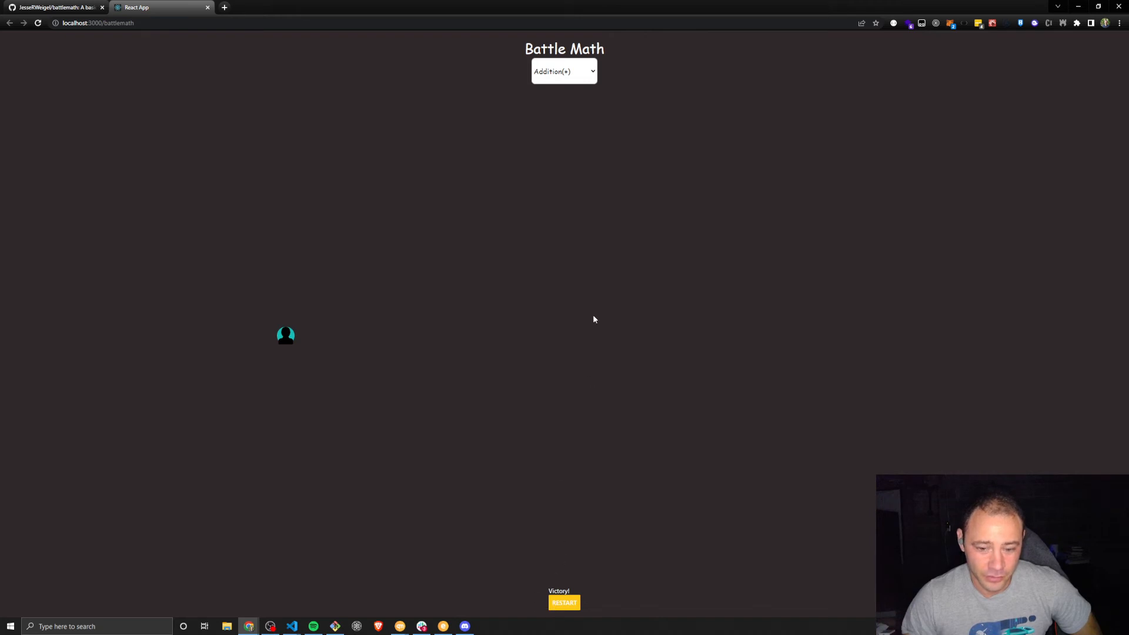
pyautogui.moveTo(482, 407)
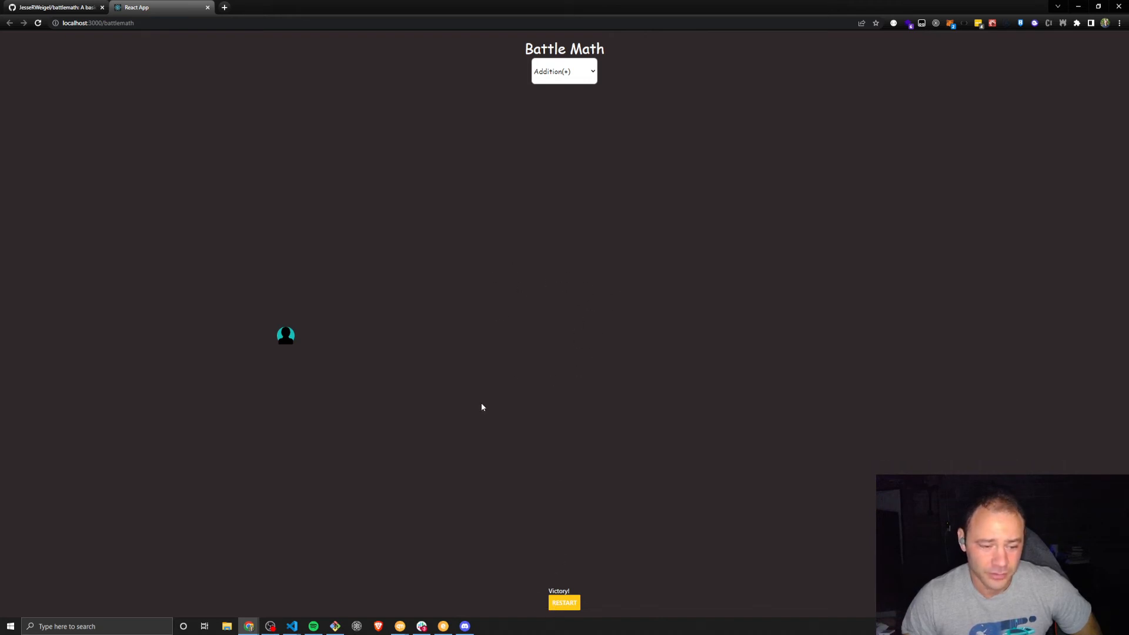
pyautogui.moveTo(298, 343)
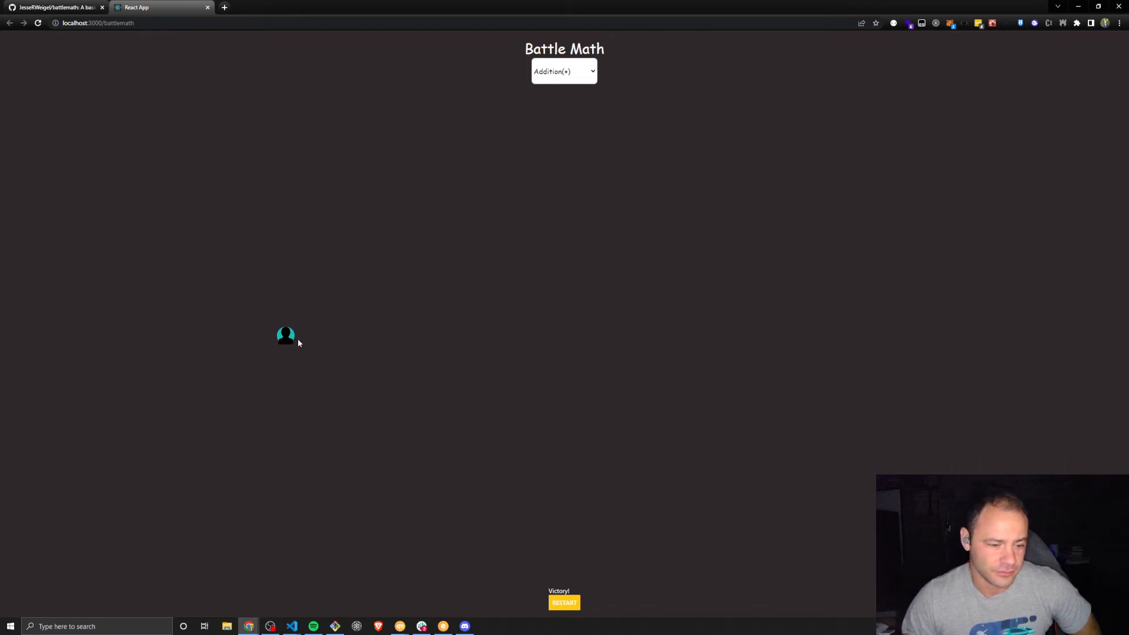
pyautogui.moveTo(334, 352)
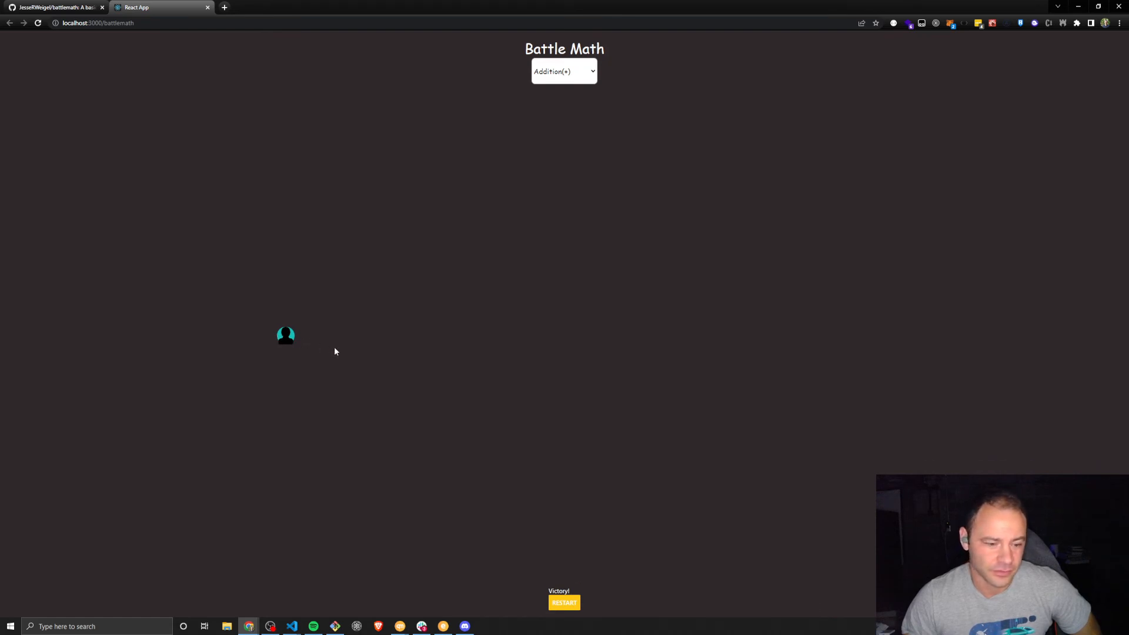
pyautogui.moveTo(226, 307)
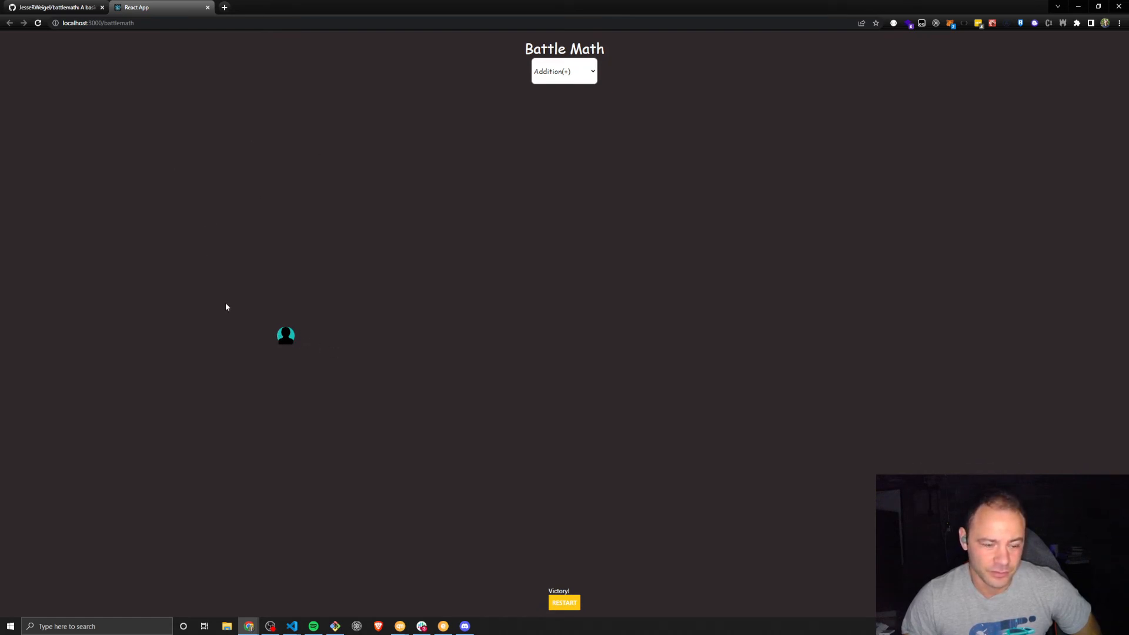
pyautogui.moveTo(568, 281)
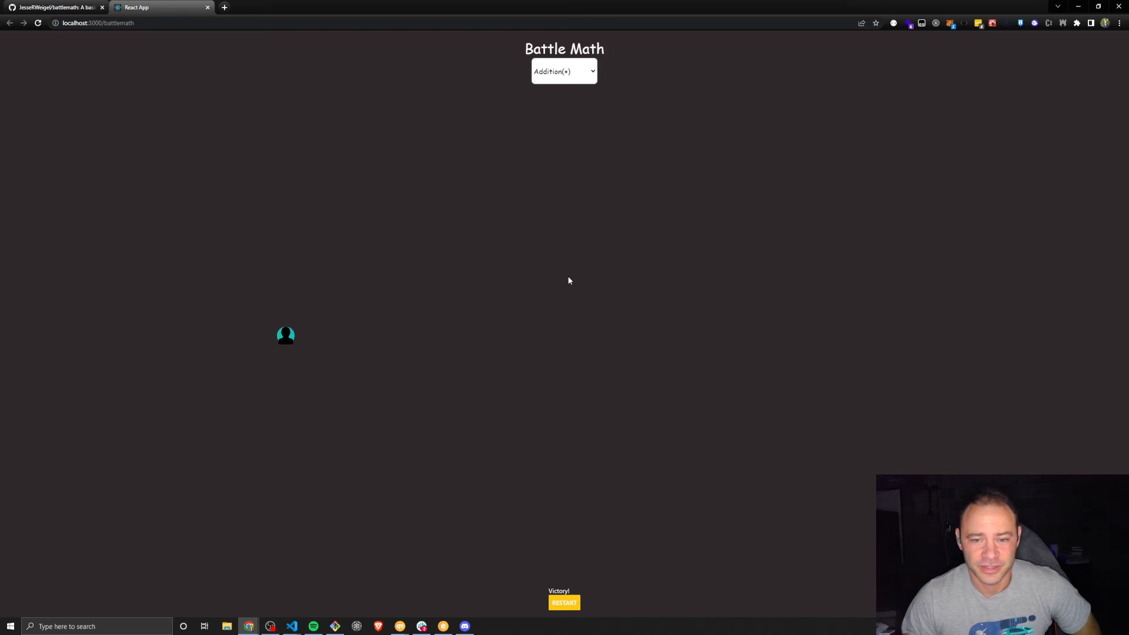
pyautogui.click(564, 70)
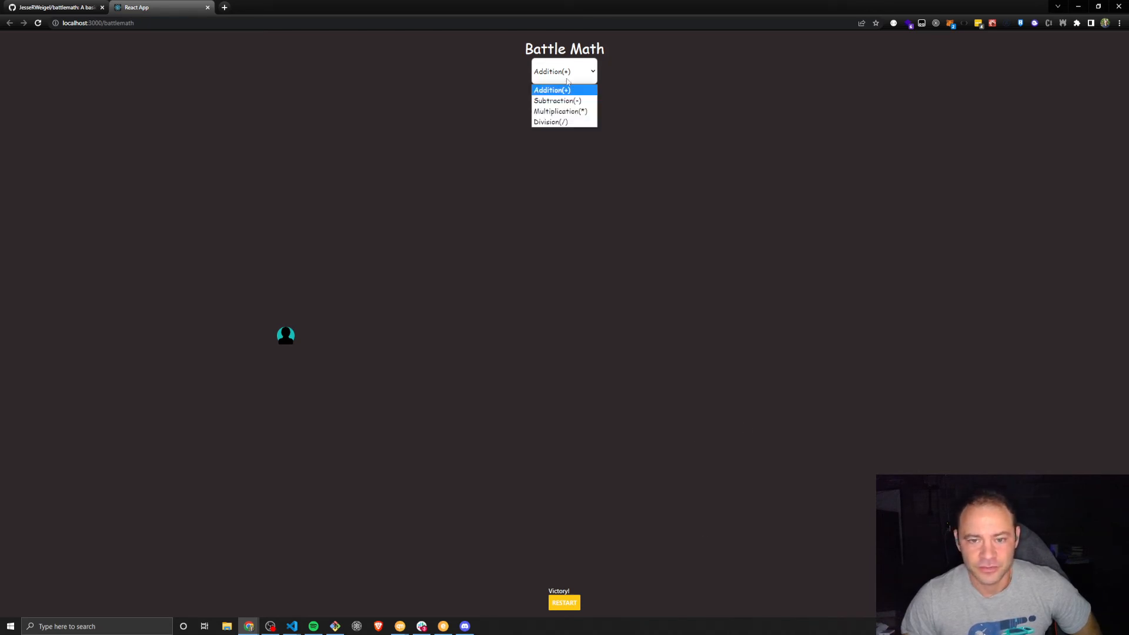
pyautogui.moveTo(564, 122)
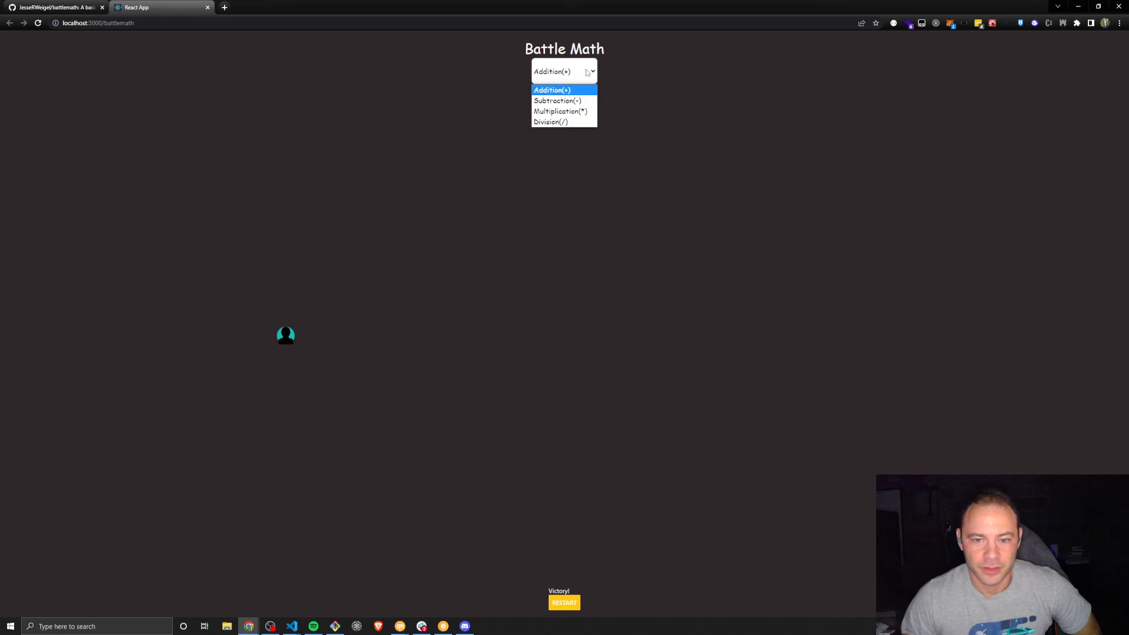
pyautogui.click(551, 89)
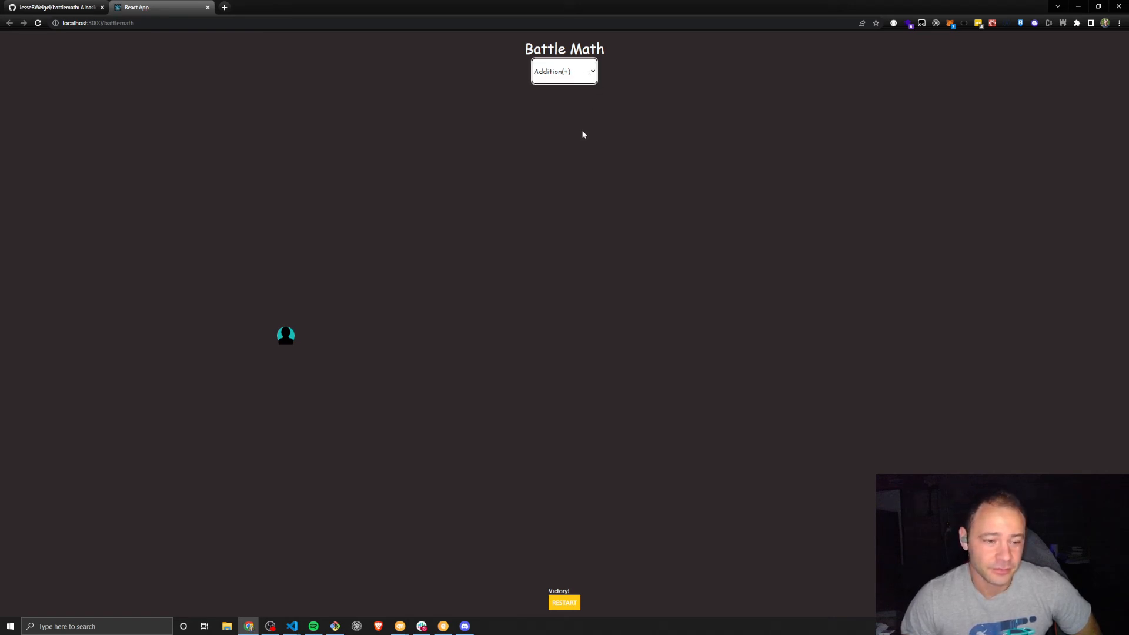
pyautogui.moveTo(628, 195)
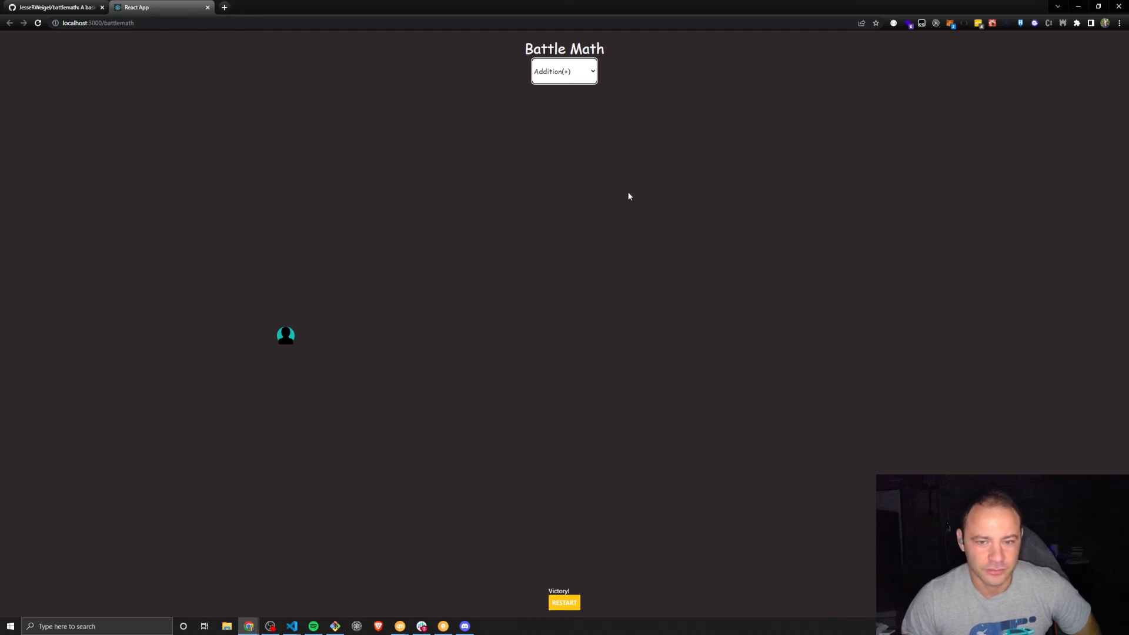
pyautogui.moveTo(606, 253)
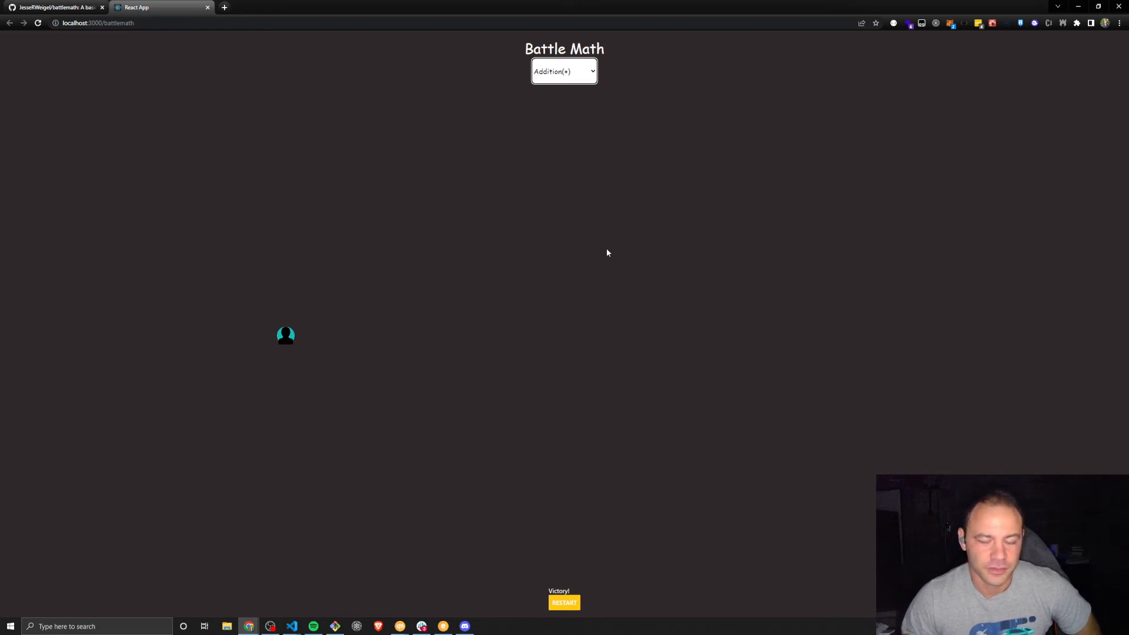
pyautogui.moveTo(580, 82)
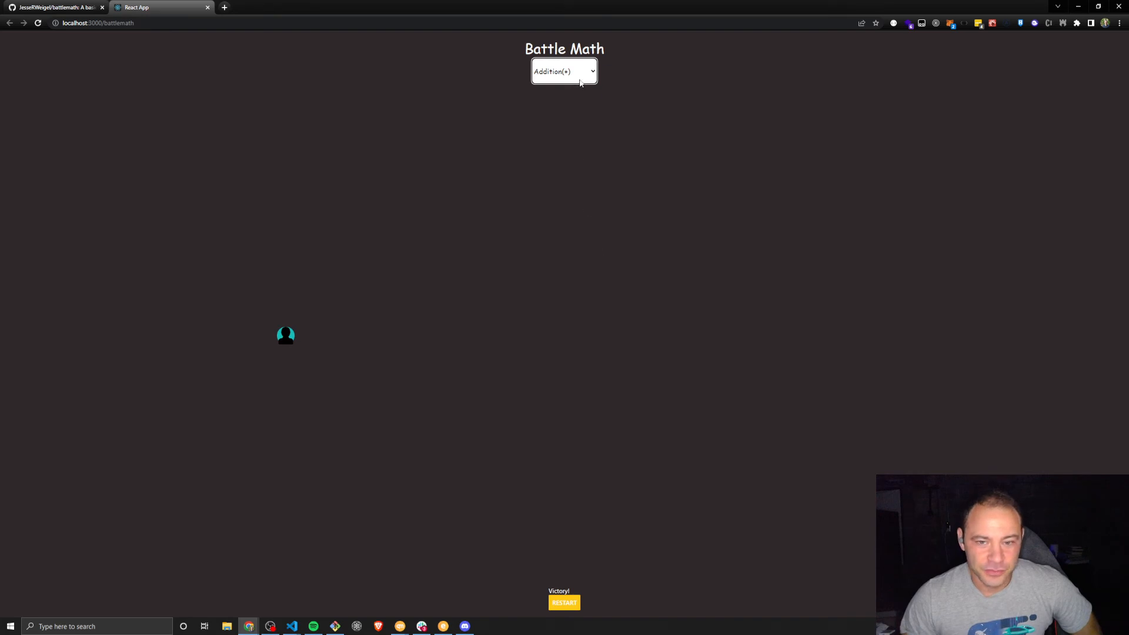
pyautogui.click(563, 70)
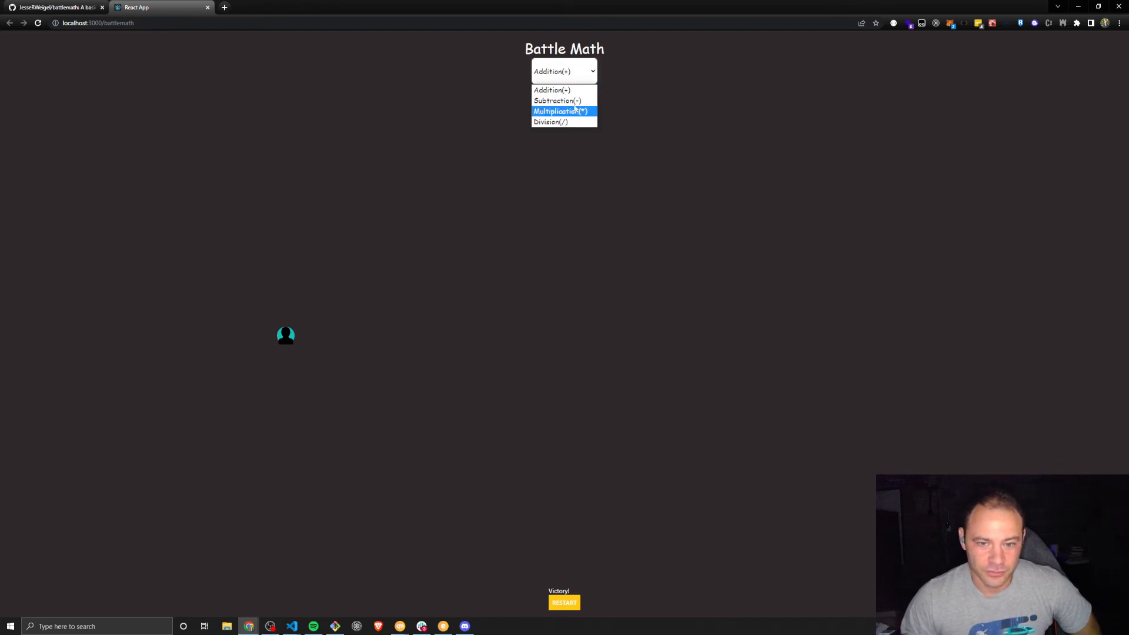
pyautogui.moveTo(564, 89)
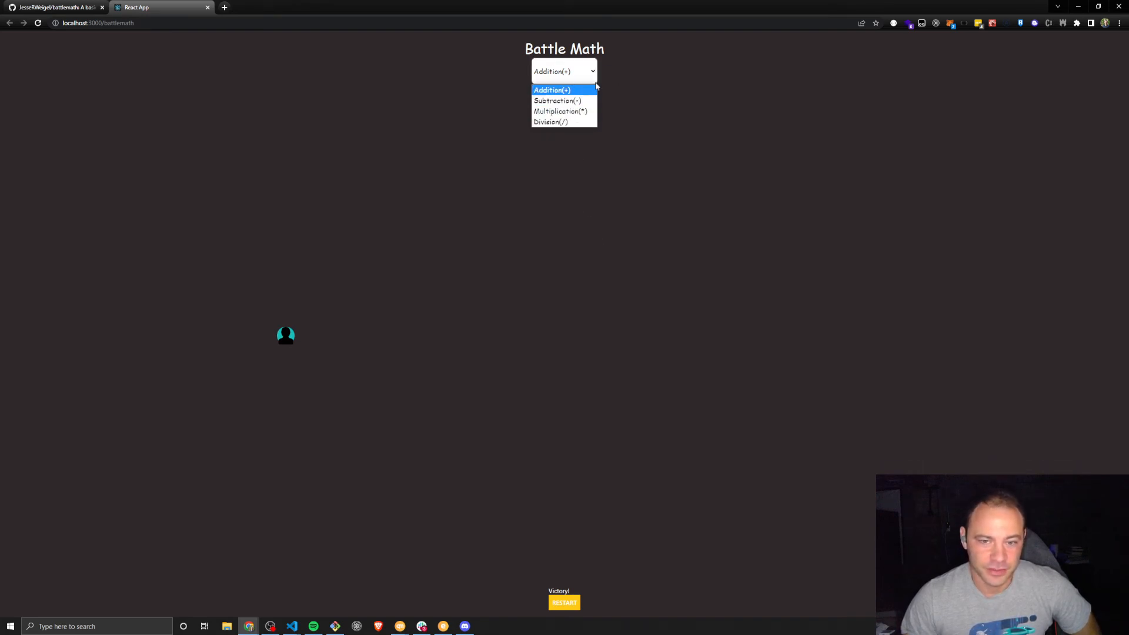
pyautogui.moveTo(632, 68)
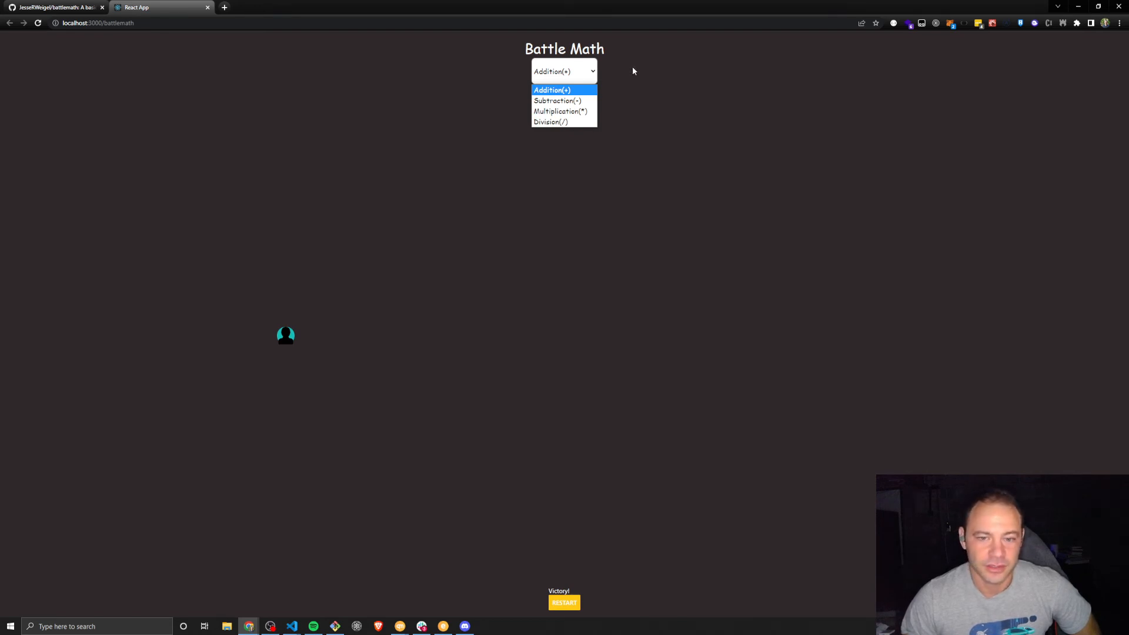
pyautogui.moveTo(551, 122)
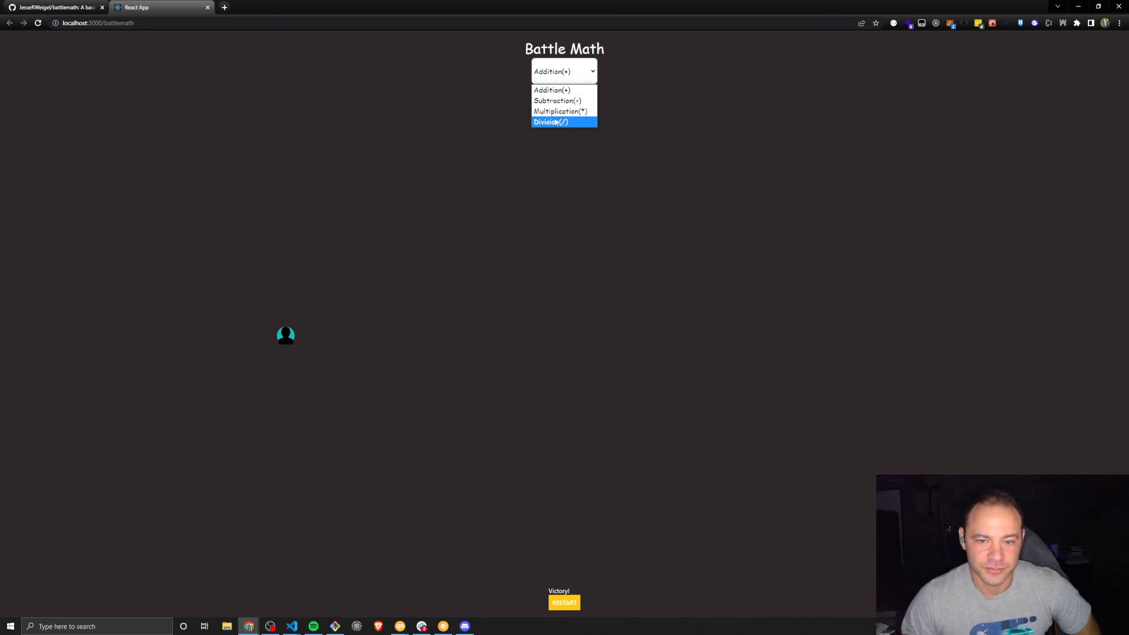
pyautogui.moveTo(557, 100)
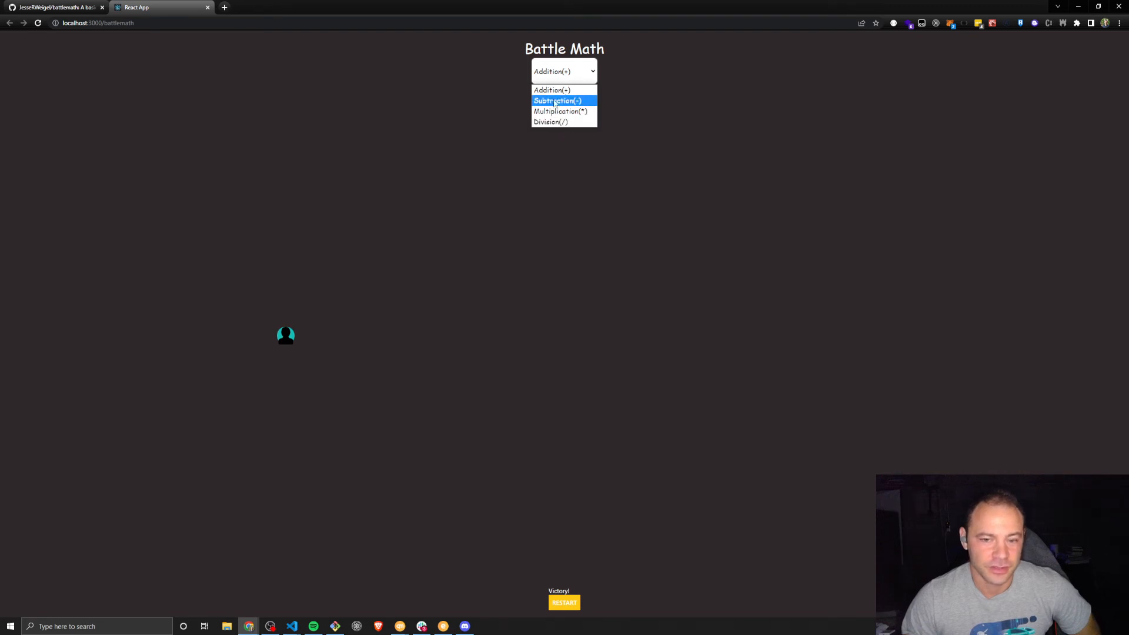
pyautogui.moveTo(554, 121)
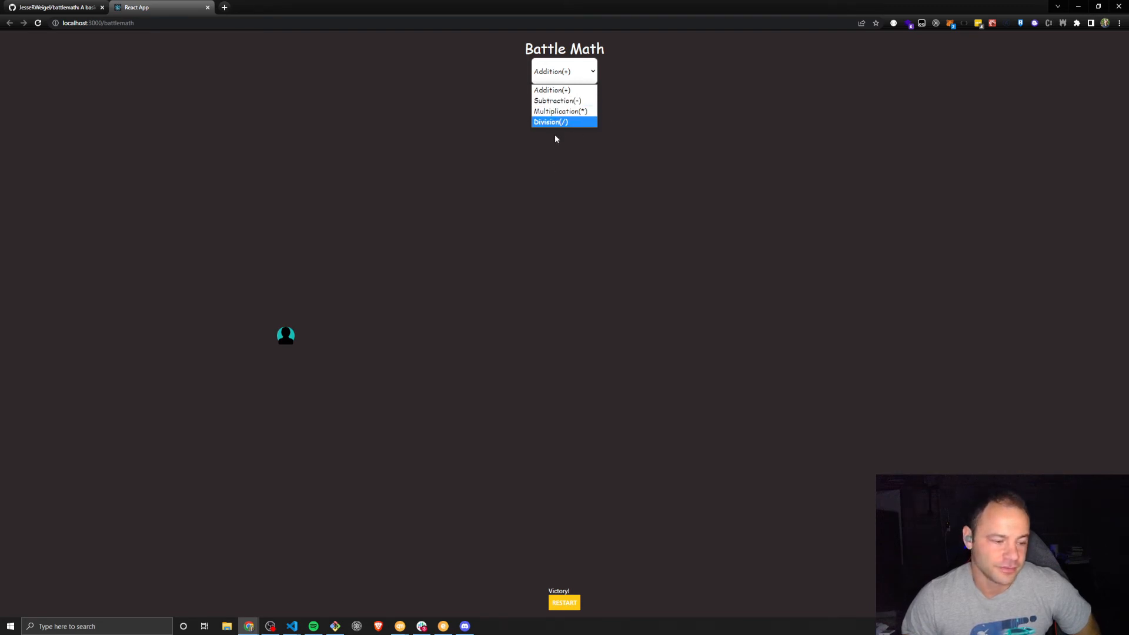
pyautogui.moveTo(568, 132)
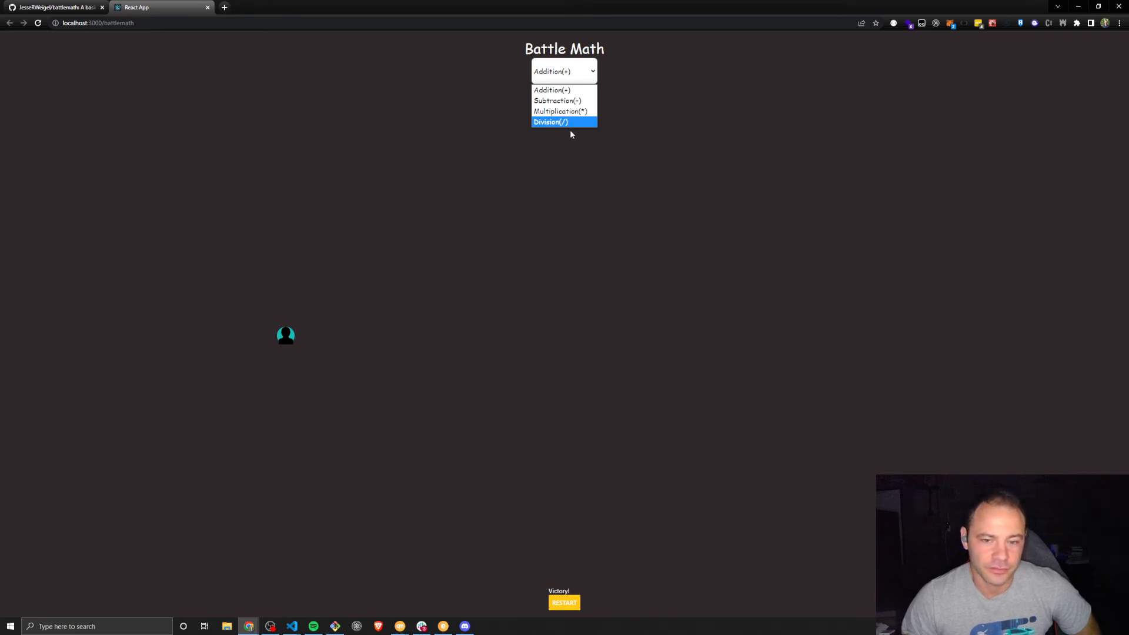
pyautogui.moveTo(554, 90)
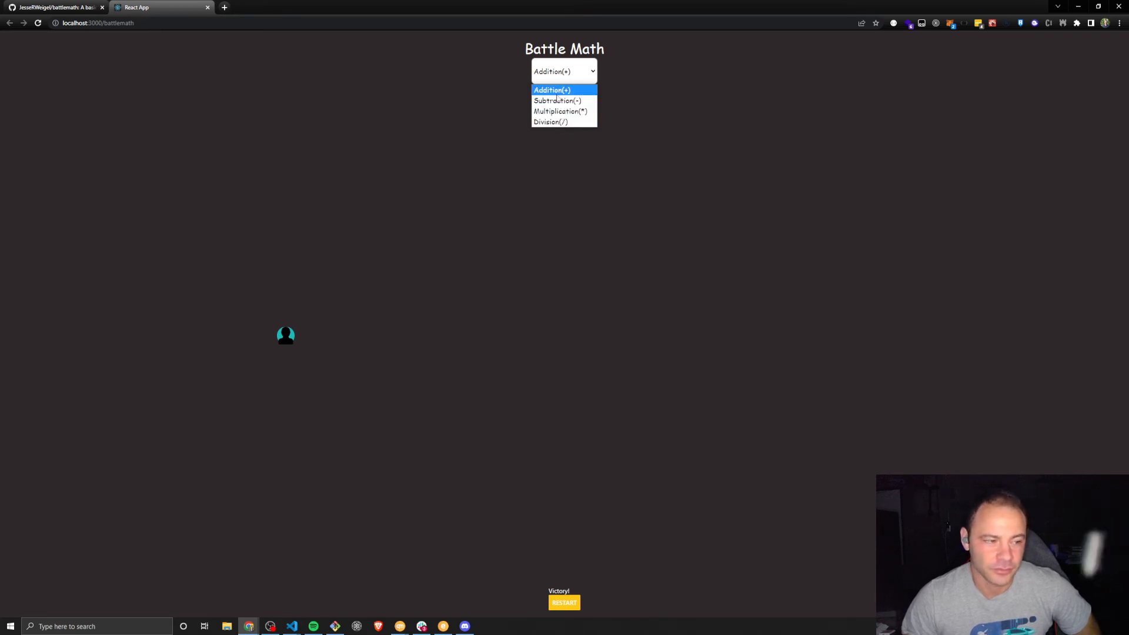
pyautogui.moveTo(564, 100)
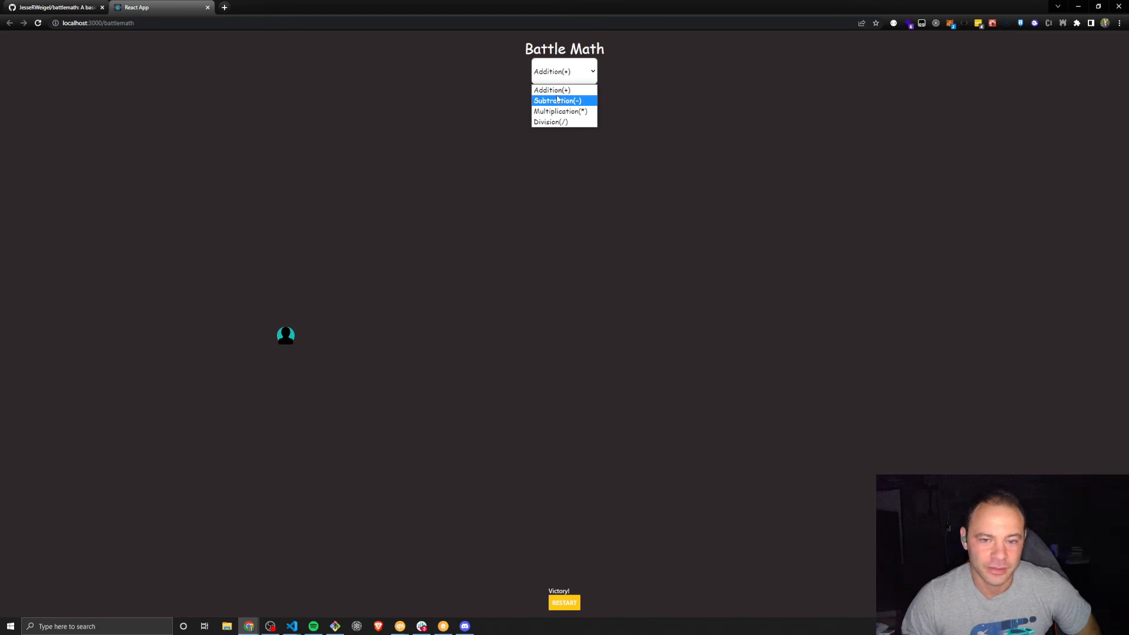
pyautogui.moveTo(560, 111)
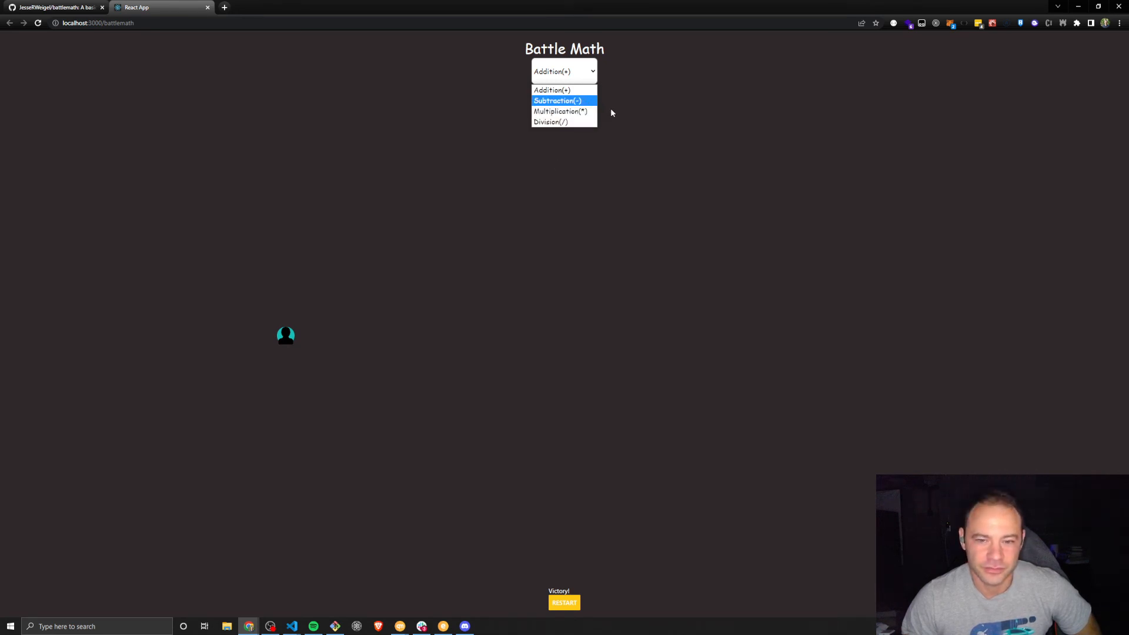
pyautogui.moveTo(621, 113)
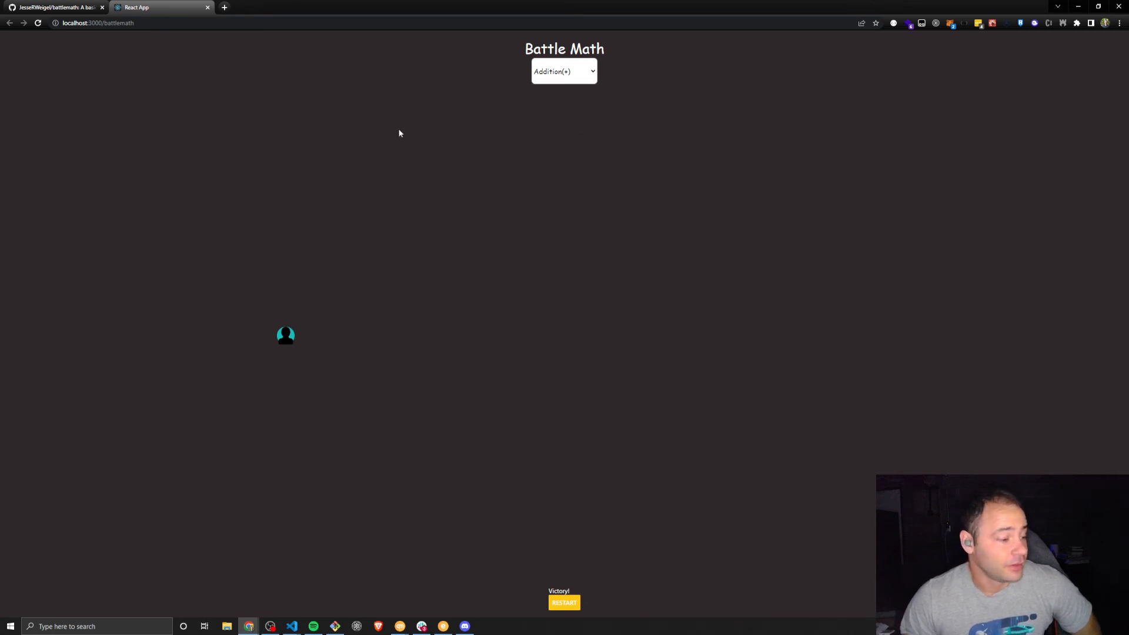
pyautogui.moveTo(532, 130)
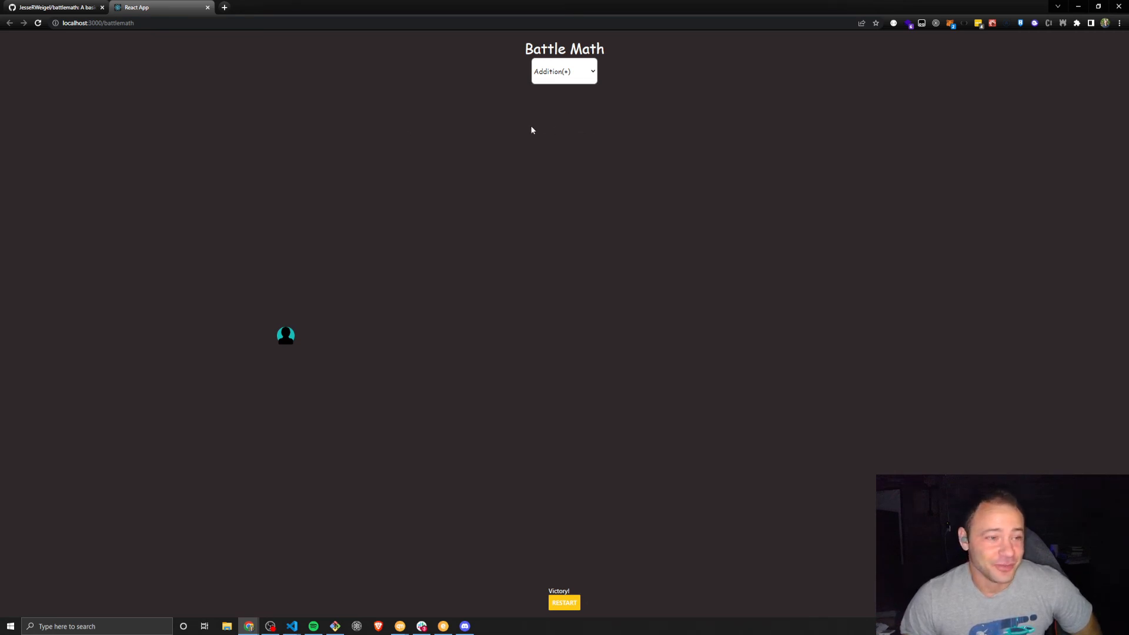
pyautogui.moveTo(294, 118)
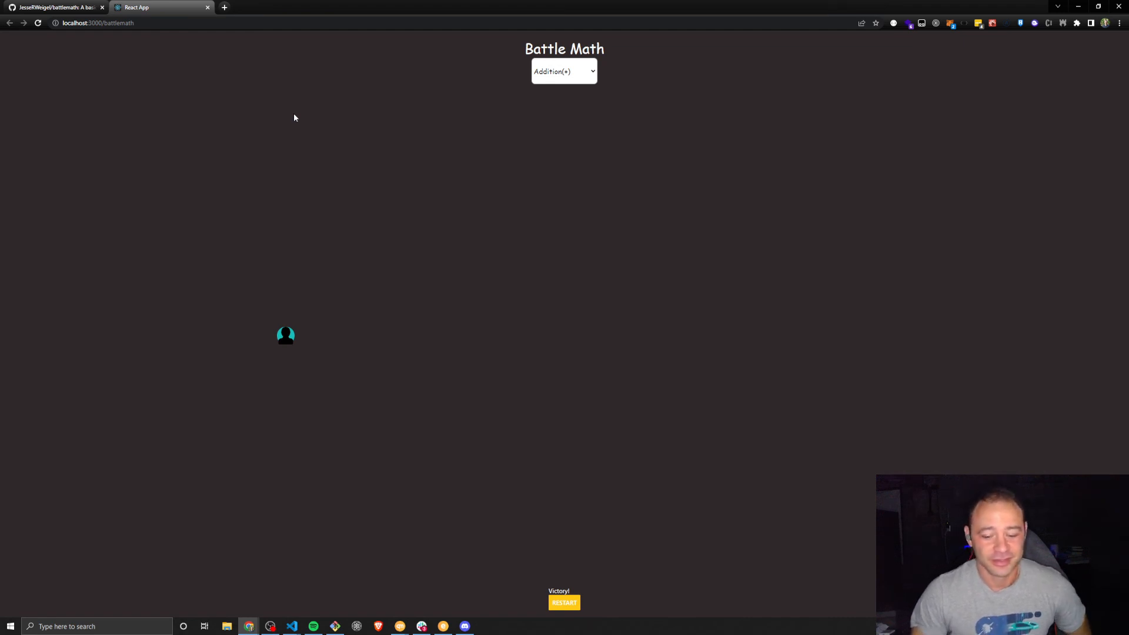
pyautogui.moveTo(318, 134)
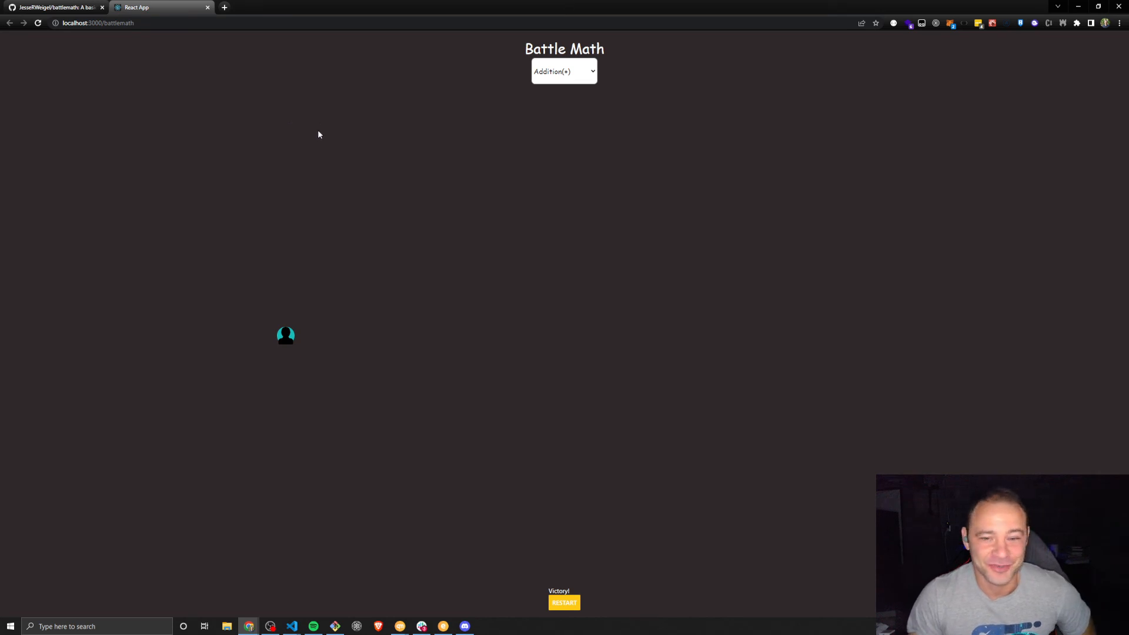
pyautogui.moveTo(404, 209)
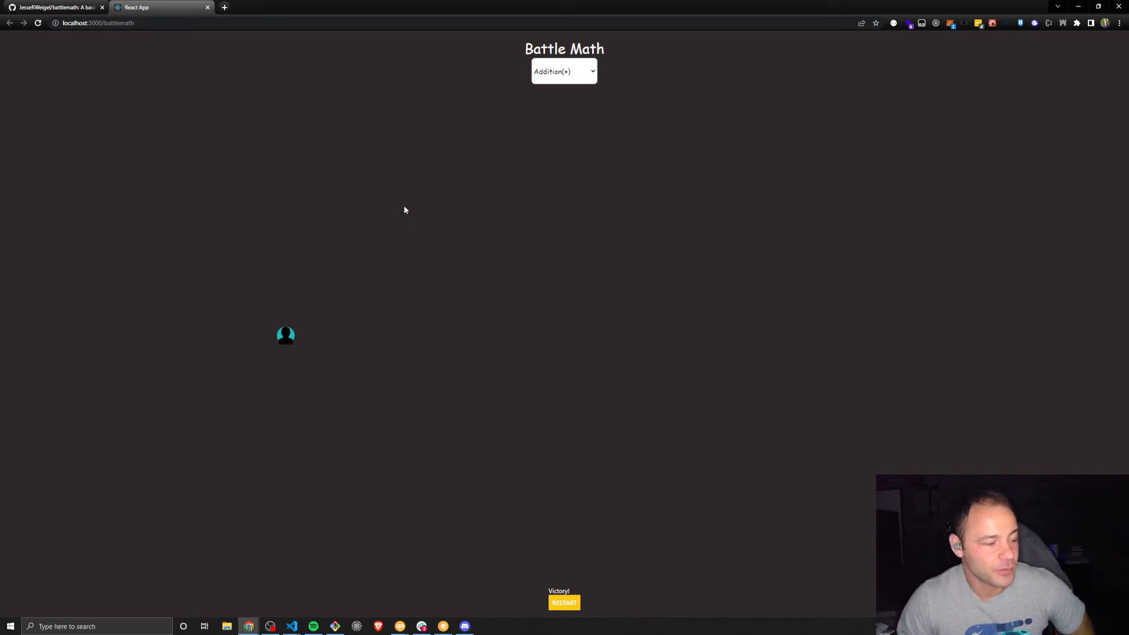
pyautogui.moveTo(542, 204)
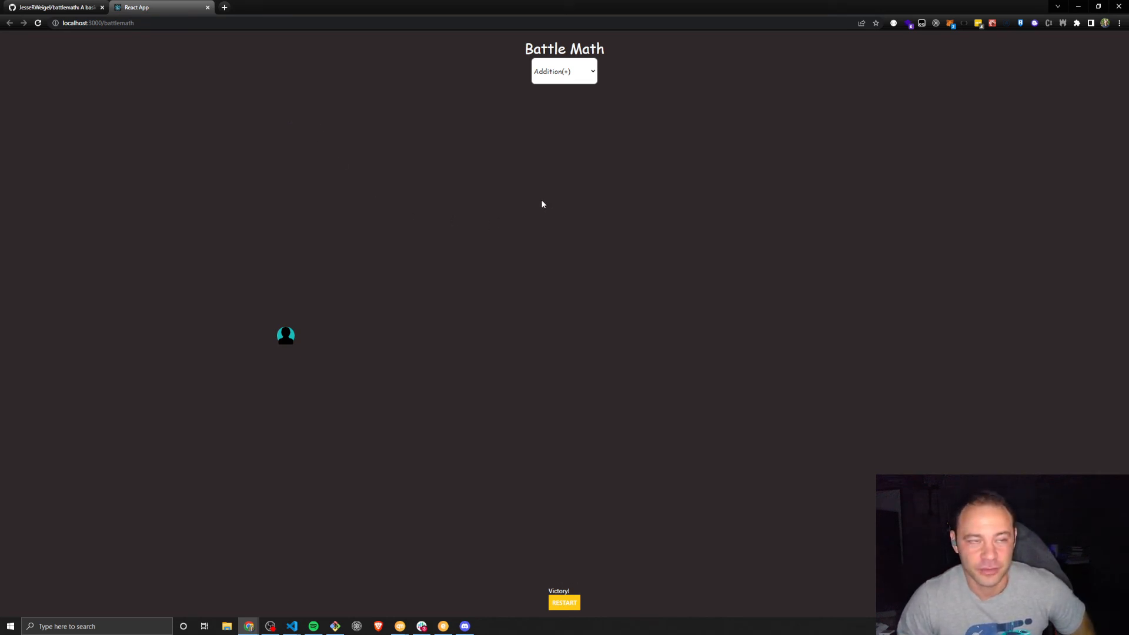
pyautogui.moveTo(511, 190)
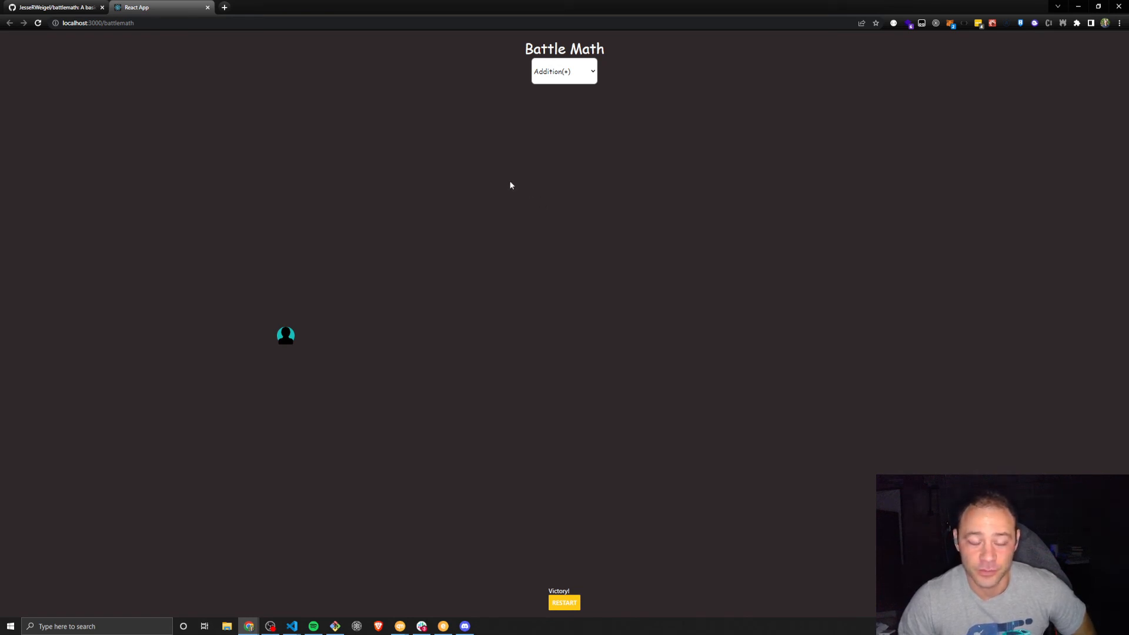
pyautogui.moveTo(511, 216)
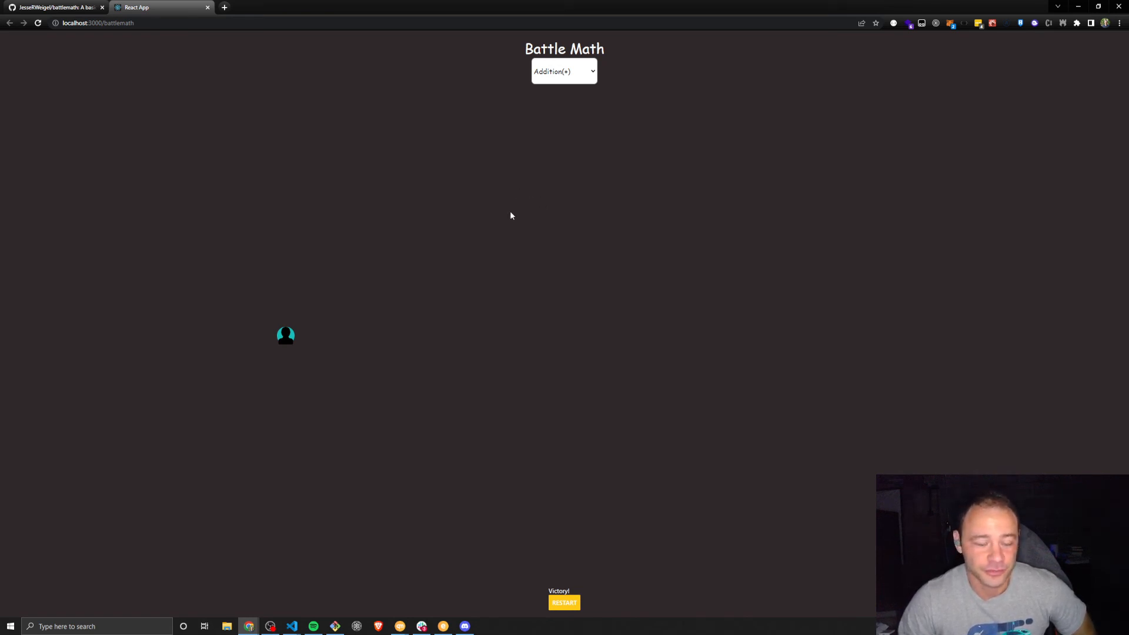
pyautogui.moveTo(497, 215)
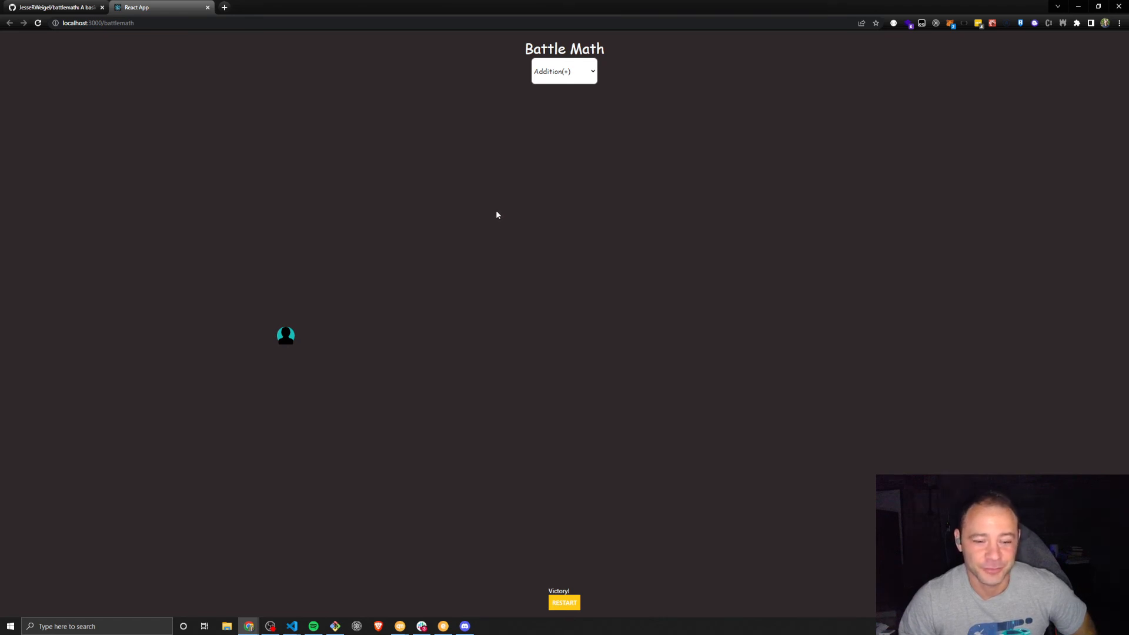
pyautogui.moveTo(503, 214)
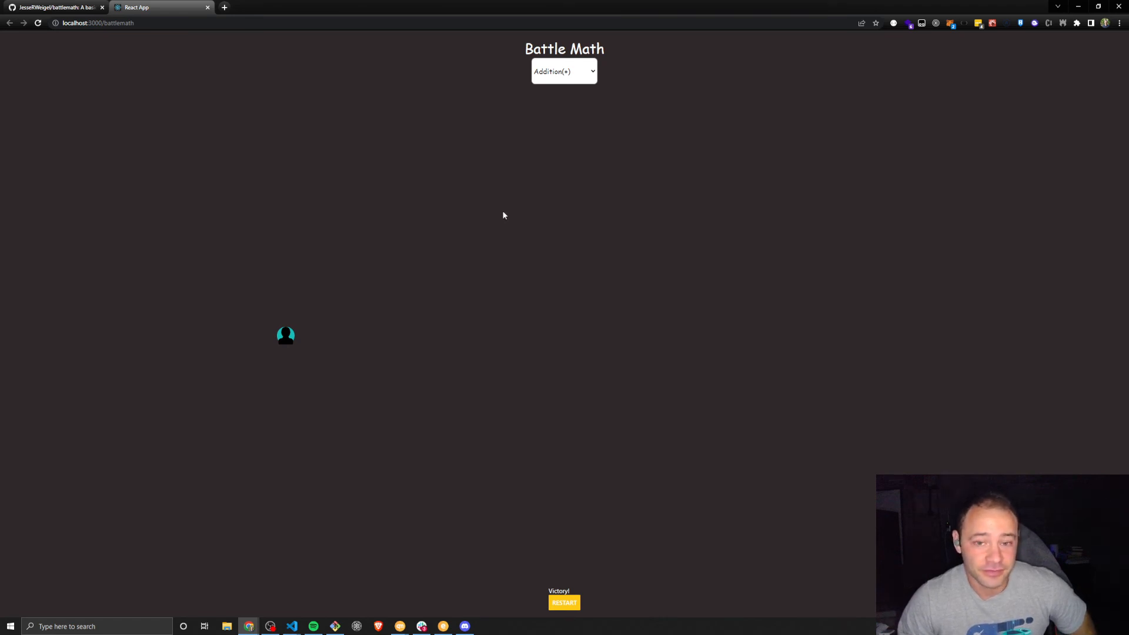